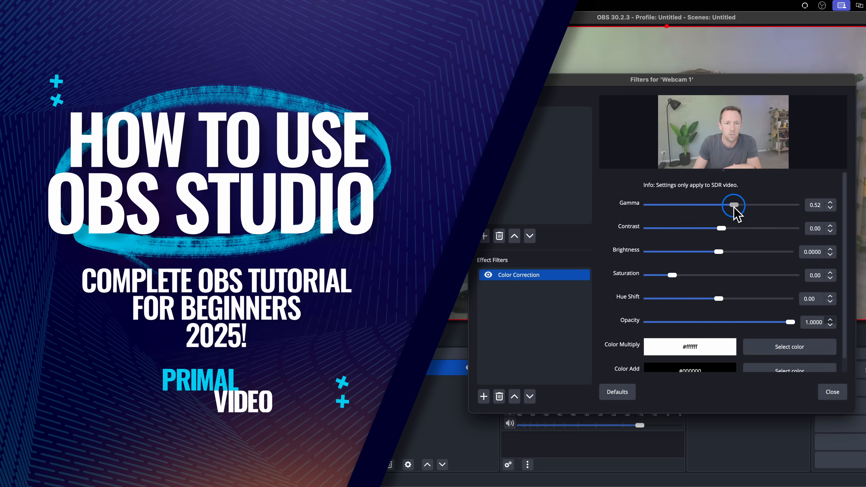
Browse the Stream, Audio and Video settings pages, then return to General
click(833, 392)
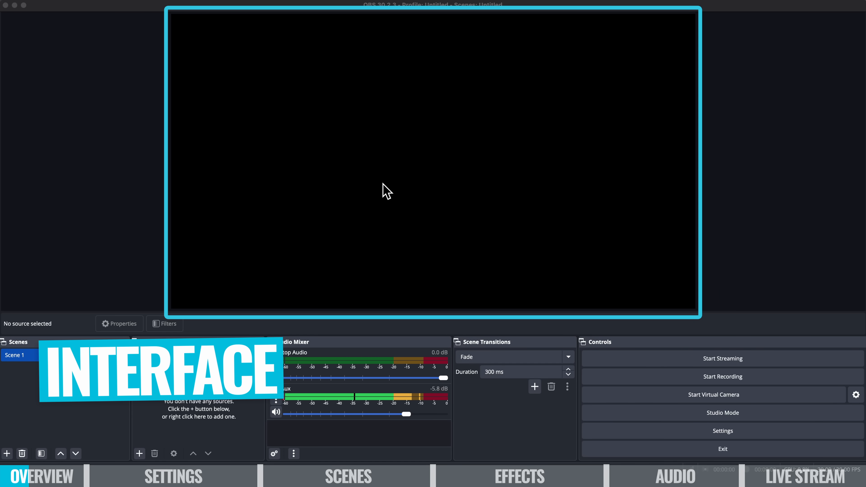
mouse_move(776, 398)
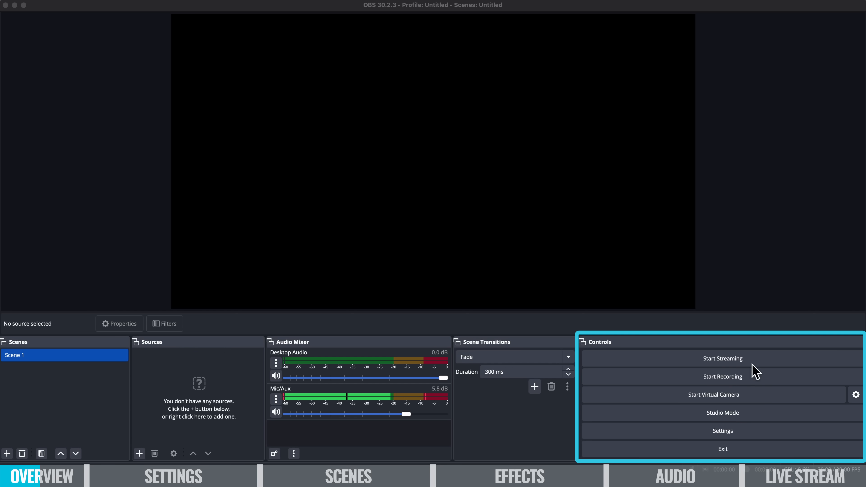
mouse_move(755, 388)
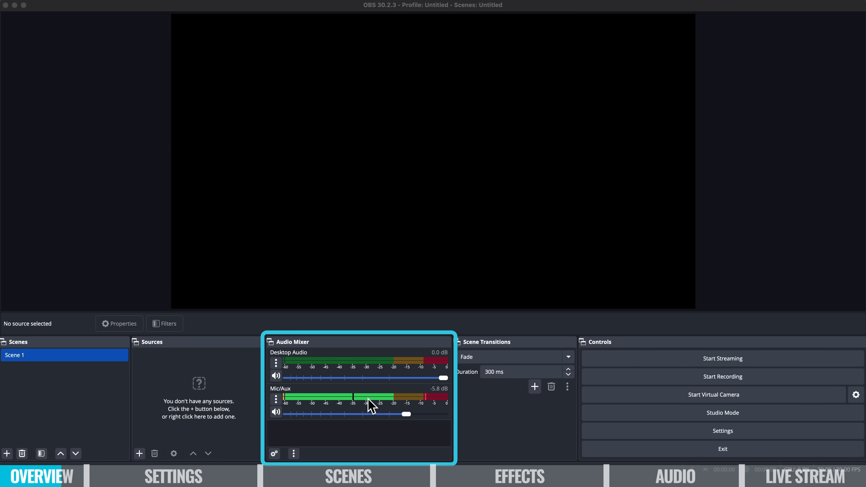
mouse_move(61, 320)
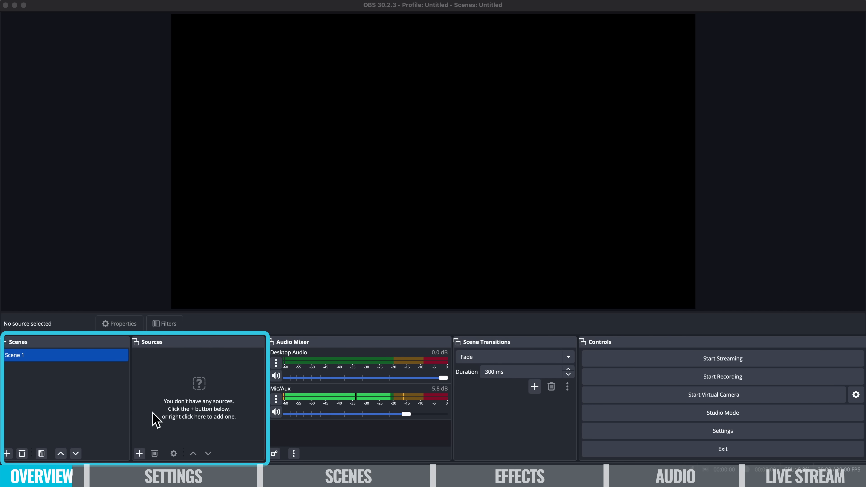
mouse_move(172, 375)
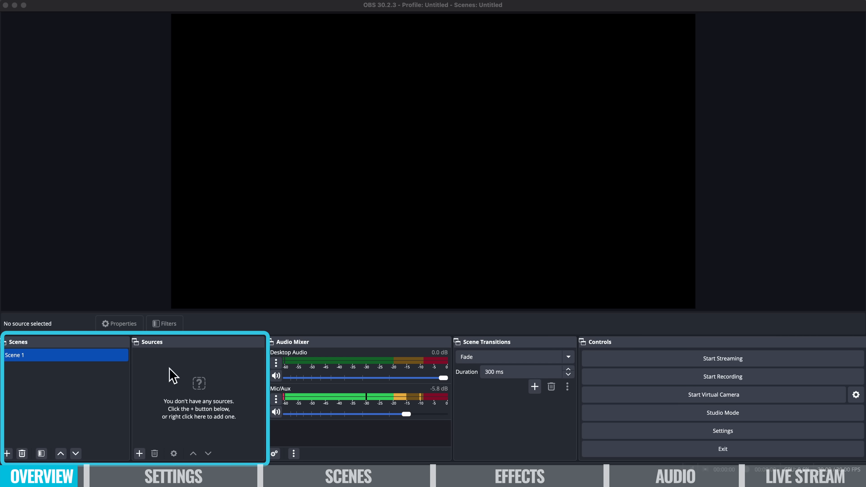
mouse_move(78, 372)
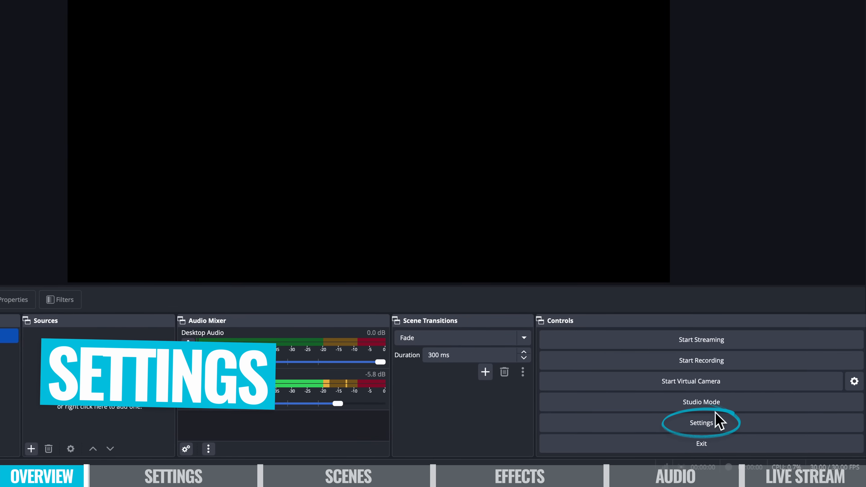
click(702, 423)
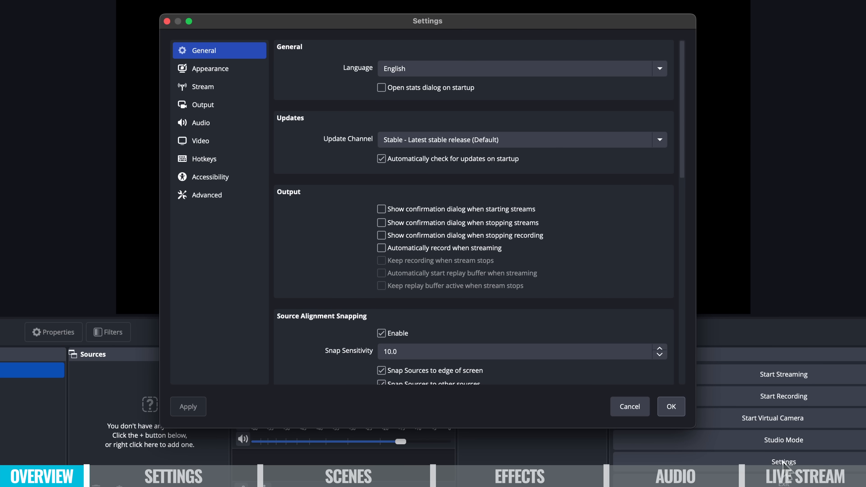
mouse_move(786, 470)
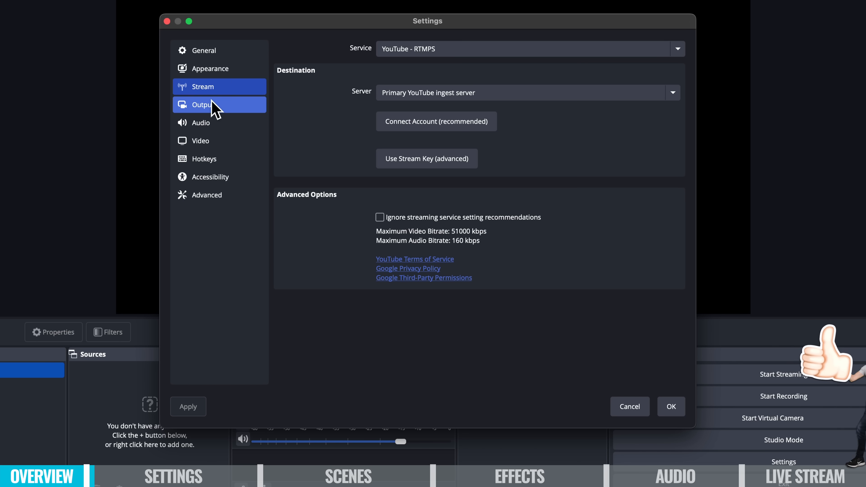
click(210, 127)
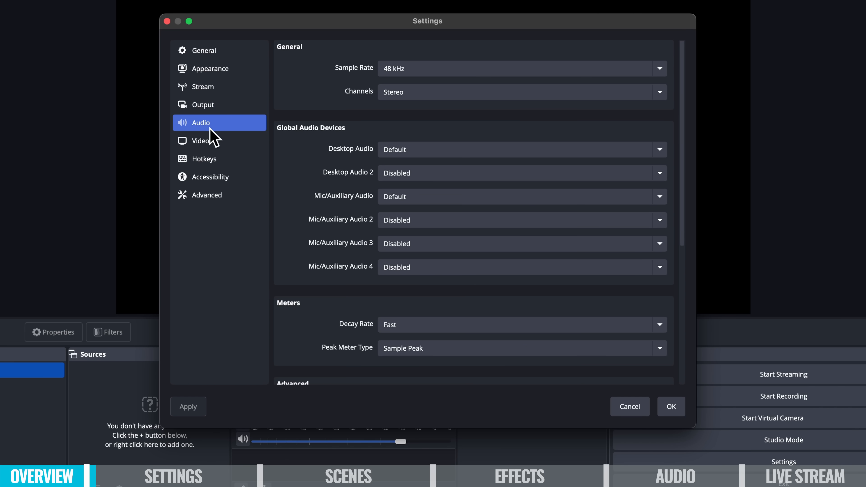
click(201, 141)
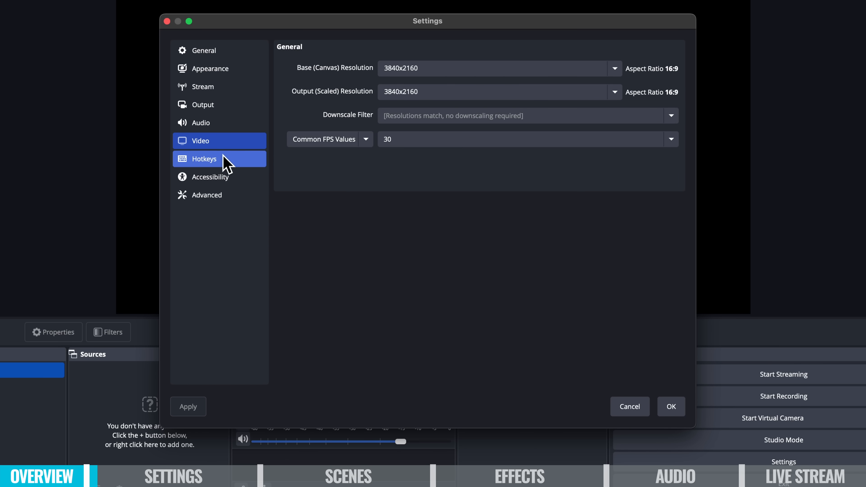
click(204, 50)
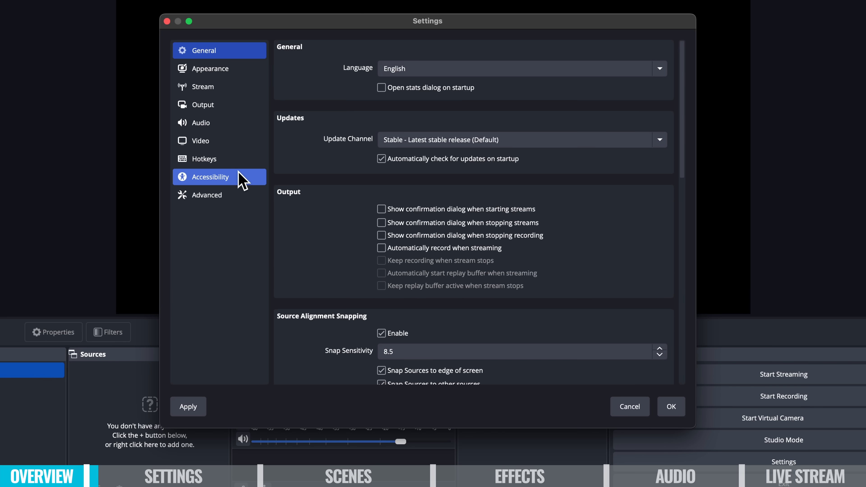
Set the base canvas resolution to 1920x1080 in the Video settings
click(200, 141)
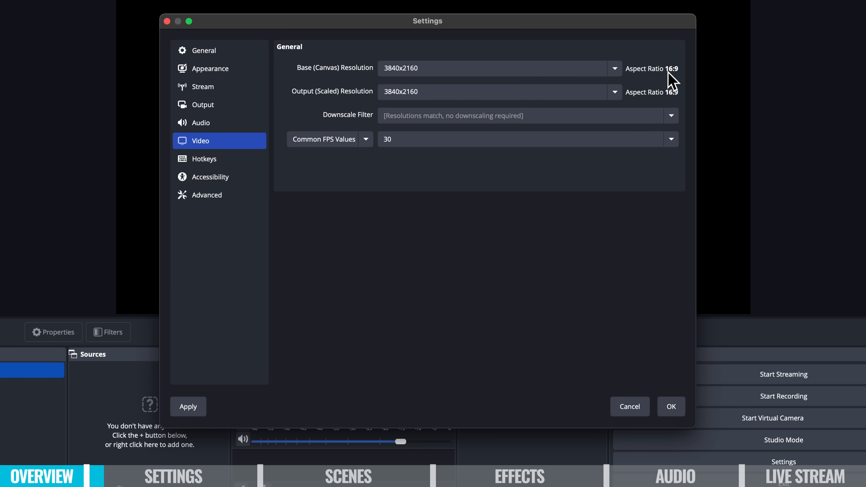
mouse_move(678, 77)
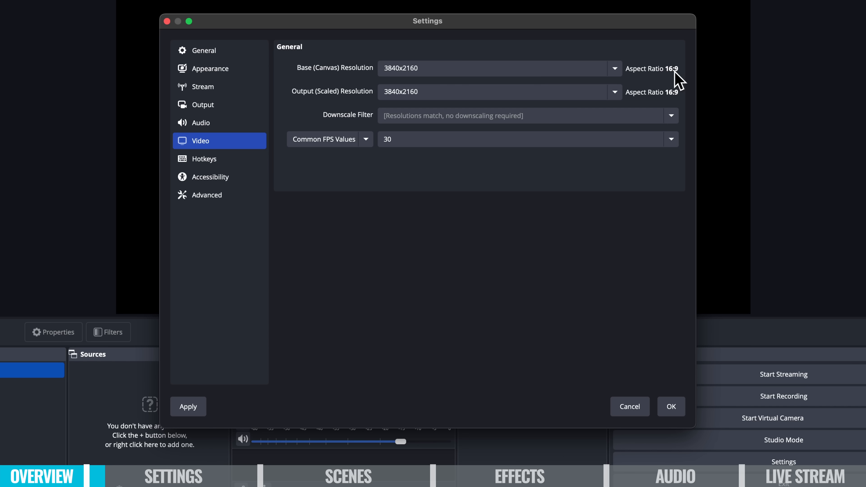
click(615, 69)
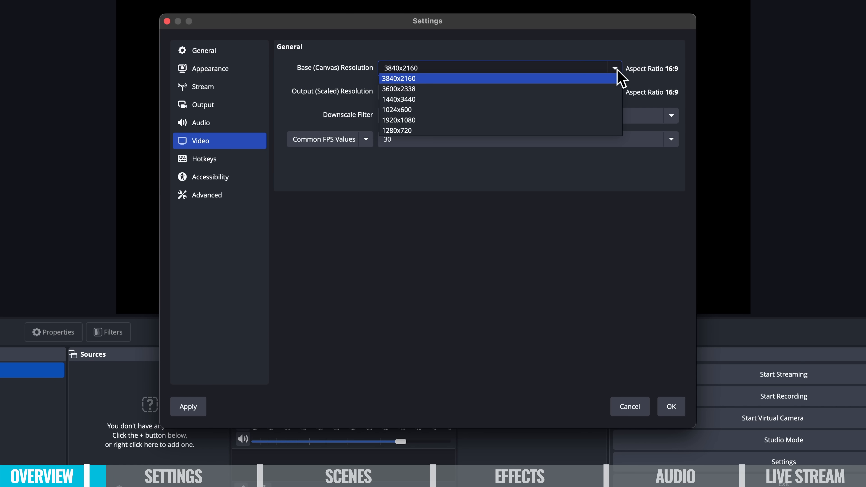
mouse_move(614, 83)
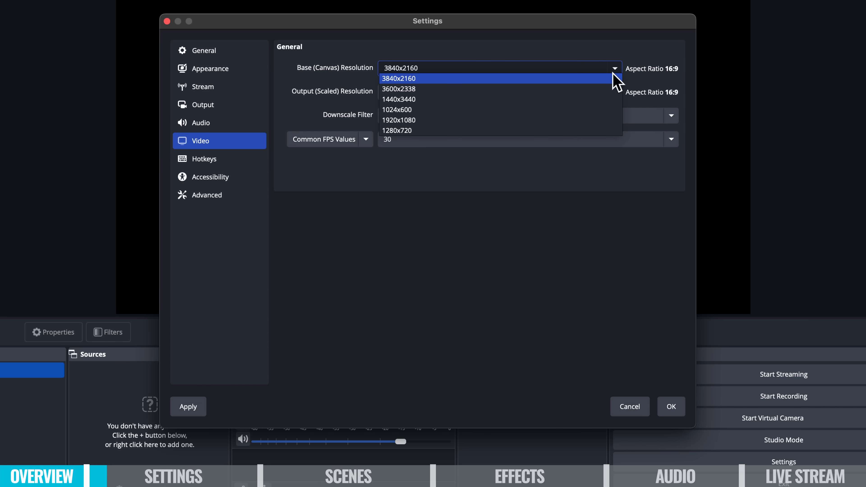
mouse_move(399, 129)
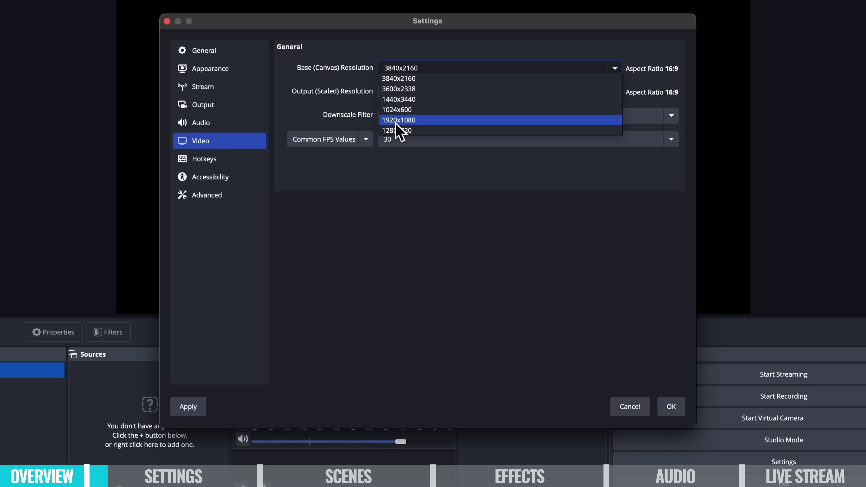
click(398, 120)
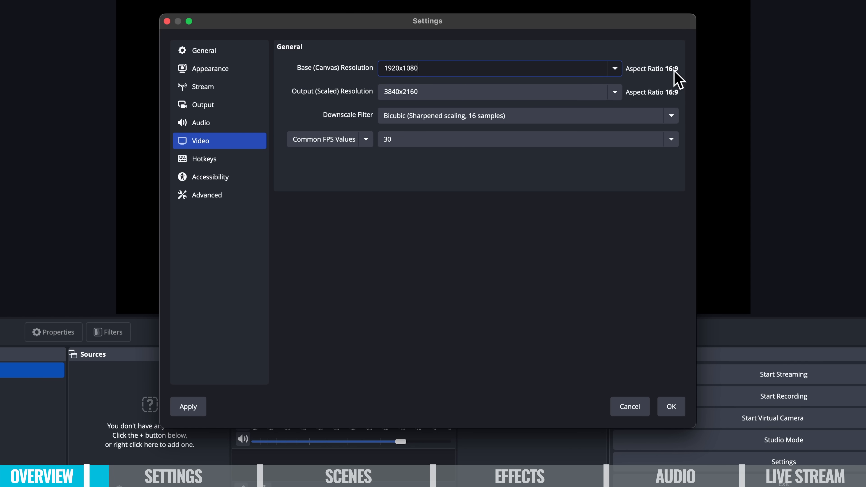
mouse_move(648, 77)
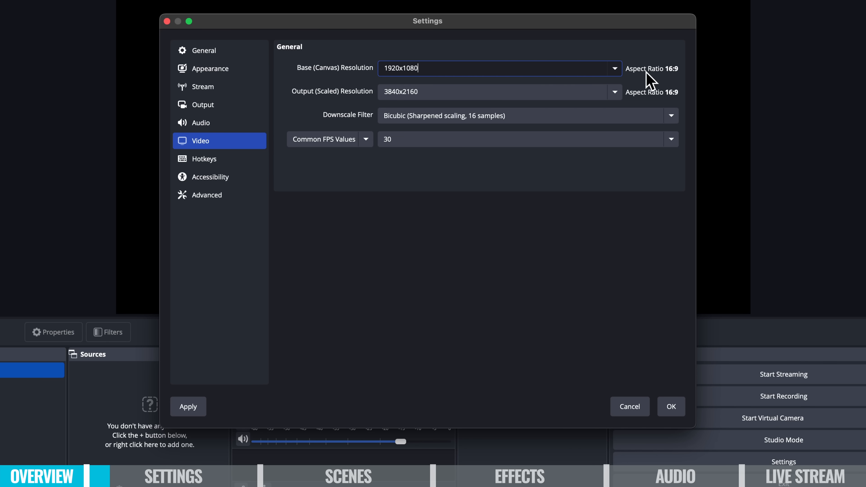
mouse_move(620, 74)
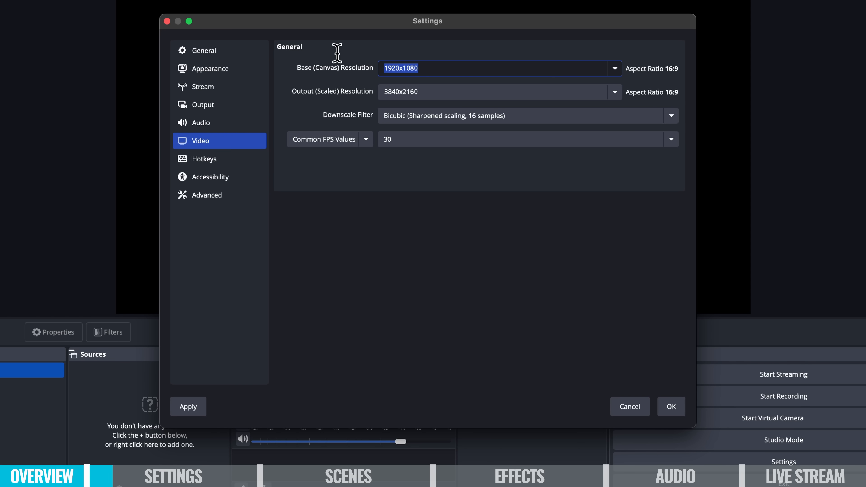
Try 1024x600 and 1080x1920, then set the canvas back to 1920x1080
text(1024x600)
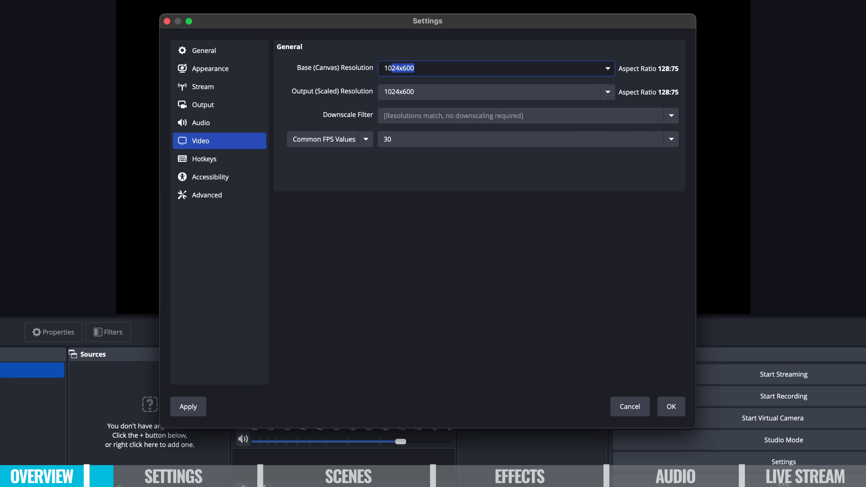
text(1080x1920)
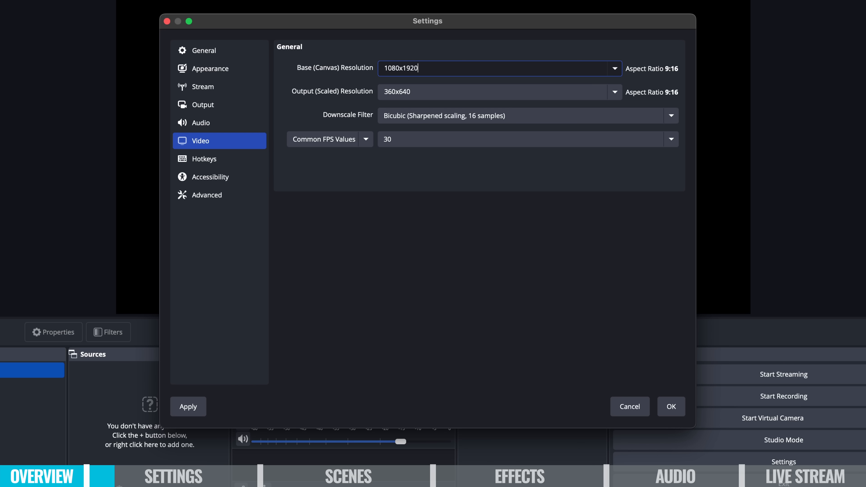
mouse_move(680, 80)
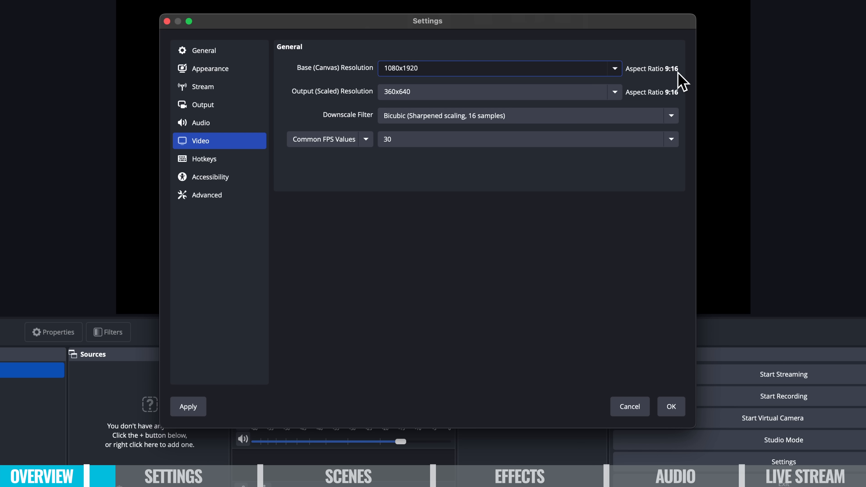
mouse_move(677, 72)
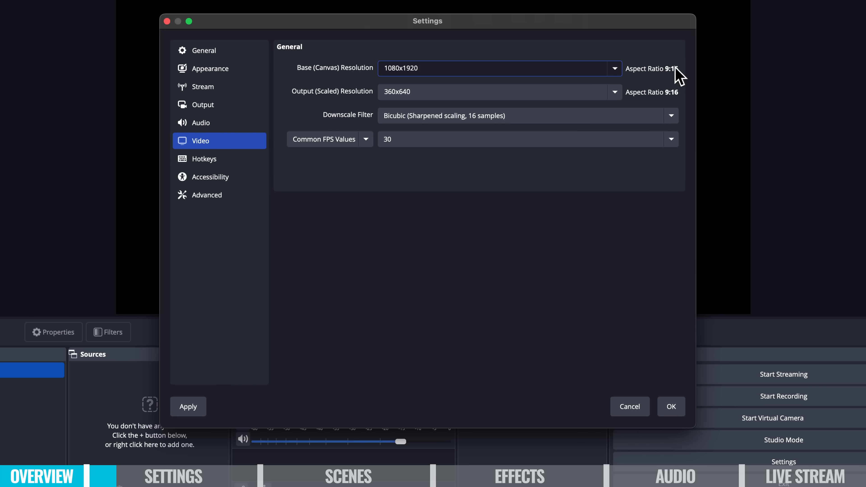
click(614, 69)
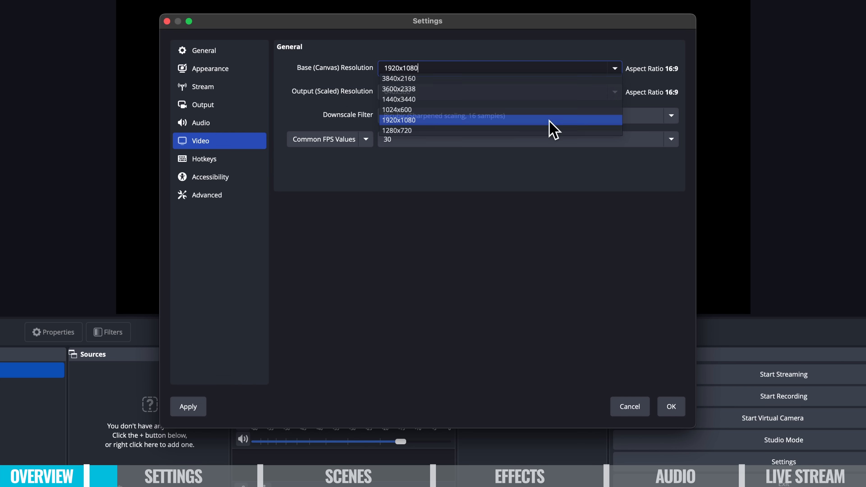
click(398, 120)
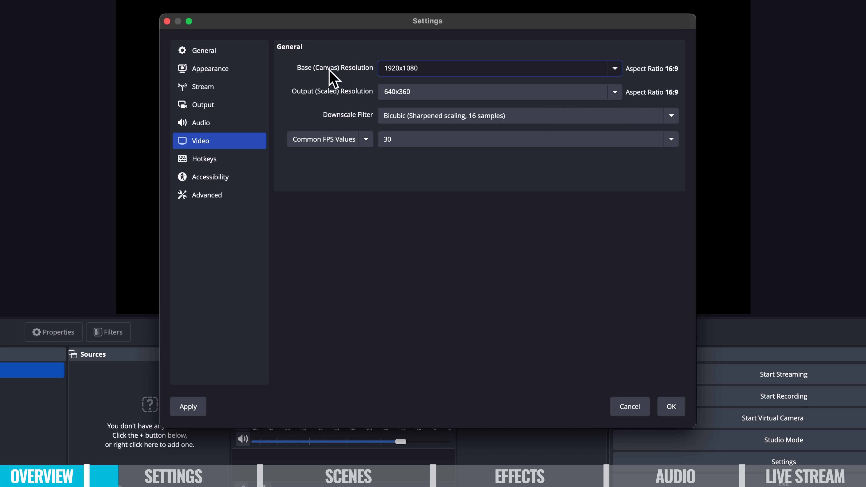
mouse_move(431, 309)
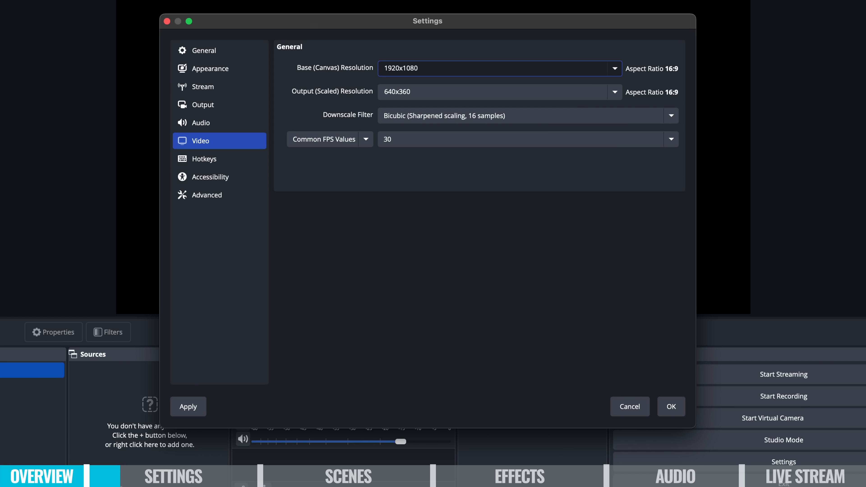
mouse_move(419, 88)
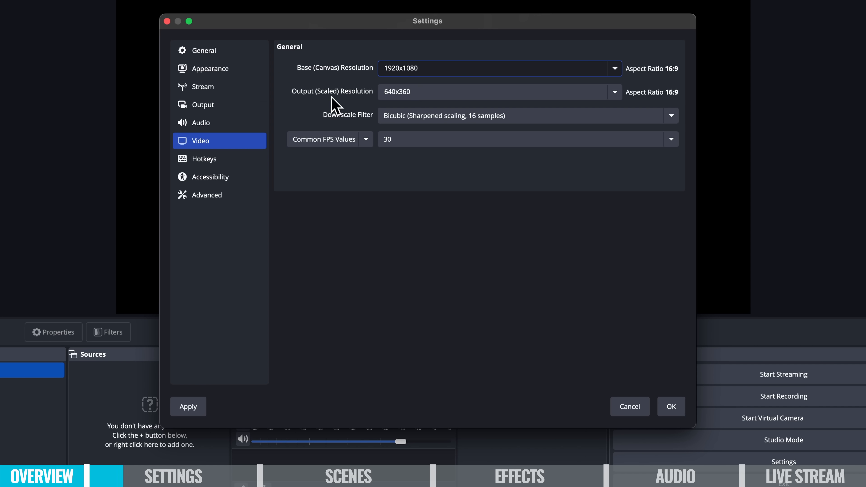
Focus the canvas resolution value, leaving output scaled to 640x360
click(392, 69)
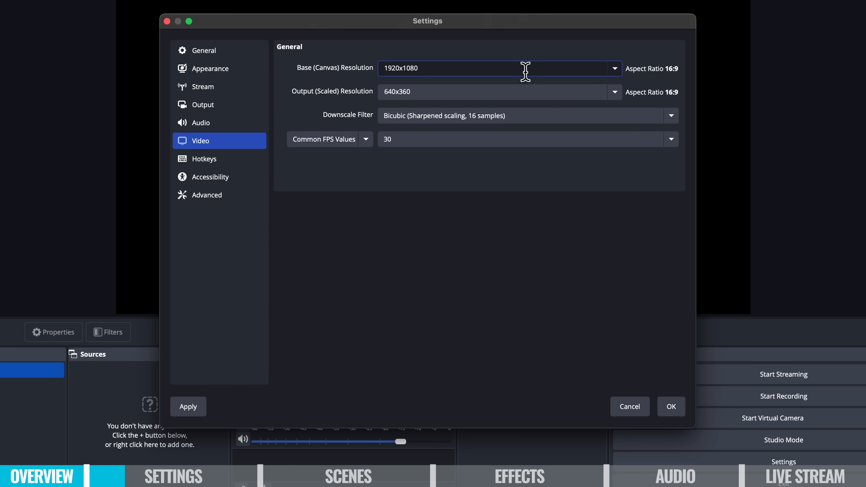
mouse_move(554, 70)
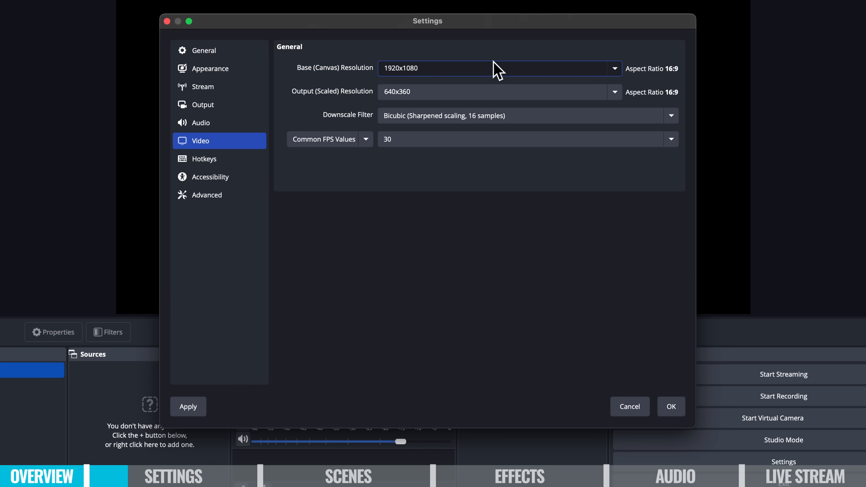
mouse_move(380, 122)
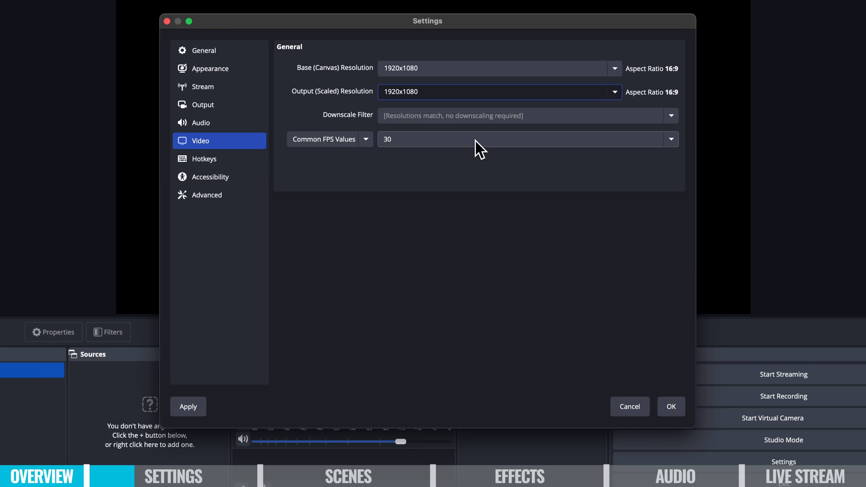
Keep the frame rate at 30 fps and move to the Output settings page
click(670, 139)
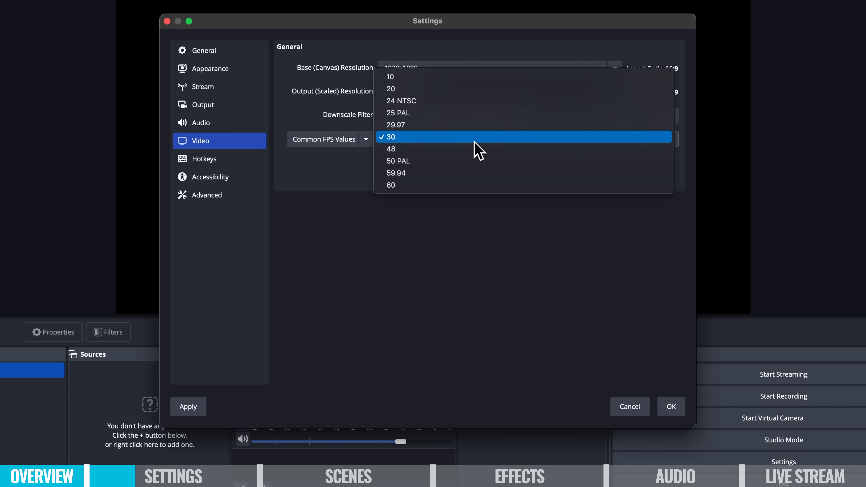
mouse_move(472, 152)
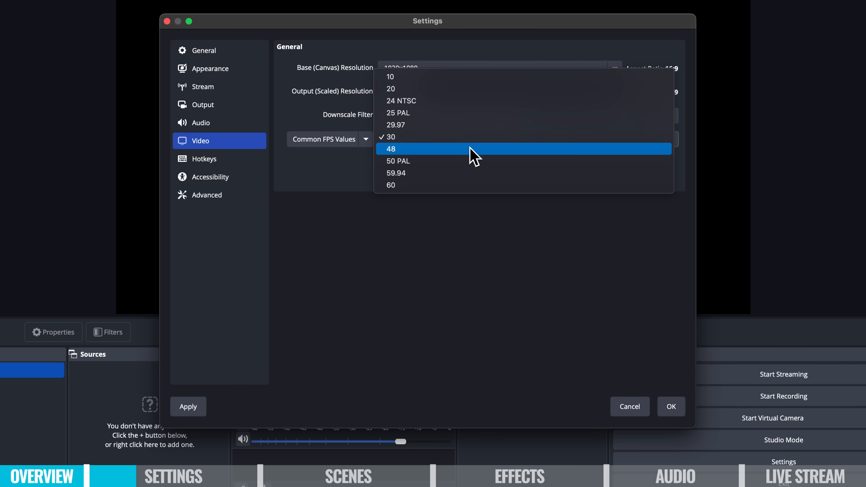
mouse_move(432, 189)
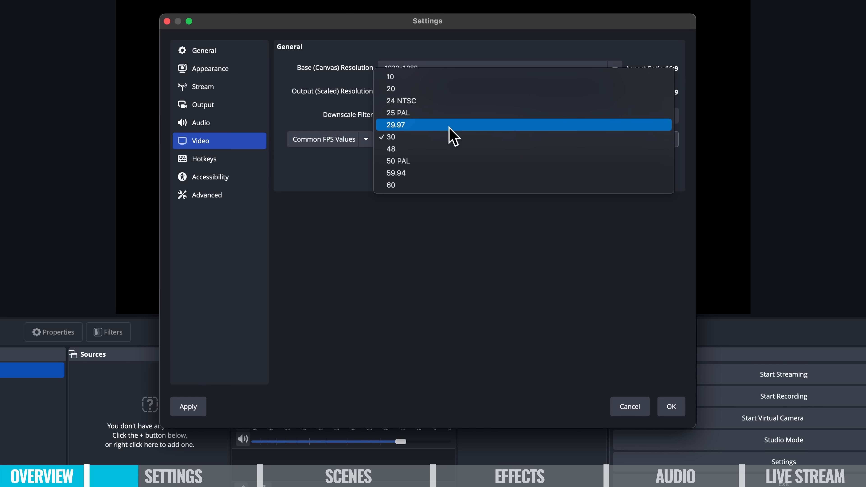
mouse_move(451, 129)
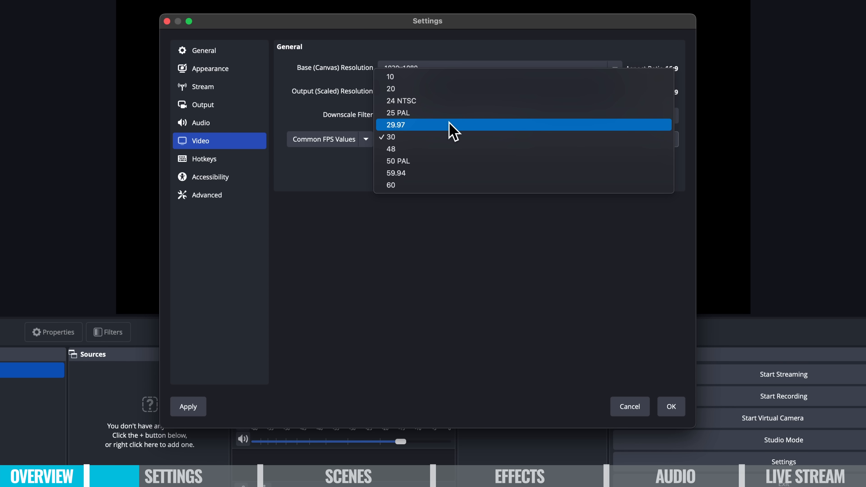
mouse_move(465, 126)
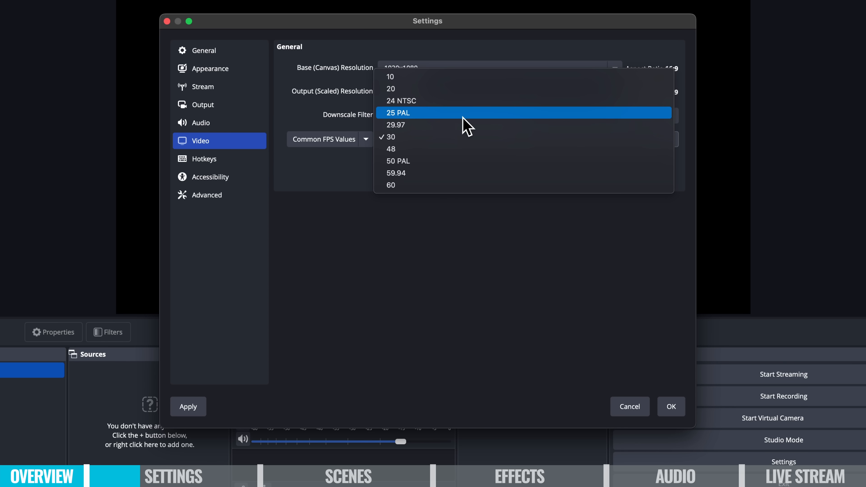
mouse_move(476, 135)
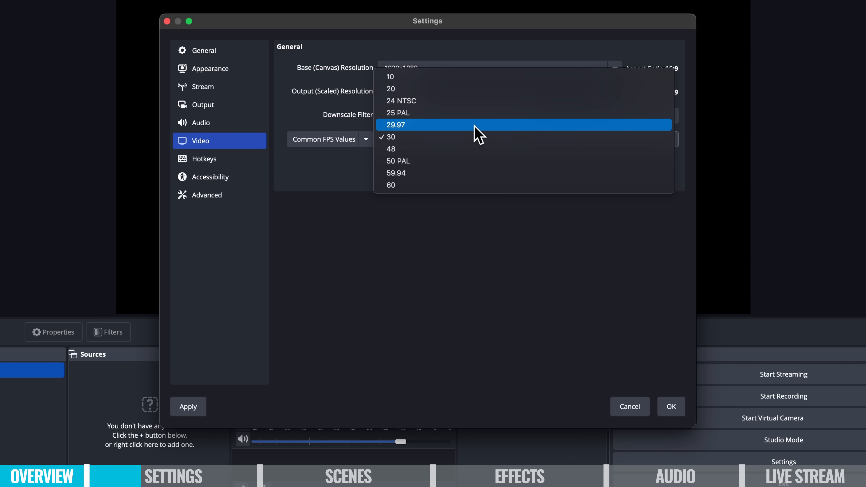
mouse_move(475, 144)
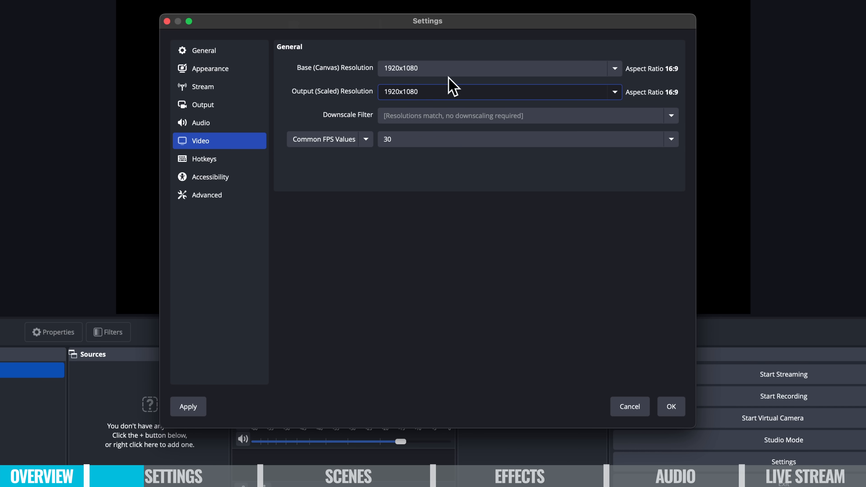
mouse_move(331, 108)
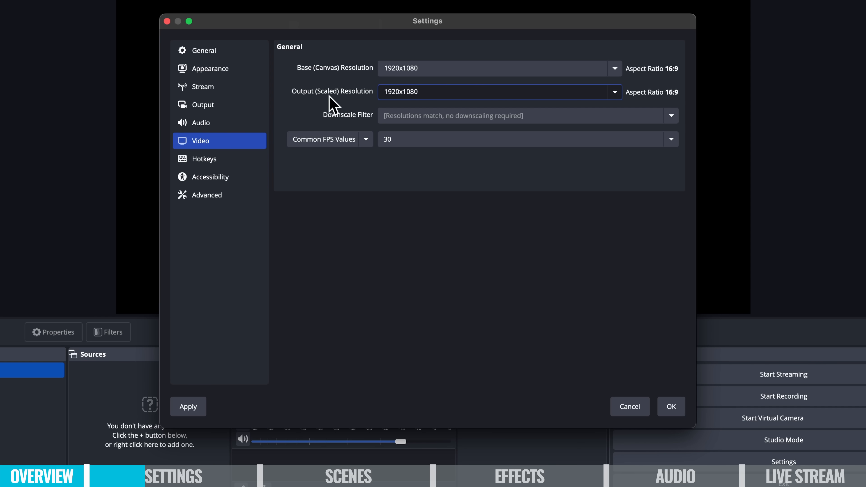
mouse_move(286, 100)
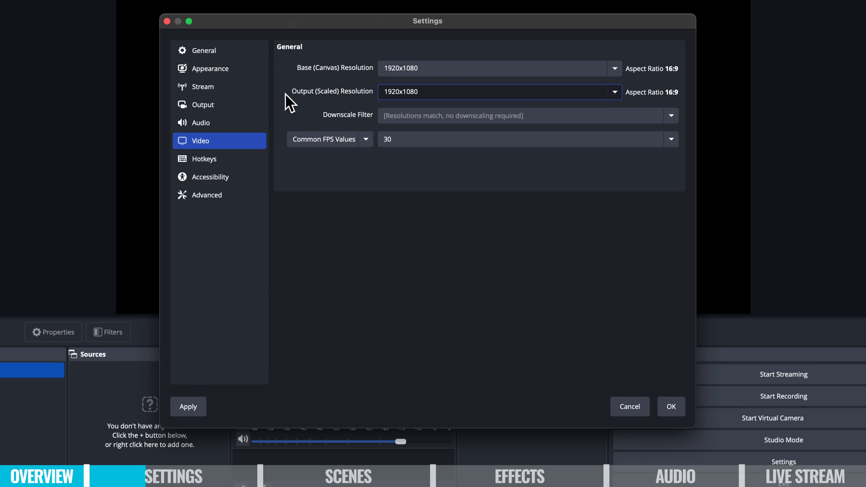
click(203, 105)
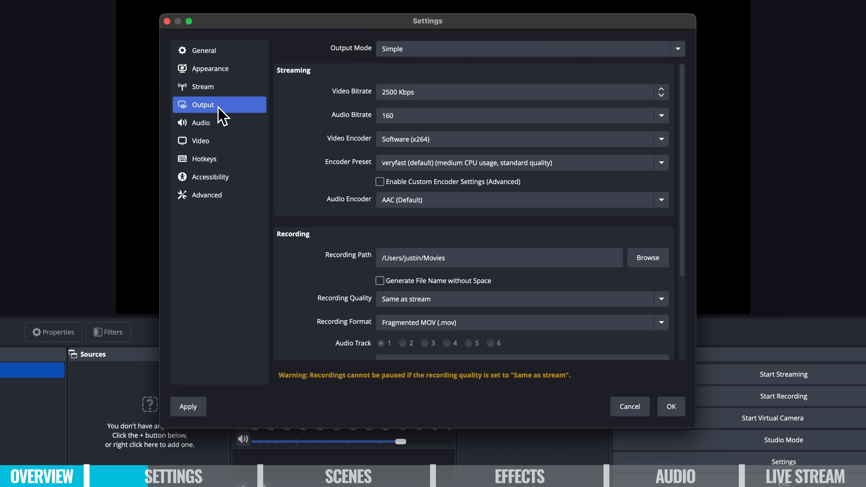
click(543, 49)
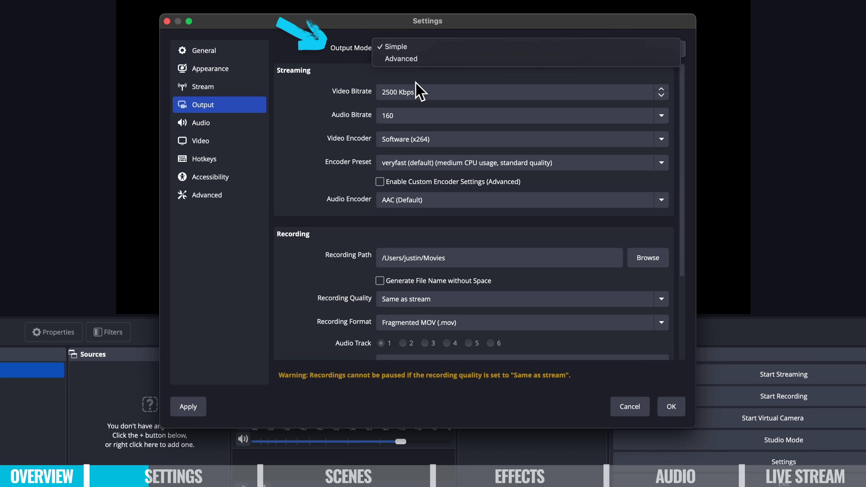
click(401, 58)
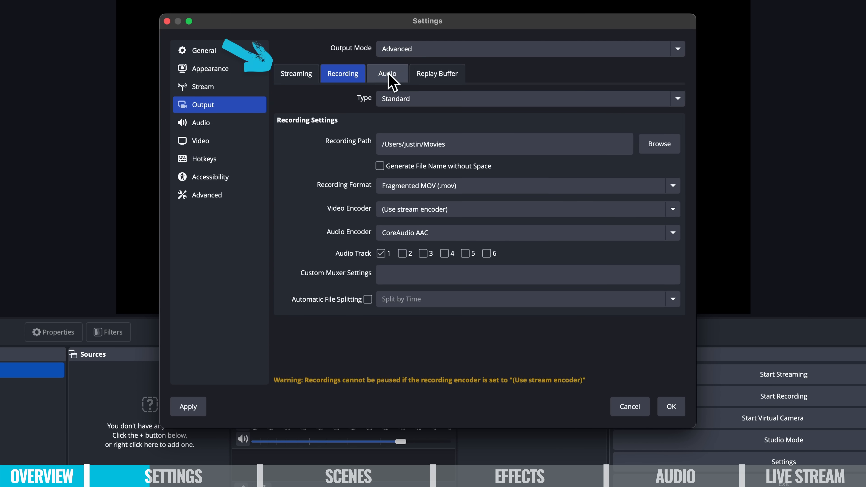
click(525, 48)
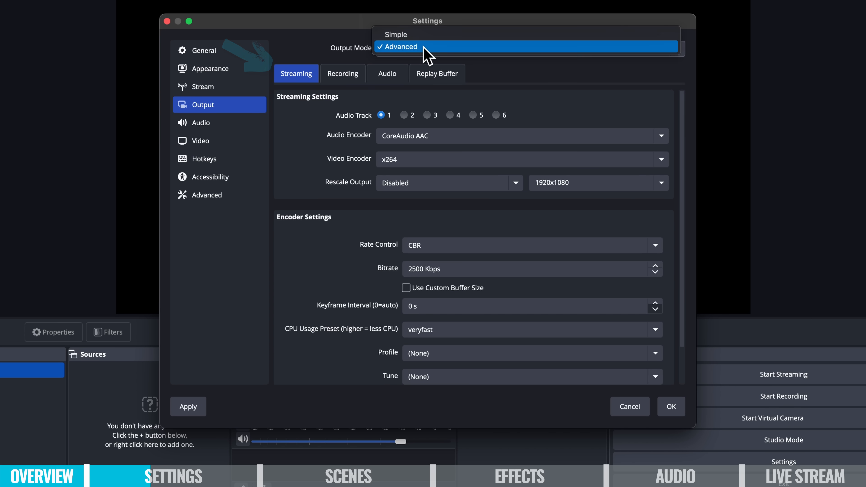
click(396, 34)
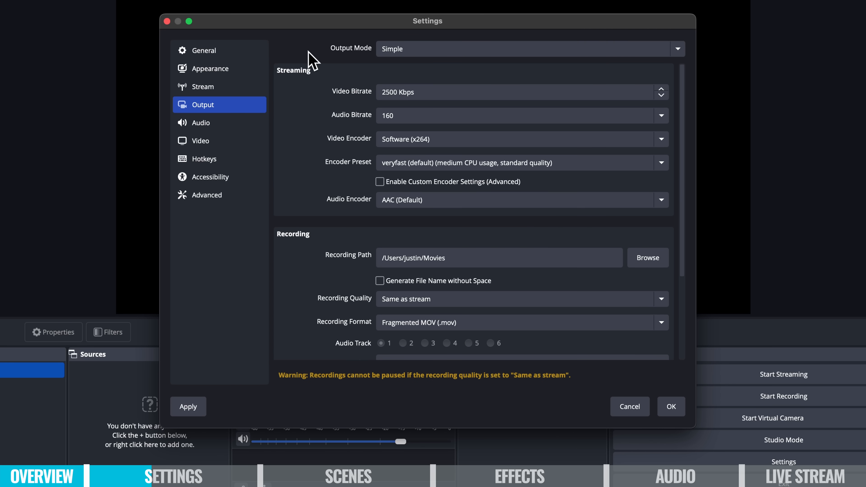
mouse_move(296, 51)
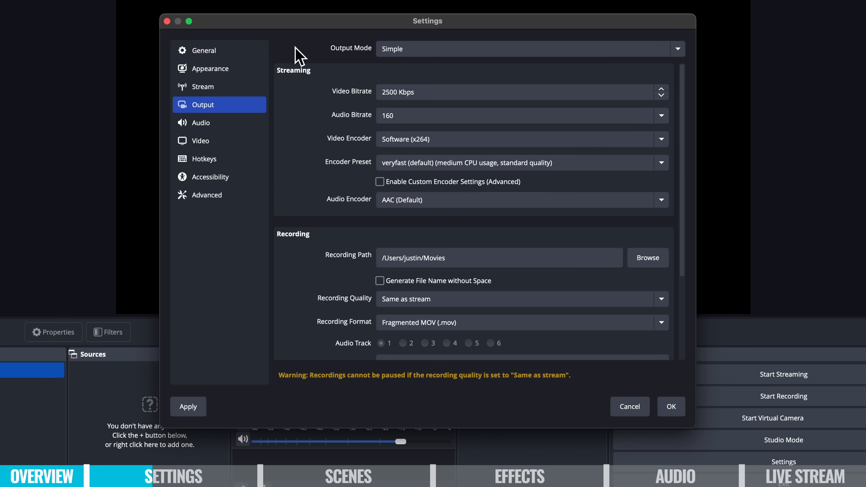
mouse_move(311, 249)
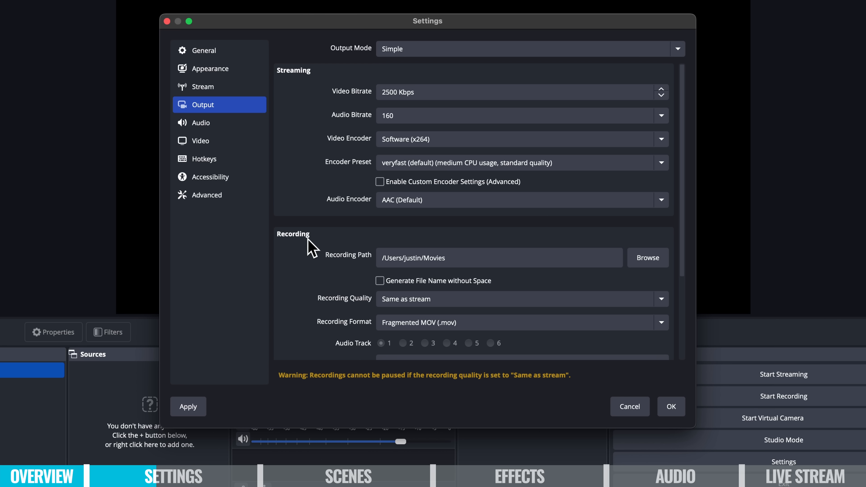
mouse_move(313, 253)
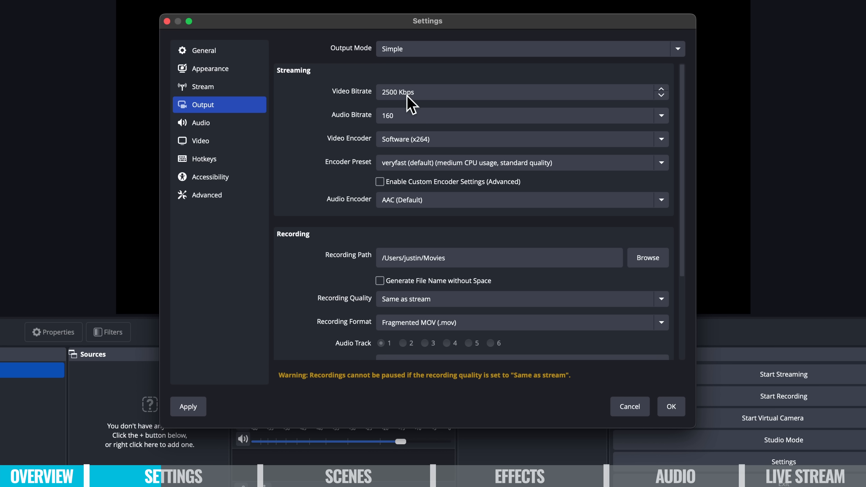
mouse_move(587, 99)
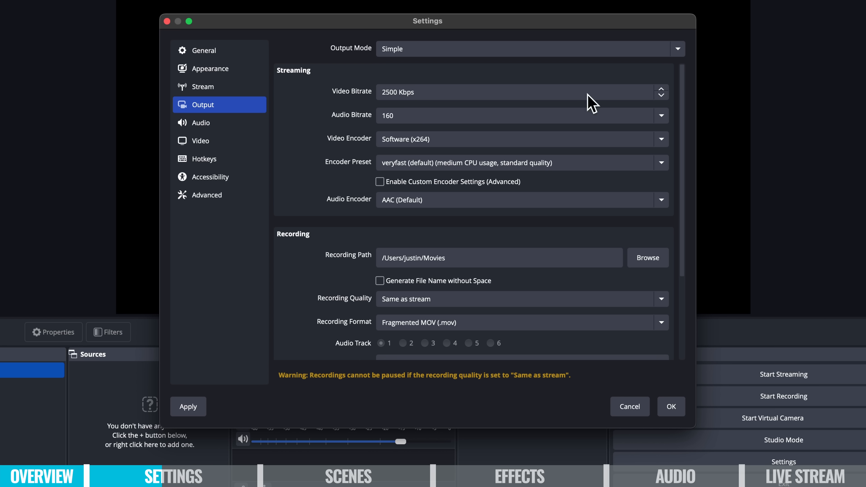
mouse_move(377, 103)
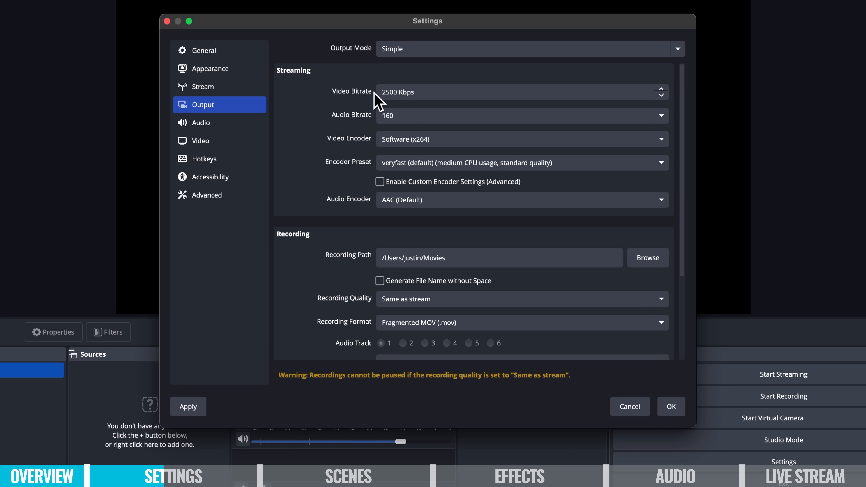
mouse_move(354, 113)
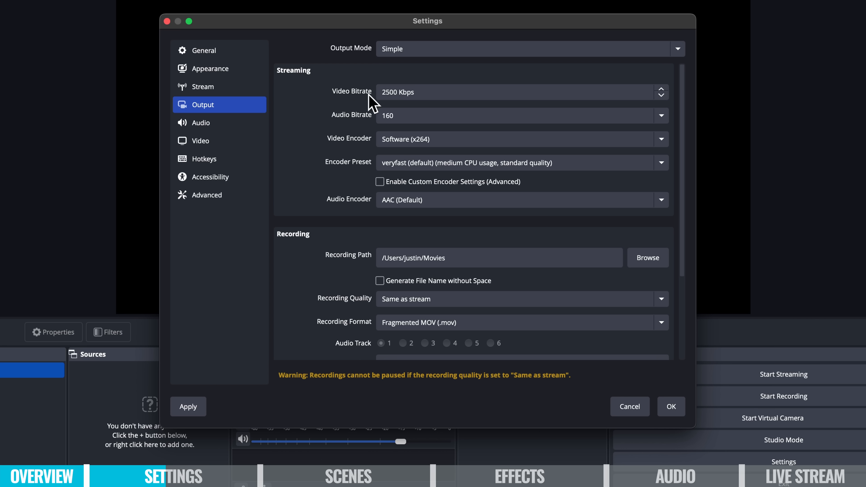
mouse_move(392, 110)
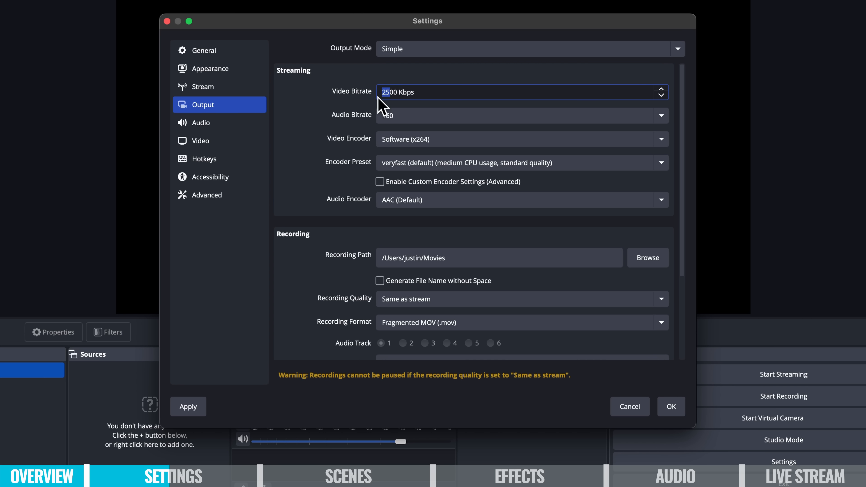
Set the streaming video bitrate to 5000 Kbps
text(5000)
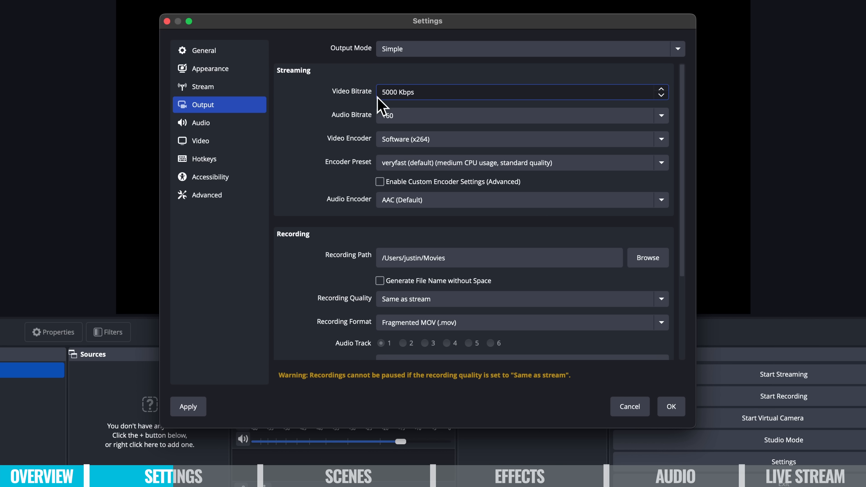
mouse_move(551, 199)
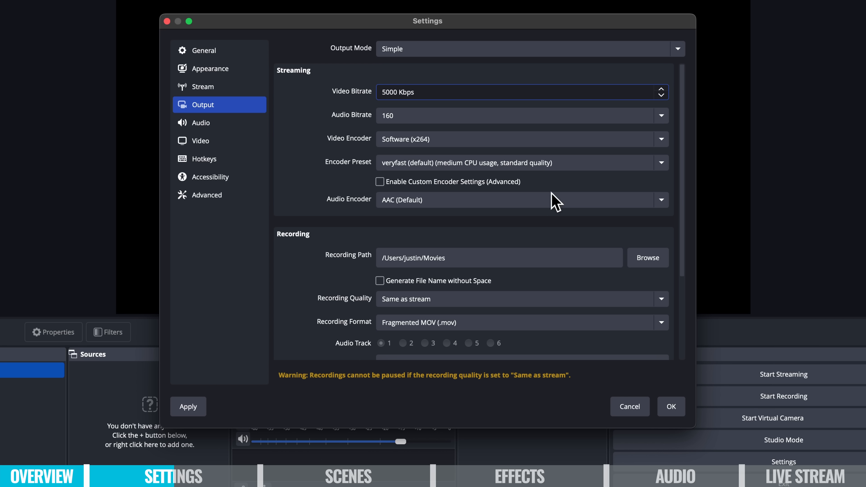
mouse_move(426, 139)
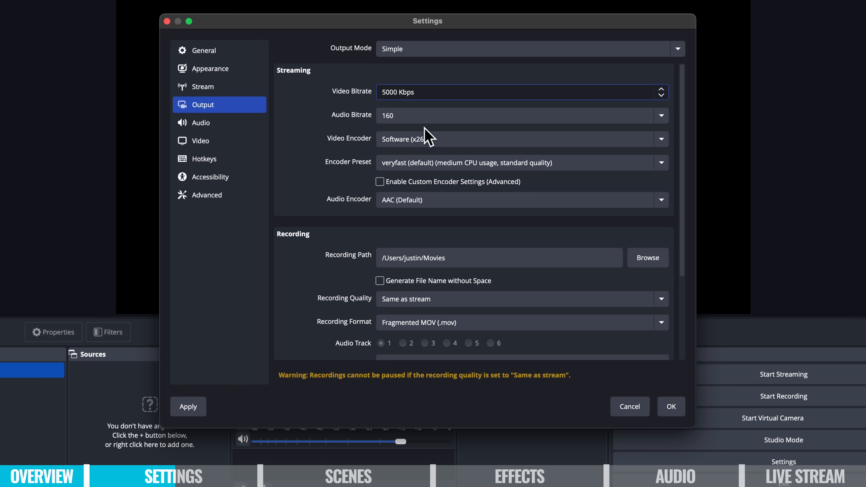
mouse_move(393, 140)
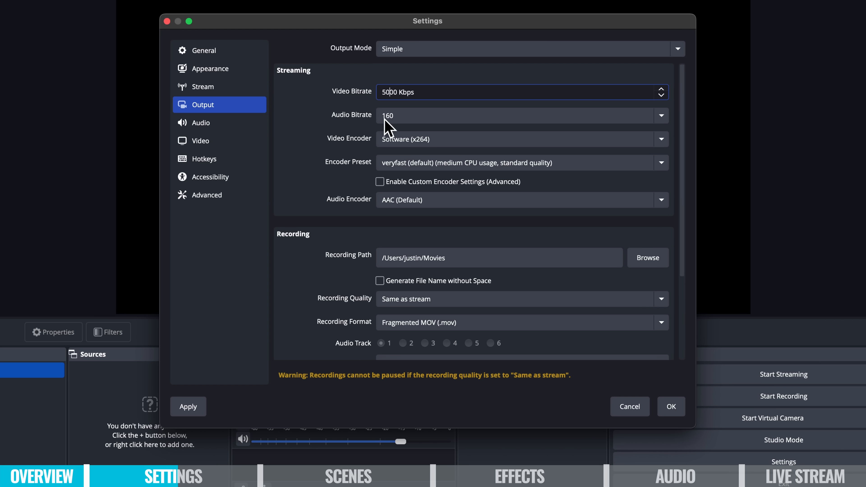
mouse_move(399, 125)
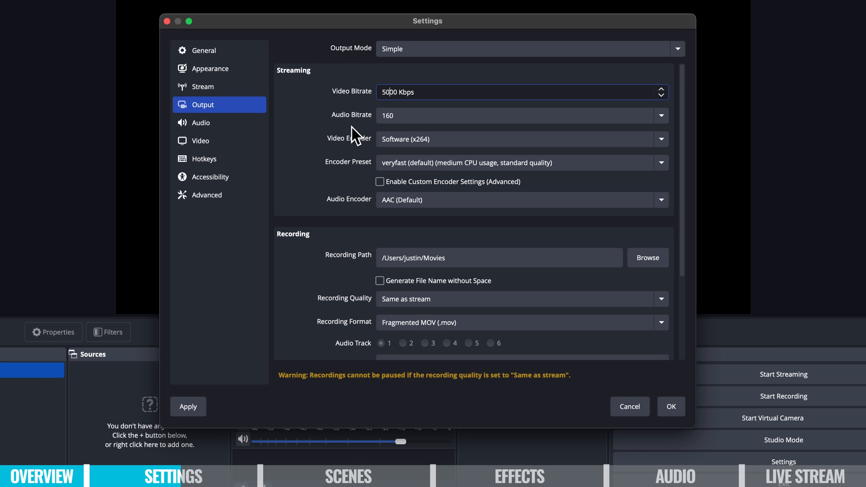
scroll(down, 3)
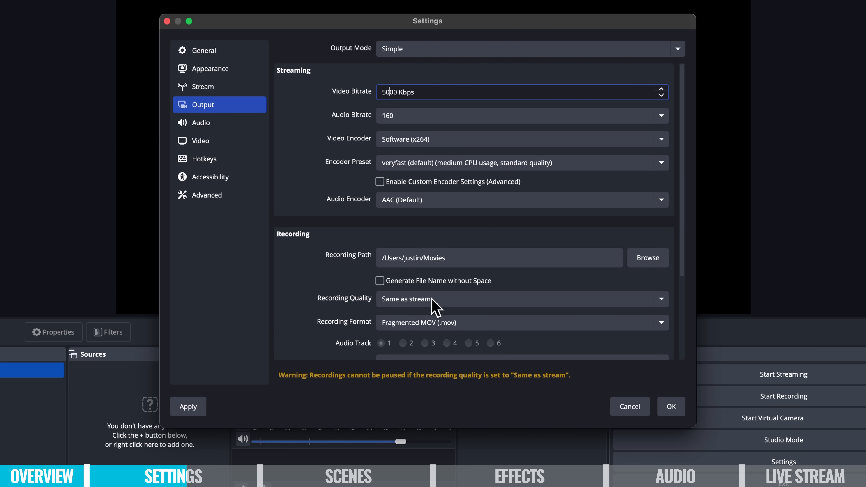
click(519, 295)
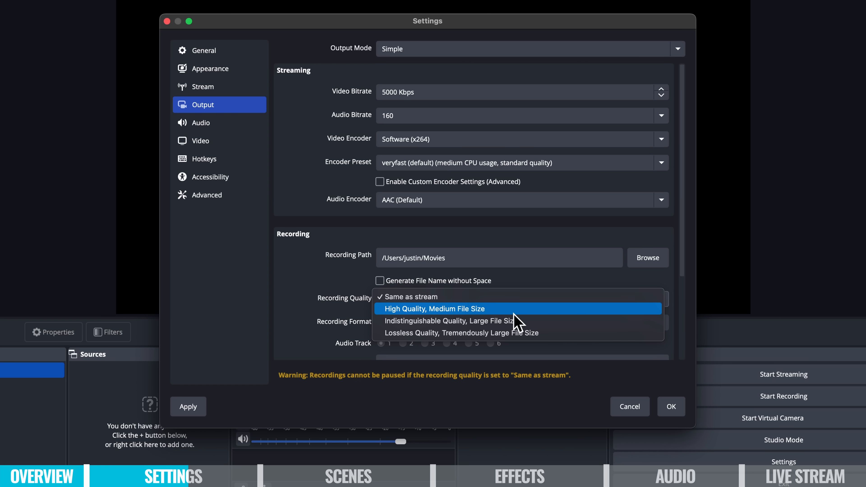
mouse_move(517, 341)
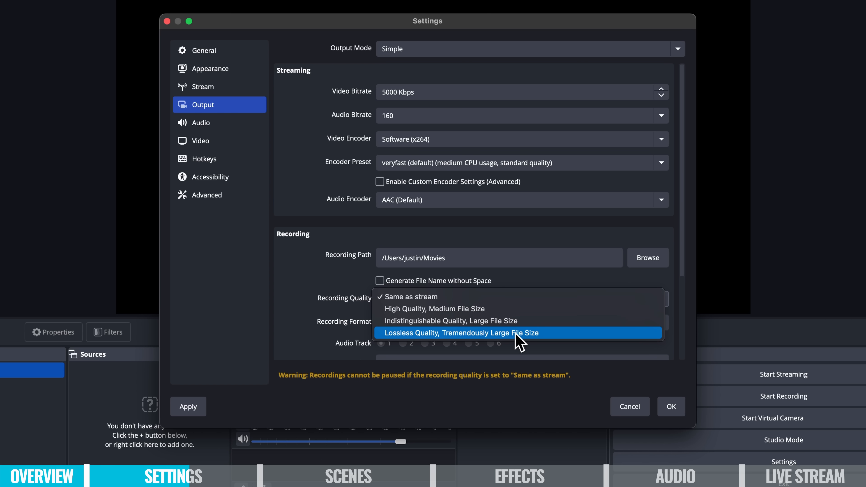
mouse_move(498, 348)
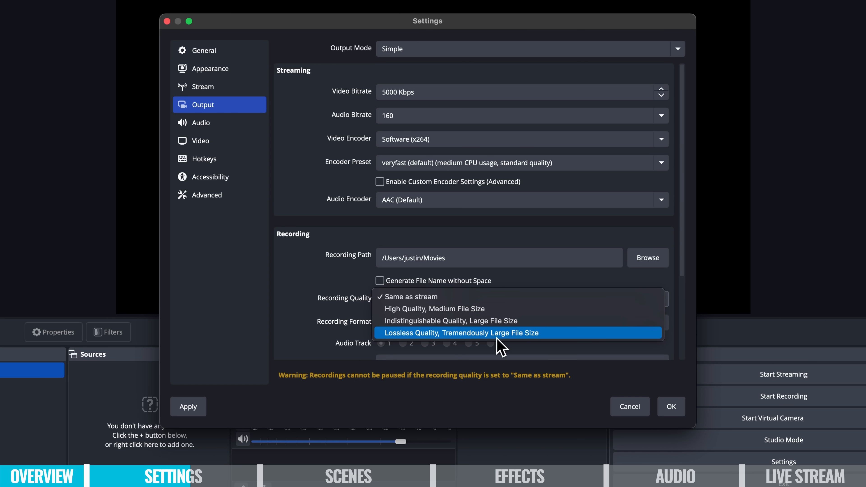
mouse_move(530, 306)
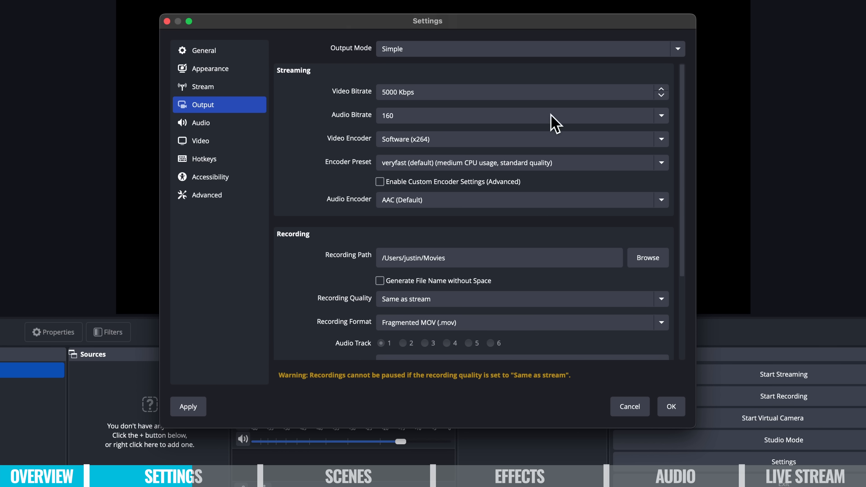
mouse_move(414, 136)
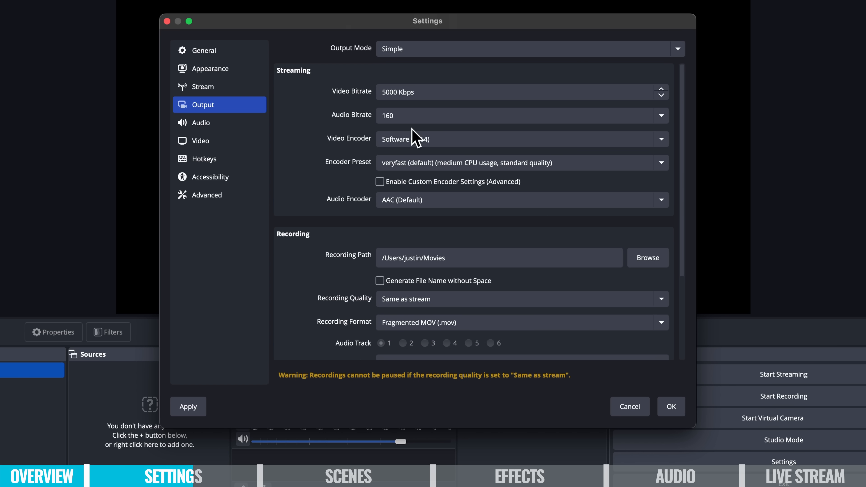
scroll(down, 3)
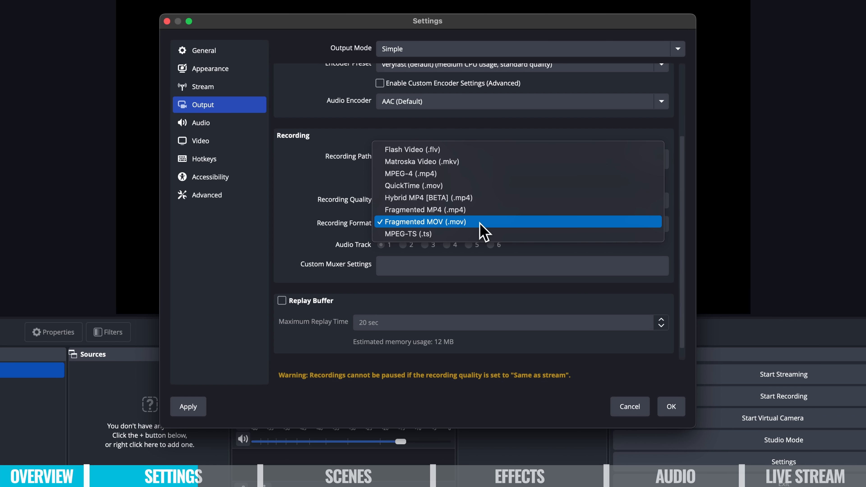
mouse_move(451, 218)
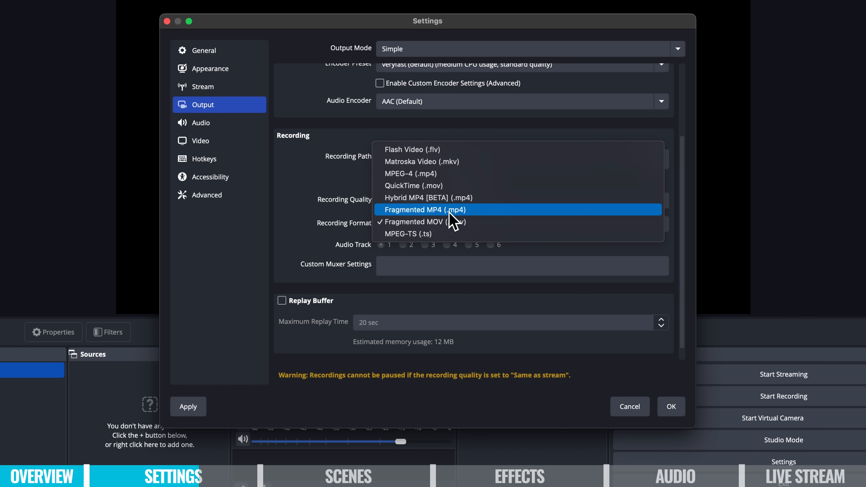
mouse_move(460, 185)
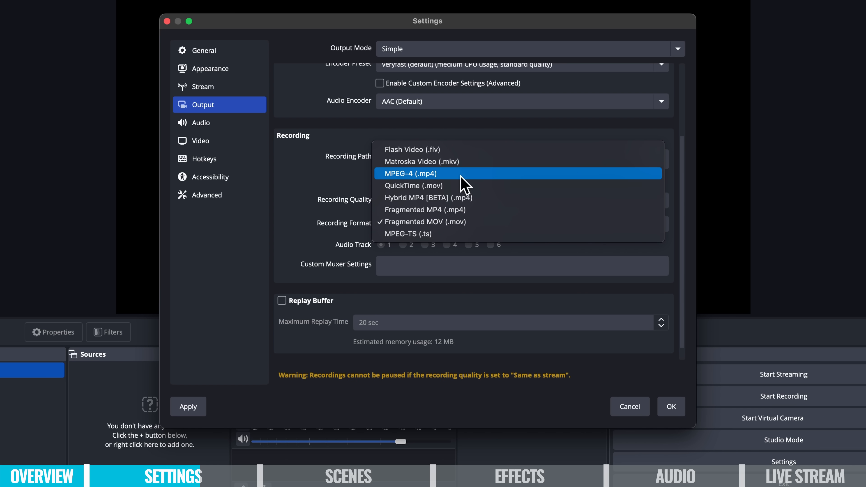
mouse_move(463, 189)
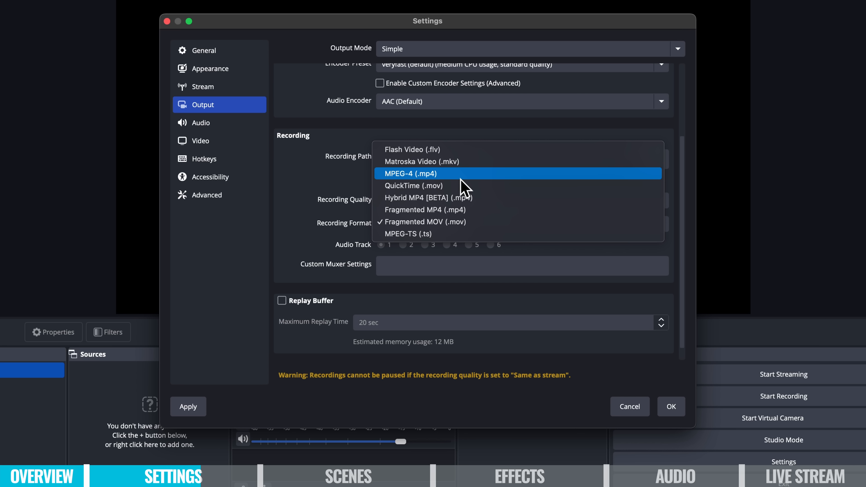
mouse_move(463, 192)
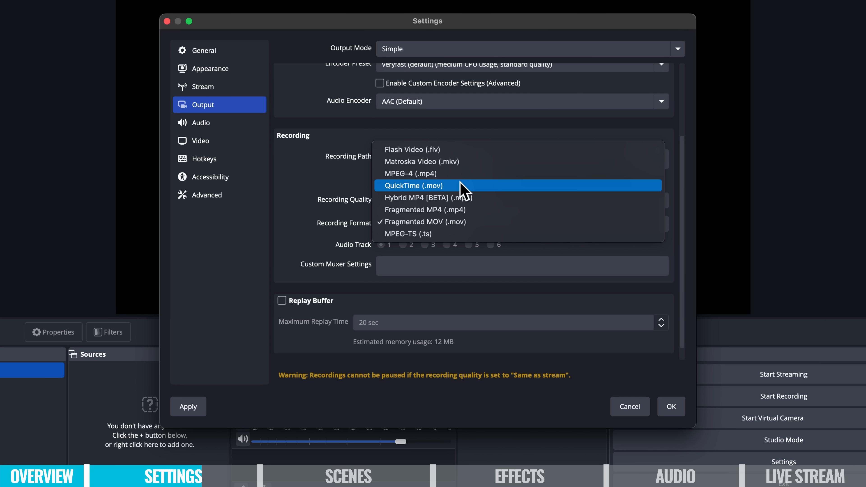
click(409, 186)
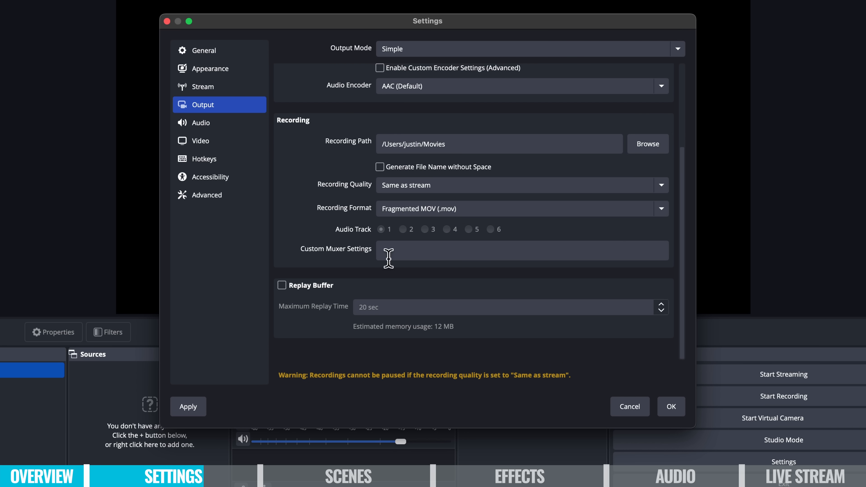
mouse_move(336, 211)
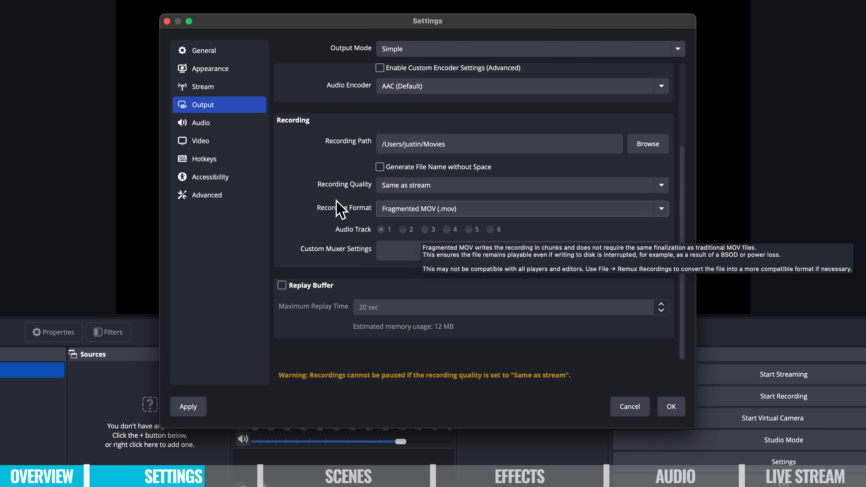
Choose YouTube - RTMPS as the streaming service on the Stream page
click(203, 86)
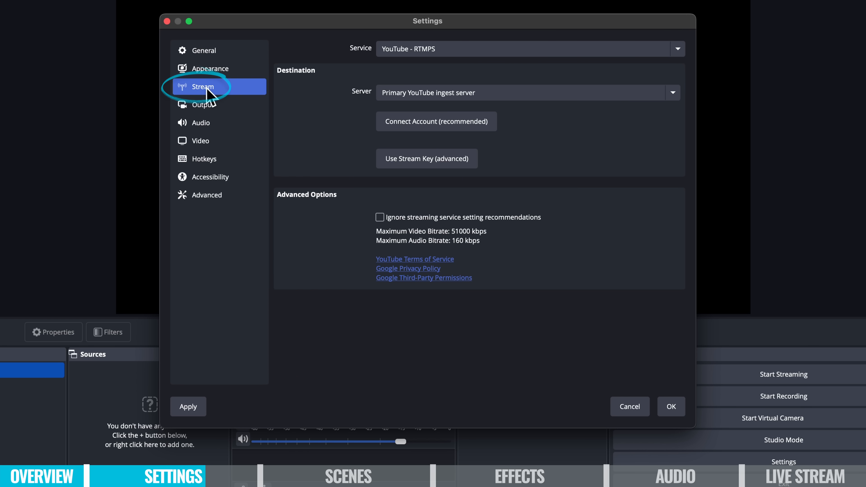
click(677, 49)
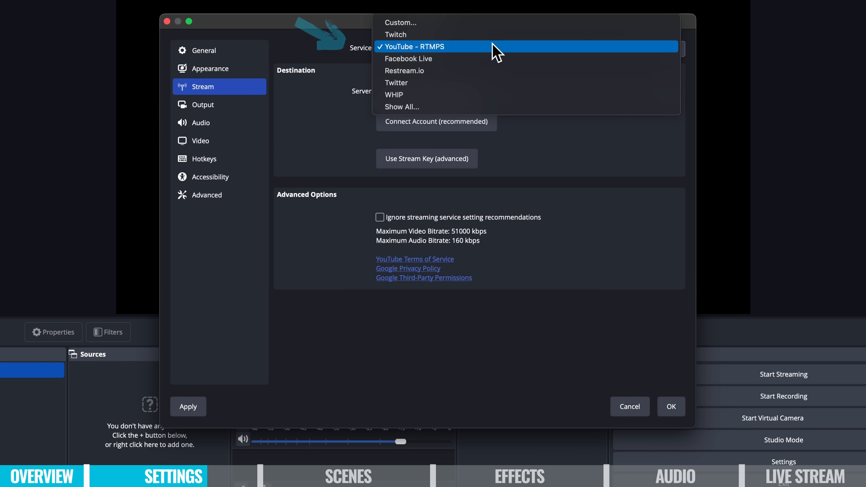
mouse_move(481, 84)
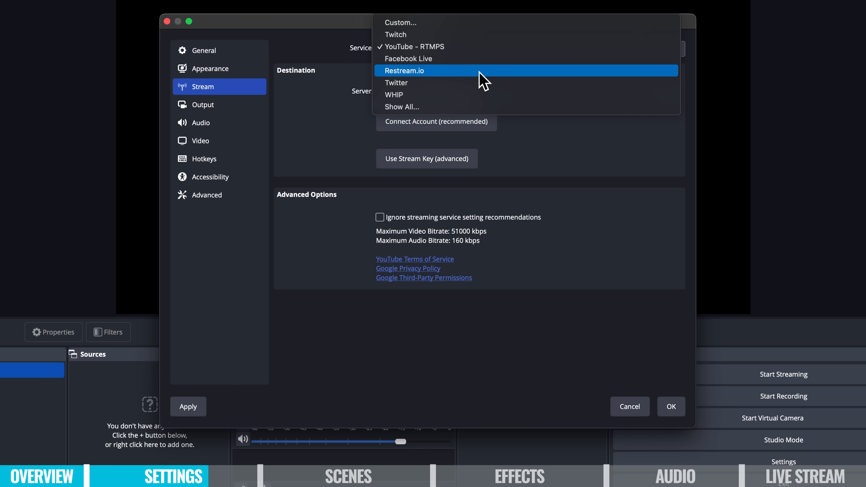
mouse_move(404, 55)
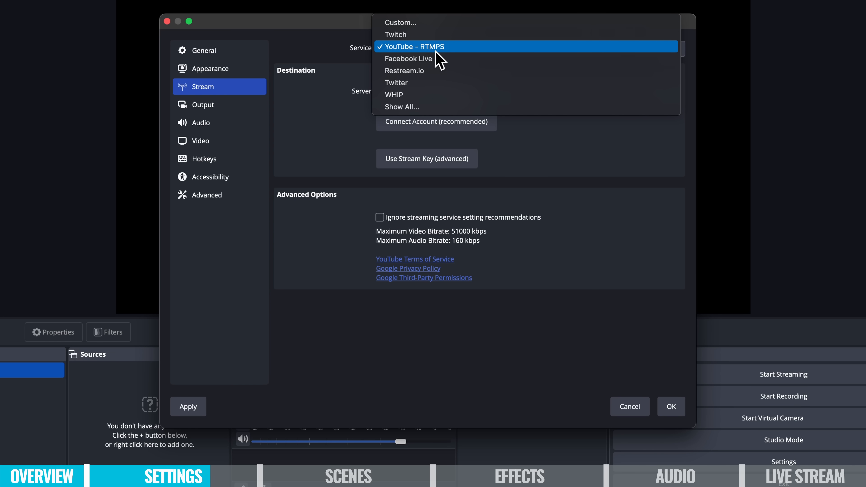
mouse_move(453, 64)
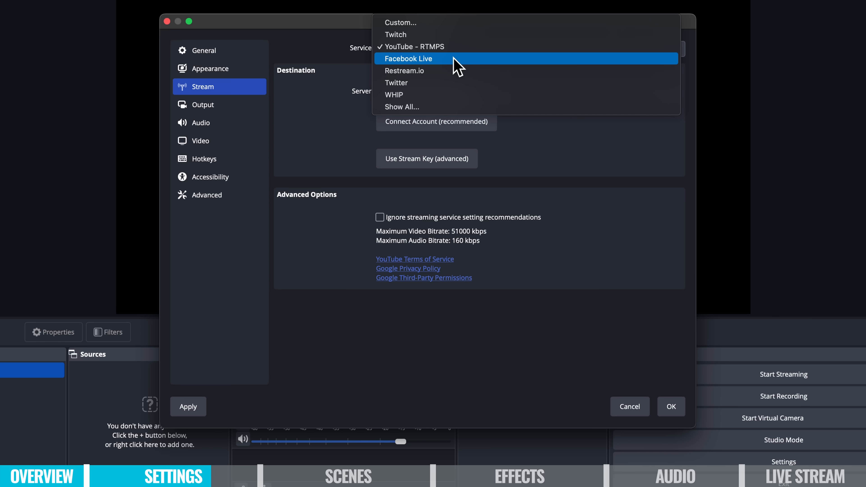
mouse_move(451, 89)
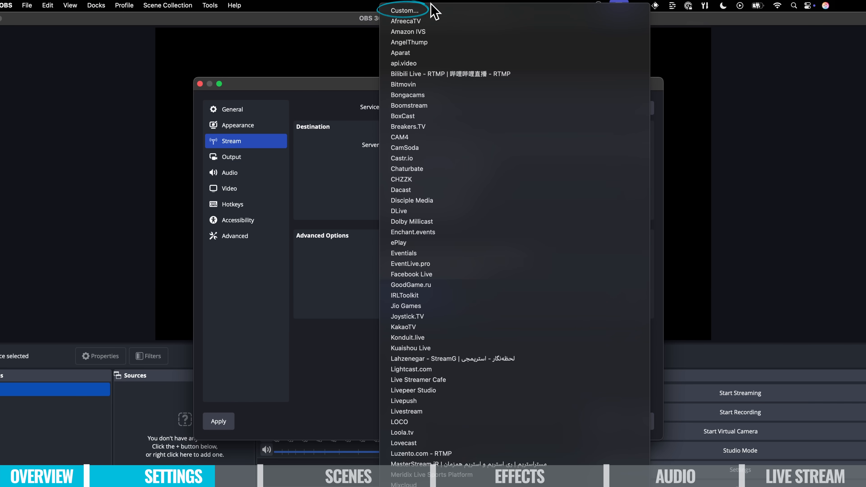
click(404, 9)
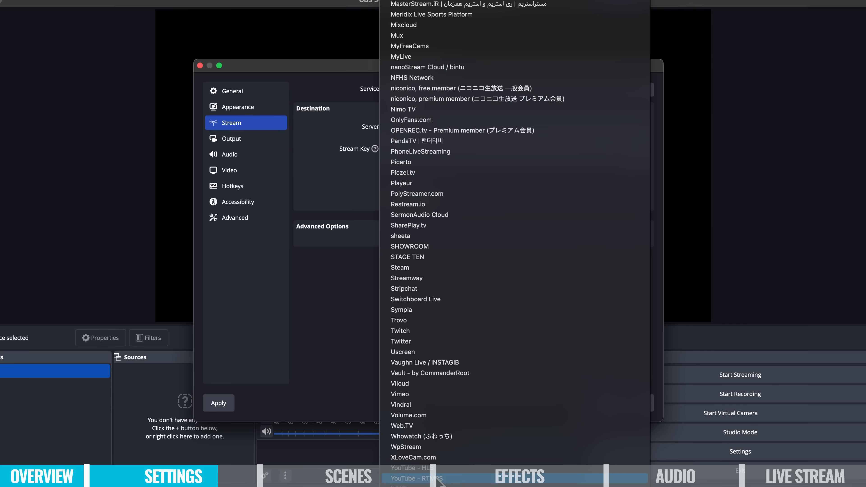
click(419, 478)
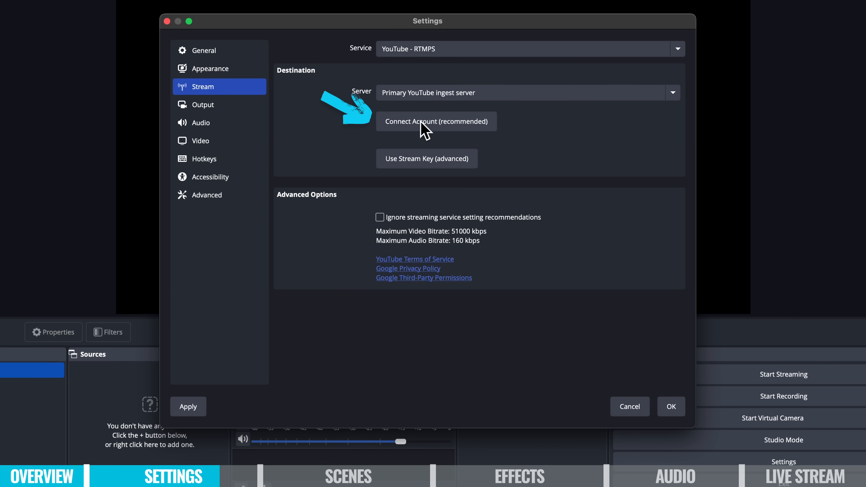
Connect a YouTube account for streaming and save the settings
click(423, 127)
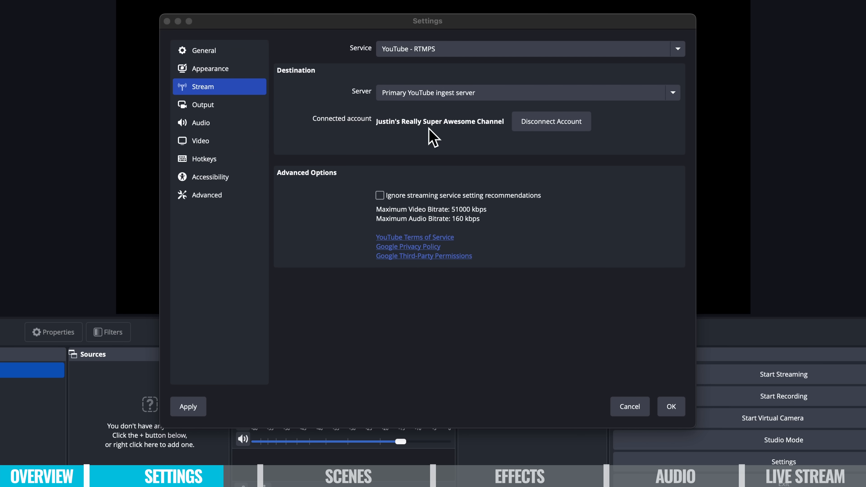
mouse_move(493, 135)
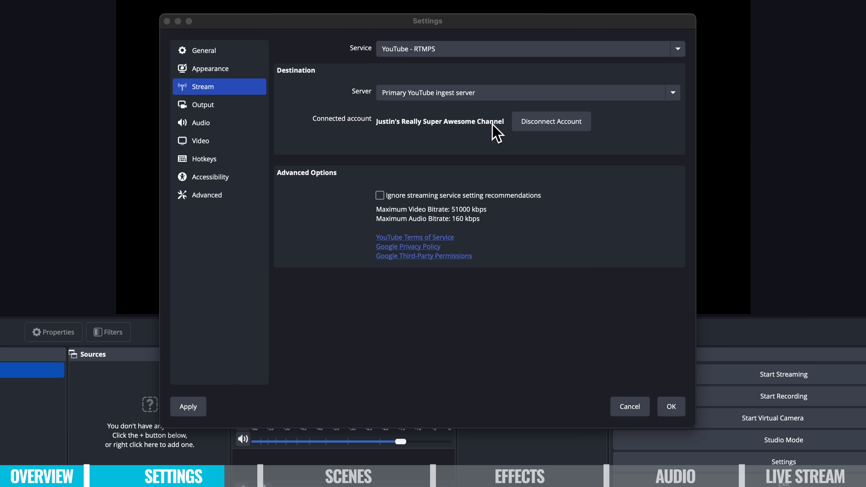
mouse_move(671, 407)
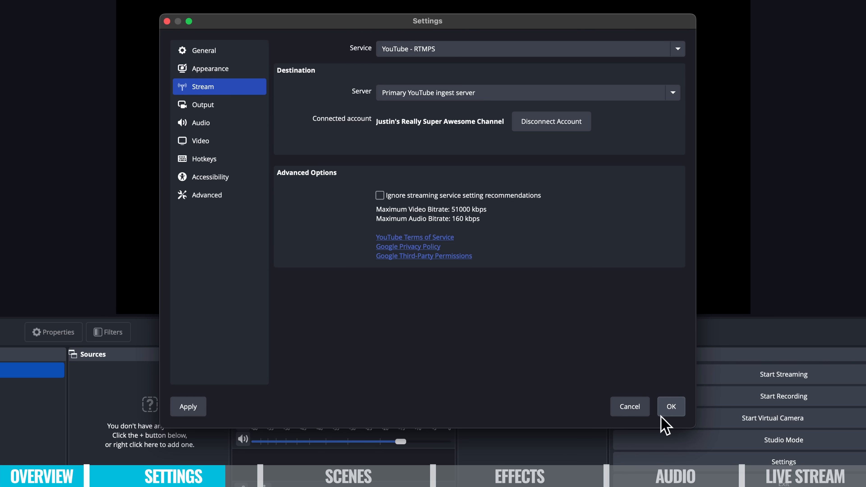
click(671, 406)
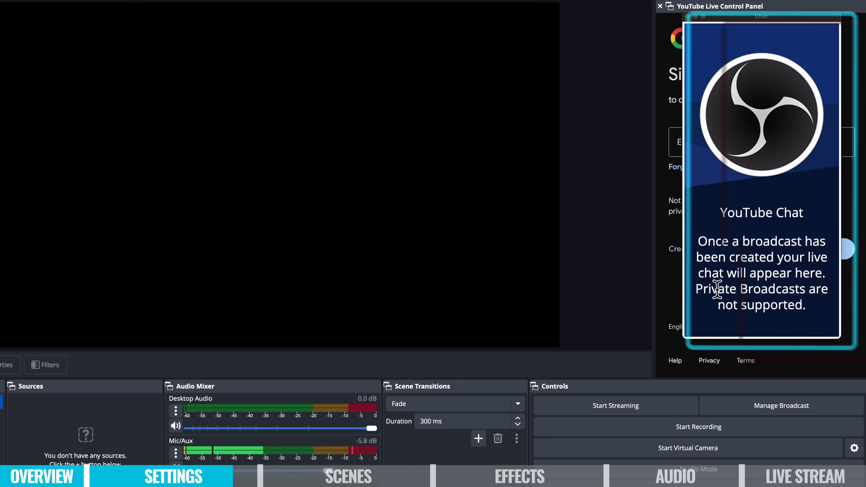
Re-dock the YouTube Chat panel above the Live Control Panel, then close it
drag(761, 15, 624, 109)
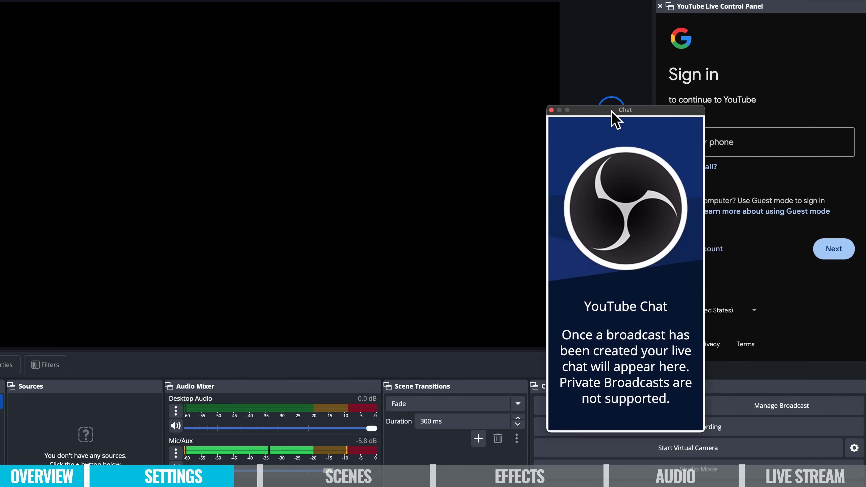
drag(615, 110, 770, 46)
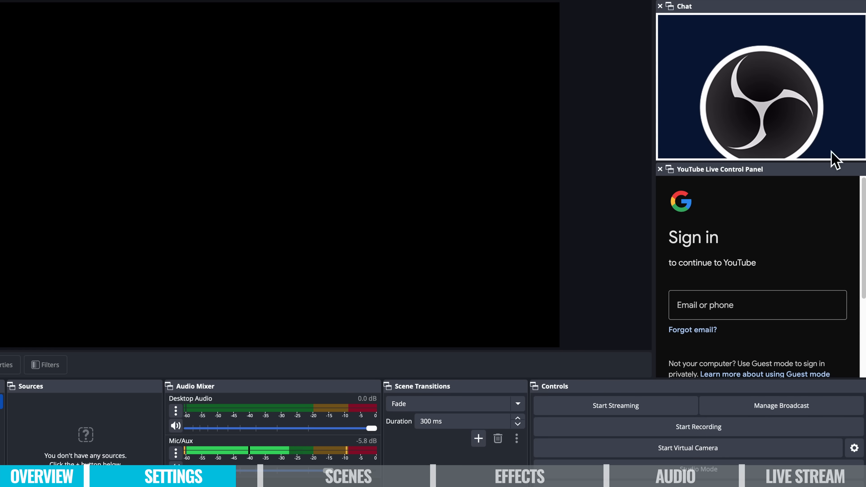
mouse_move(779, 66)
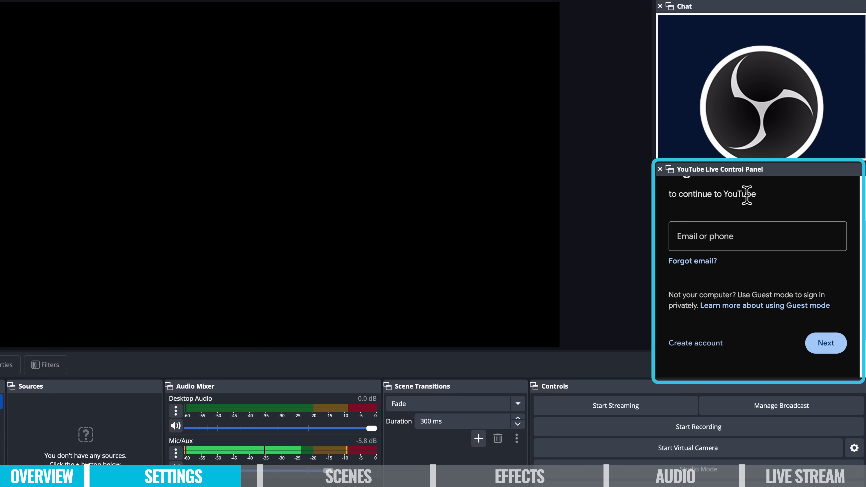
mouse_move(799, 195)
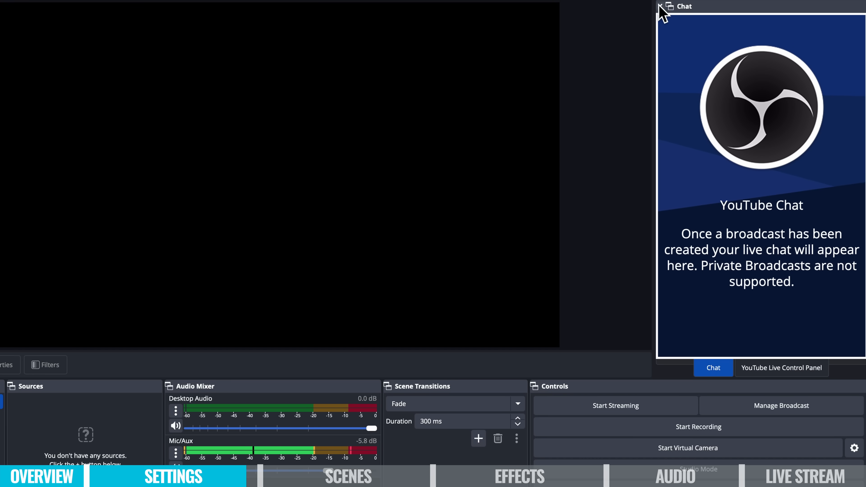
click(660, 6)
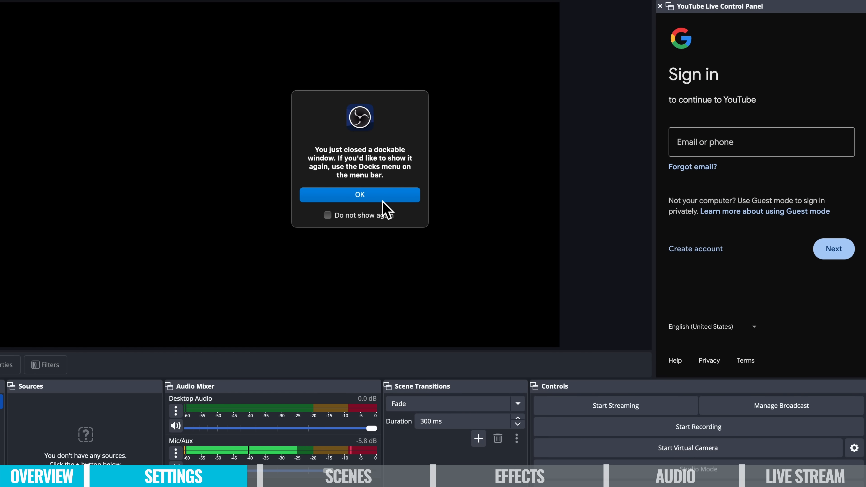
Dismiss the notice about the closed Chat panel
click(660, 6)
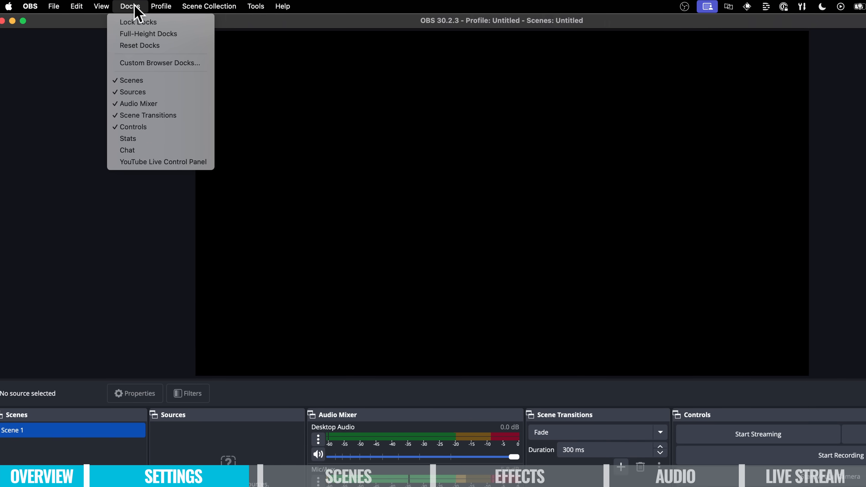
mouse_move(142, 46)
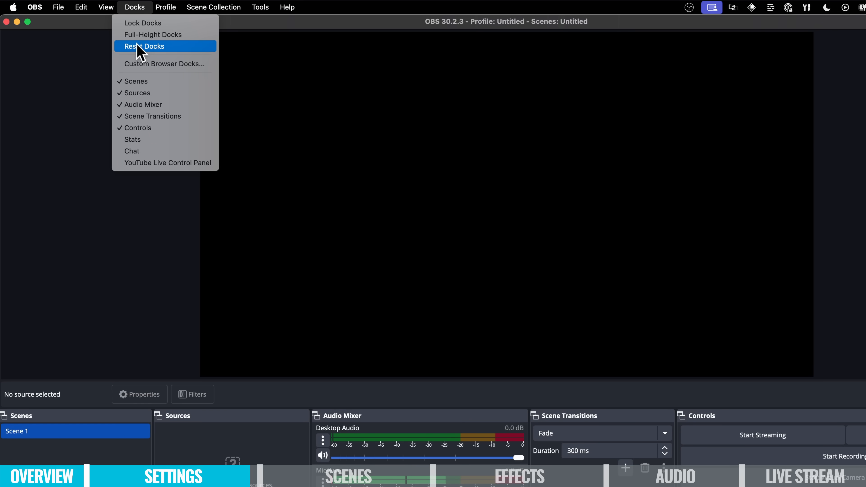
mouse_move(161, 169)
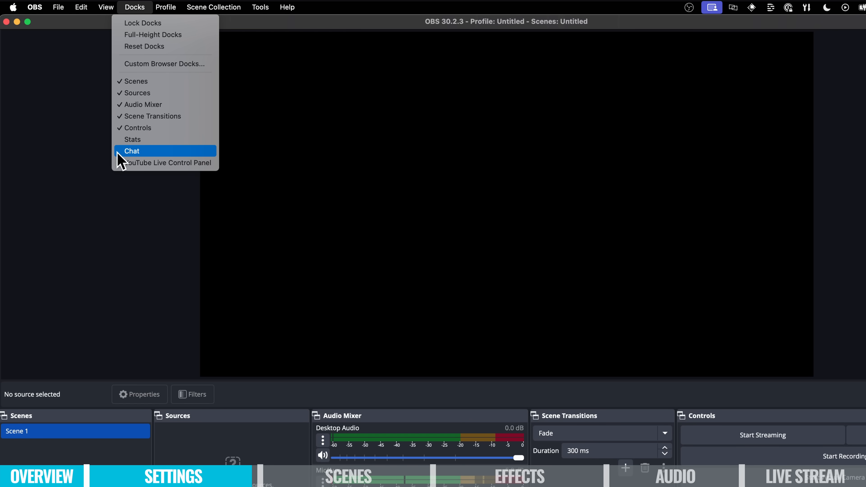
mouse_move(144, 144)
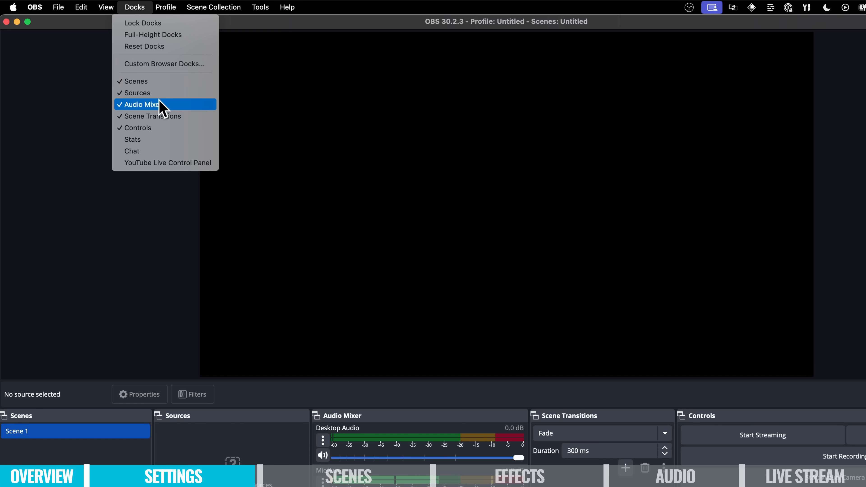
mouse_move(163, 107)
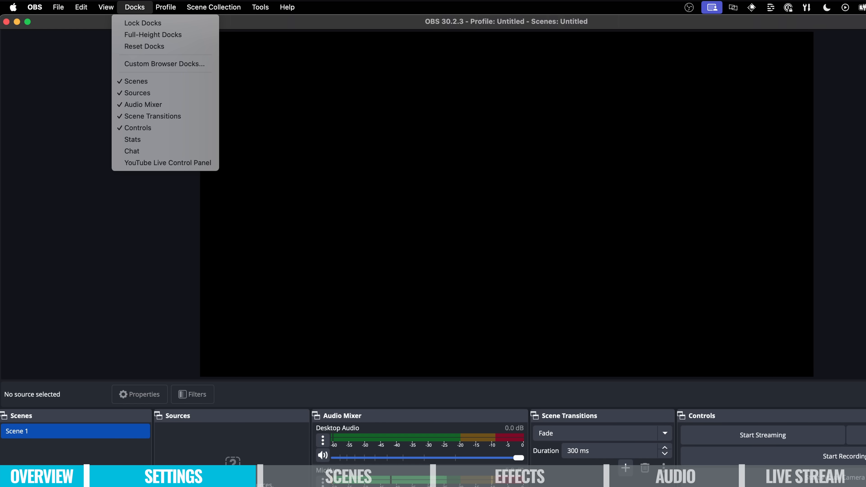
mouse_move(126, 90)
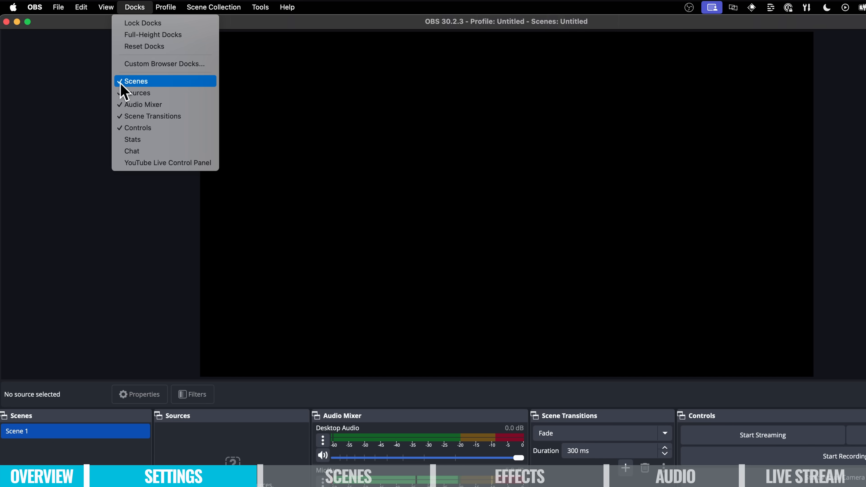
mouse_move(144, 46)
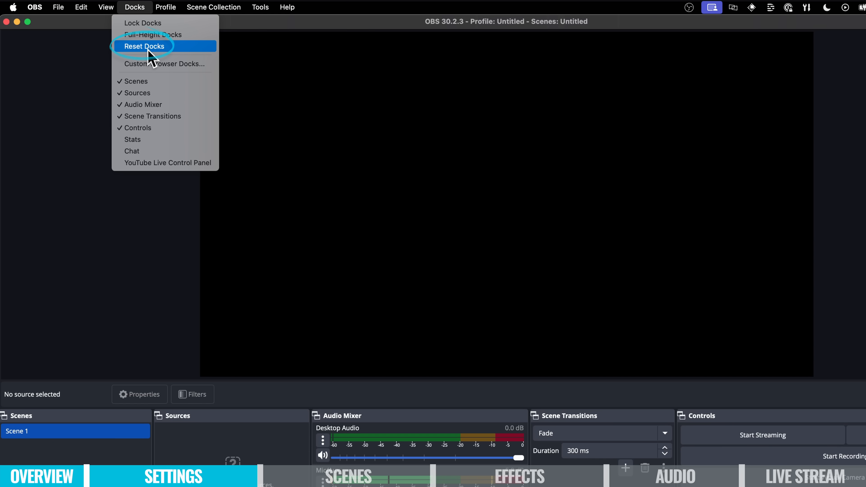
mouse_move(365, 28)
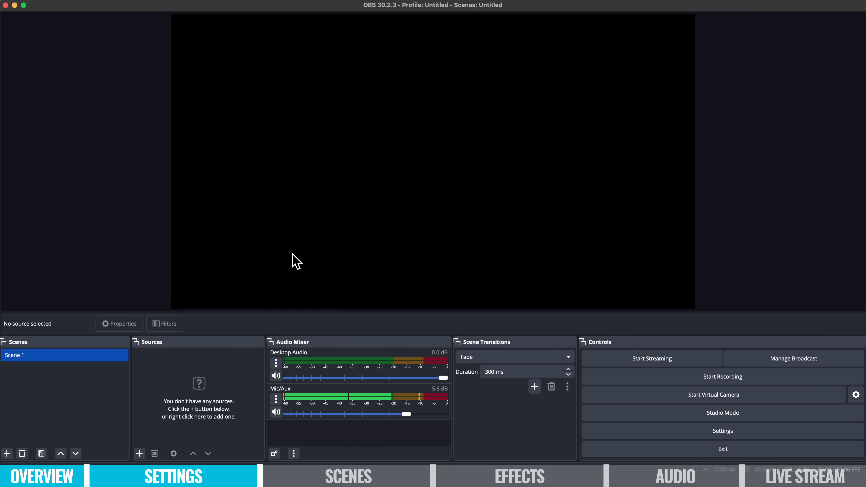
mouse_move(516, 119)
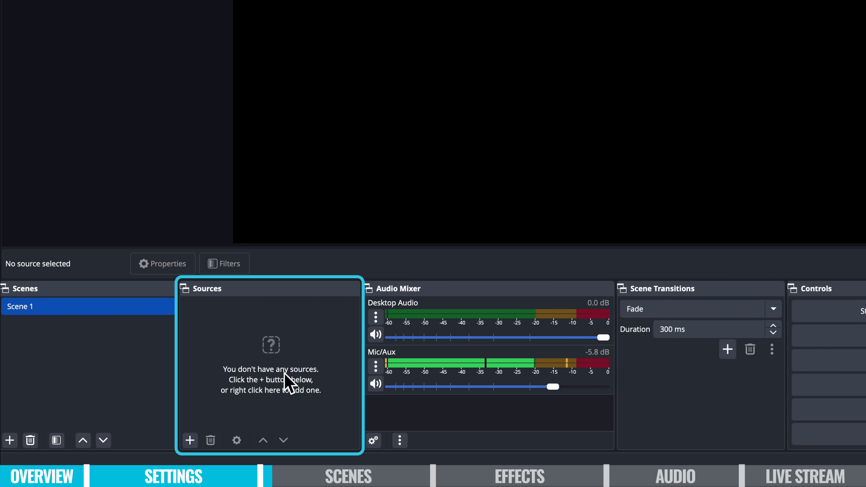
mouse_move(241, 365)
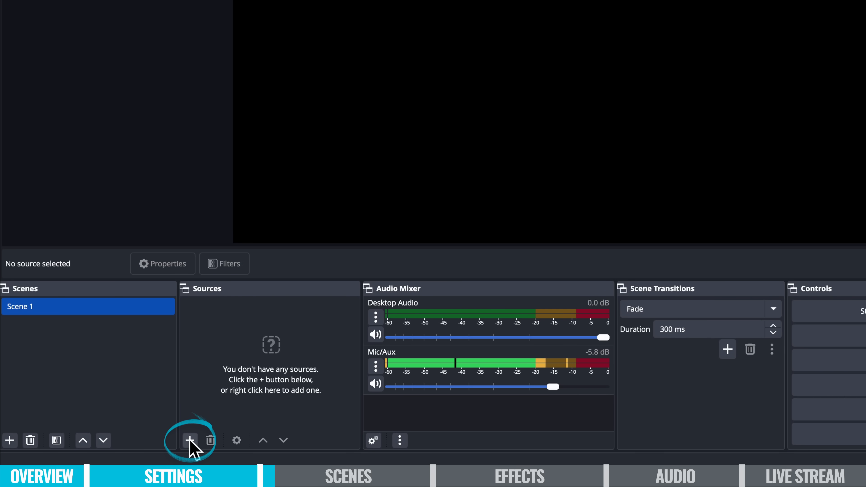
Bring up the add-source menu from the Sources dock
click(190, 440)
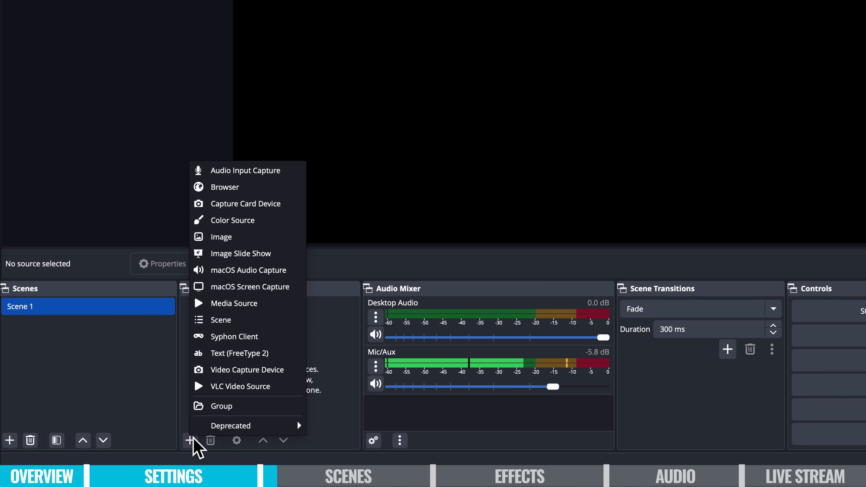
mouse_move(246, 188)
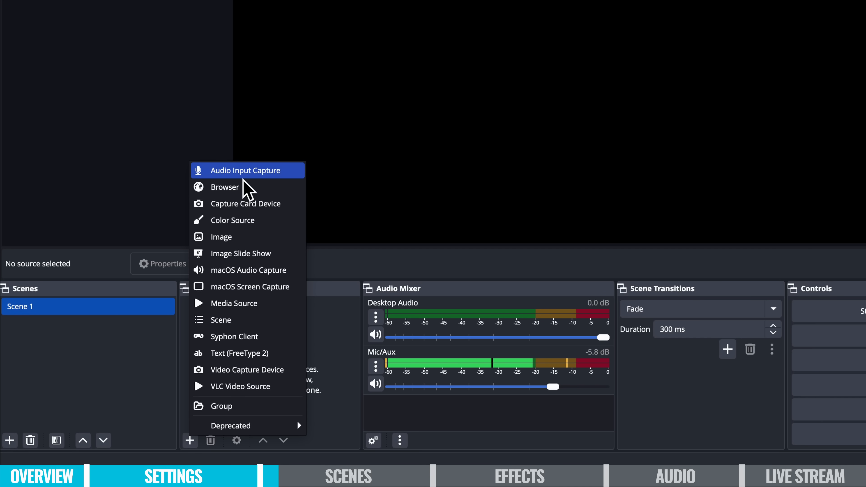
mouse_move(246, 192)
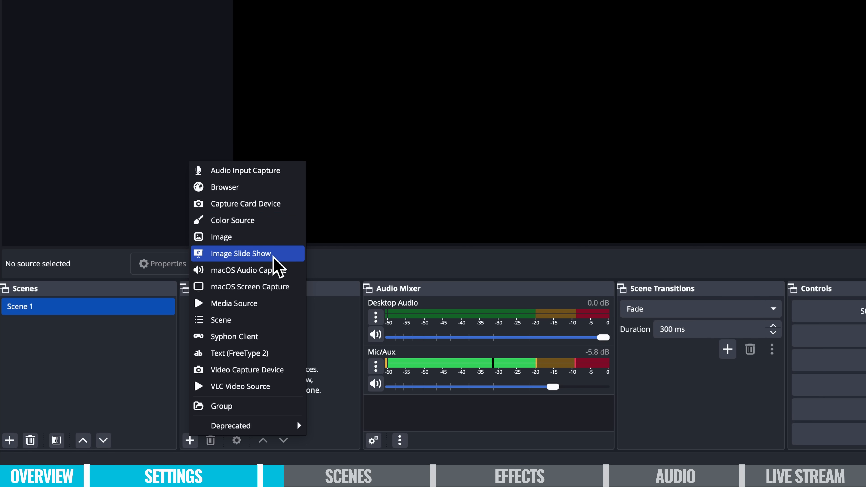
mouse_move(265, 390)
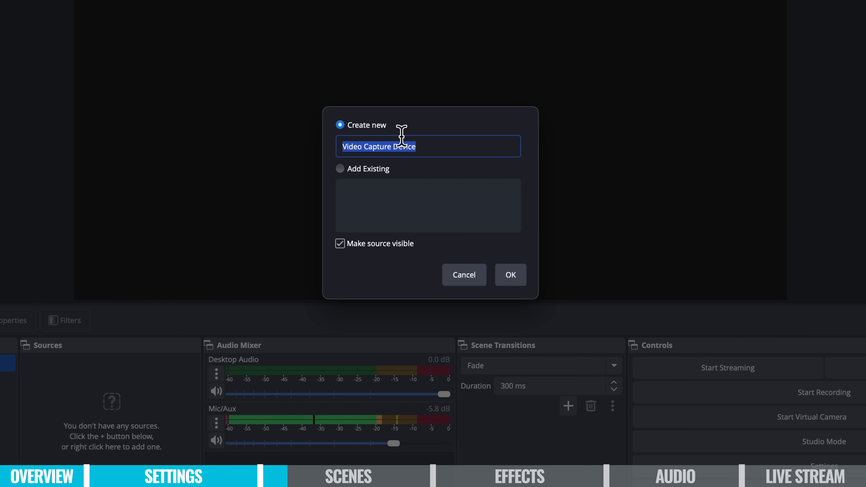
Create a Video Capture Device source named Webcam 1
text(Webcam 1)
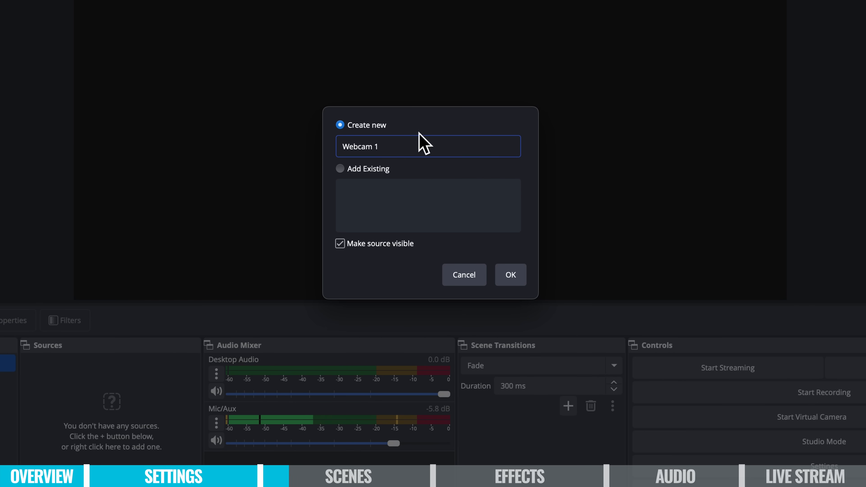
click(510, 275)
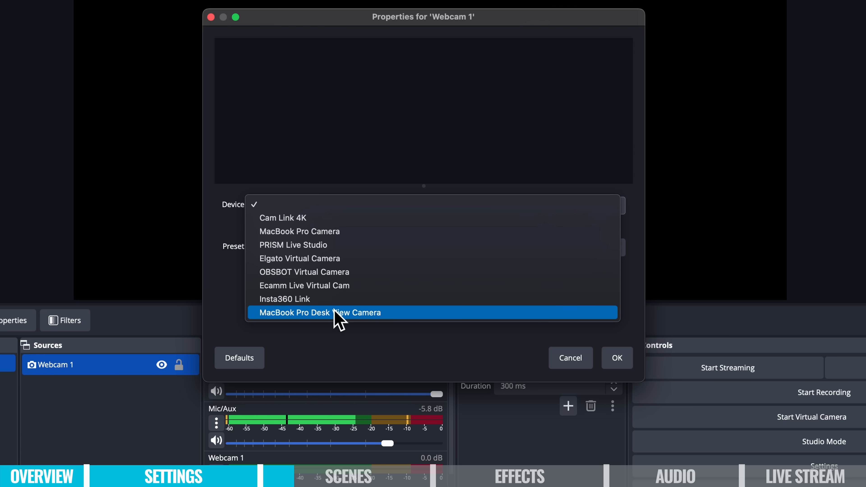
Set Webcam 1 to the Insta360 Link camera at the 1920x1080 preset
click(285, 299)
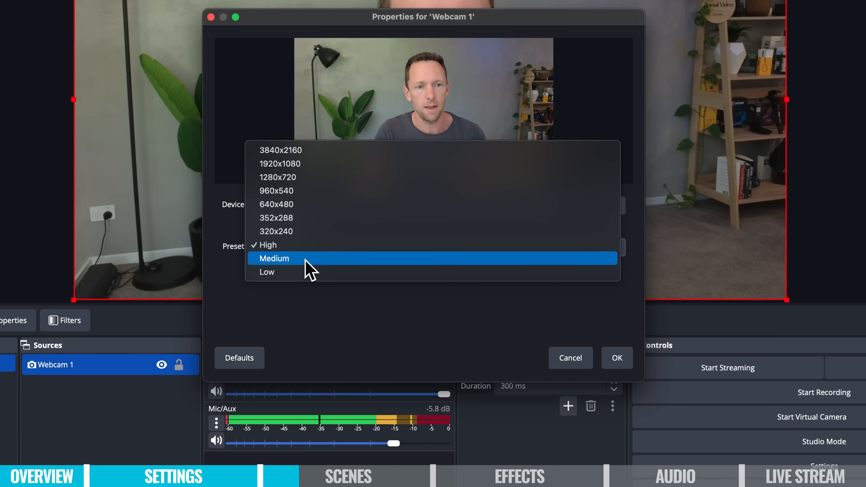
mouse_move(311, 251)
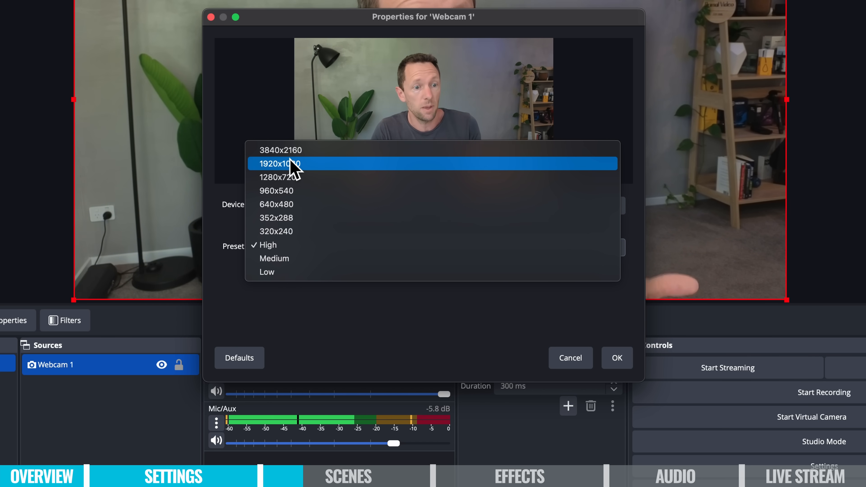
mouse_move(301, 160)
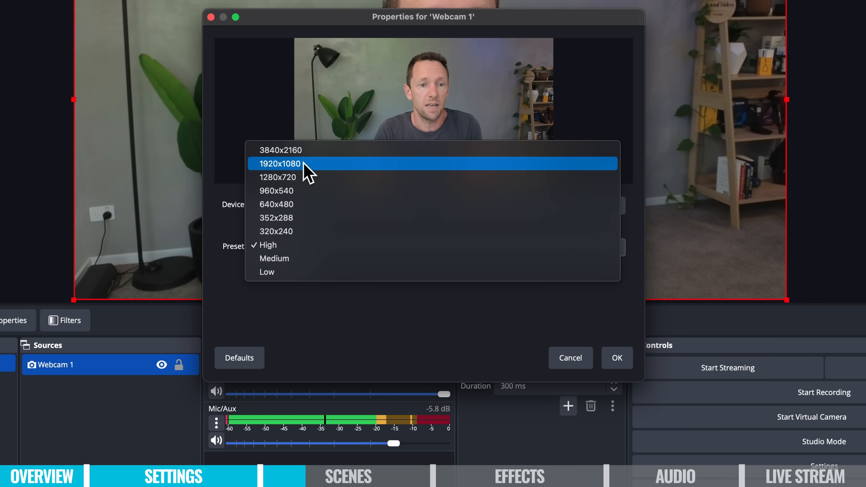
click(280, 163)
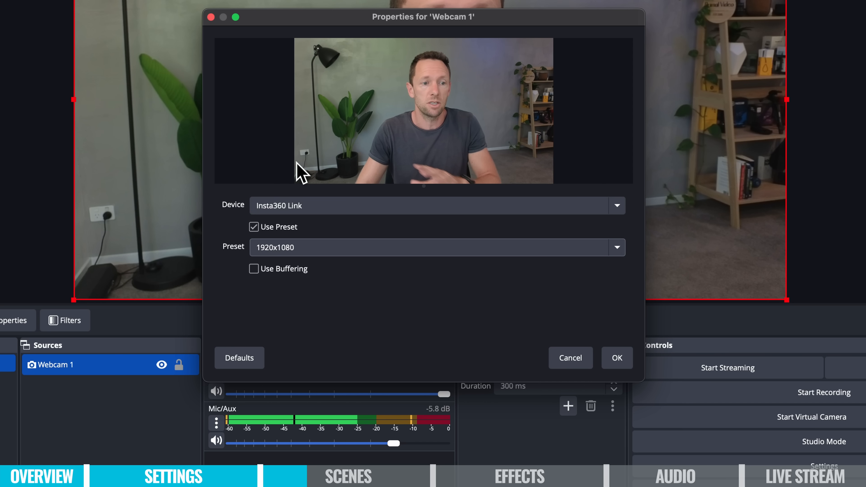
click(616, 357)
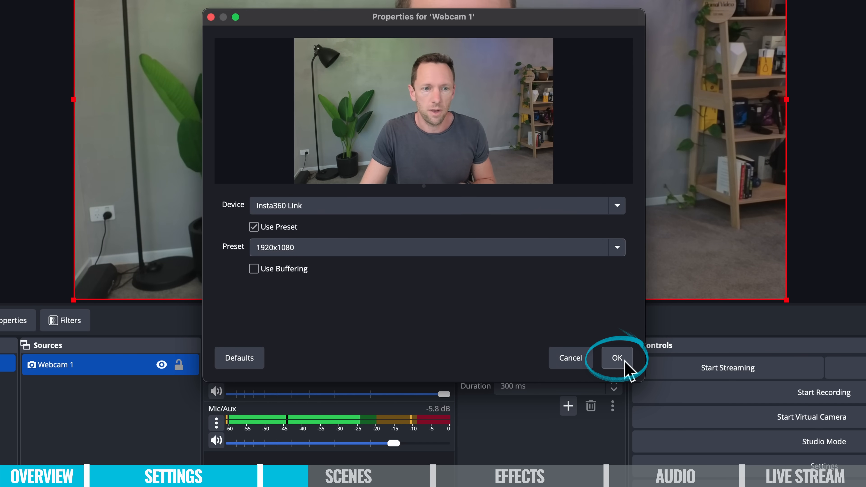
click(617, 358)
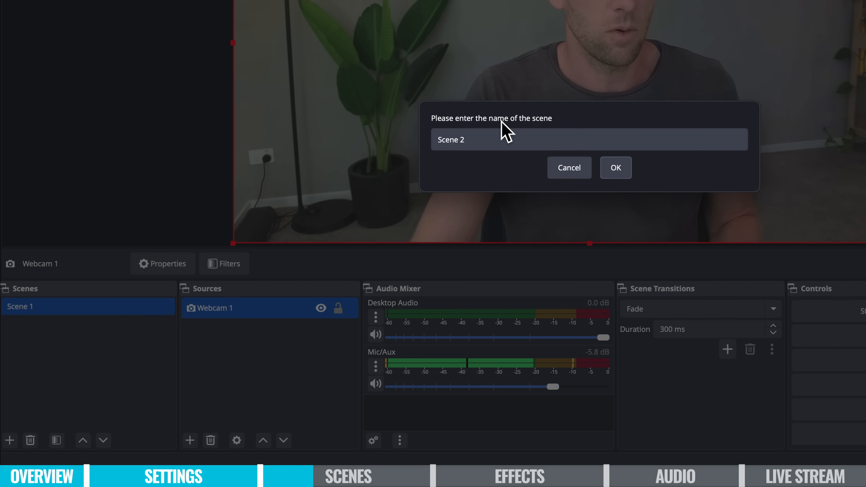
Create a scene named Screen, rename Scene 1 to Camera, and select the Screen scene
text(Screen)
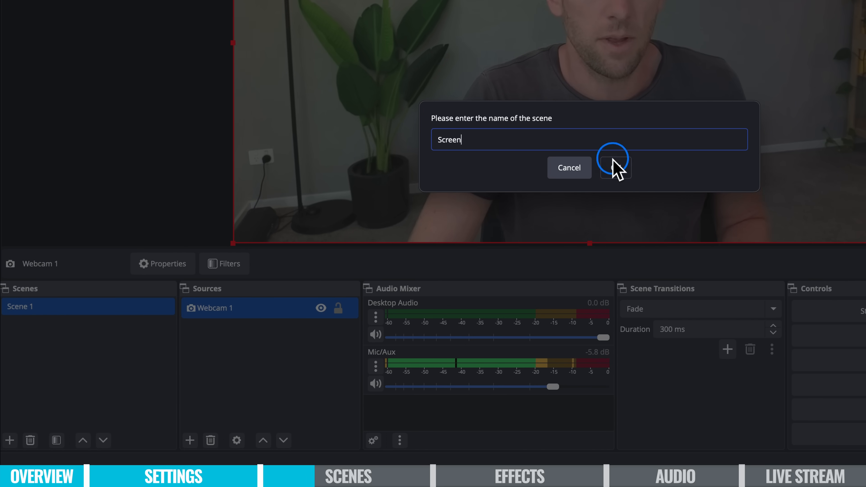
click(616, 168)
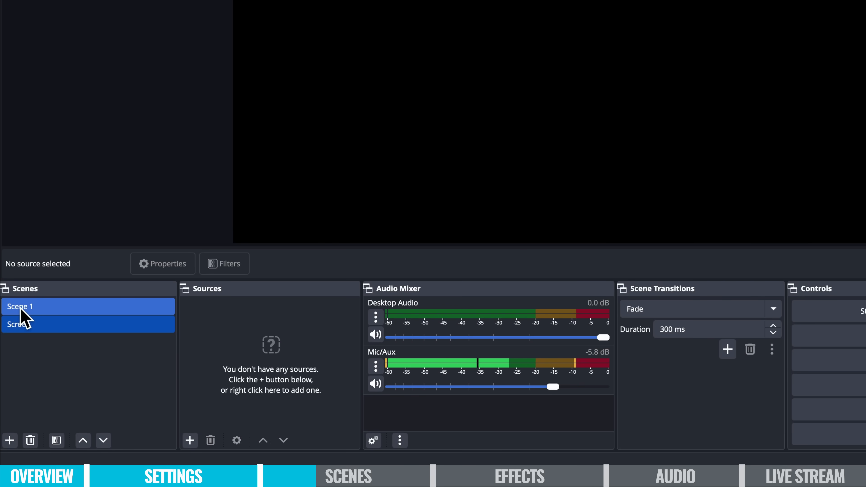
right_click(20, 310)
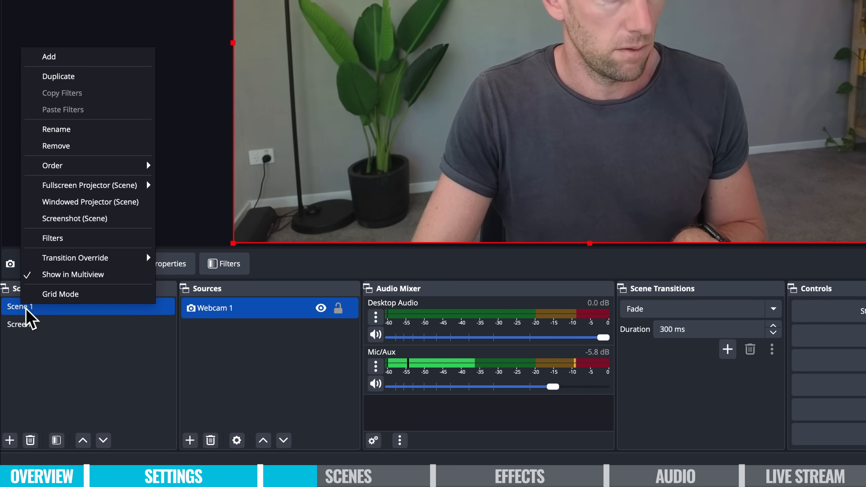
click(56, 129)
text(Camera)
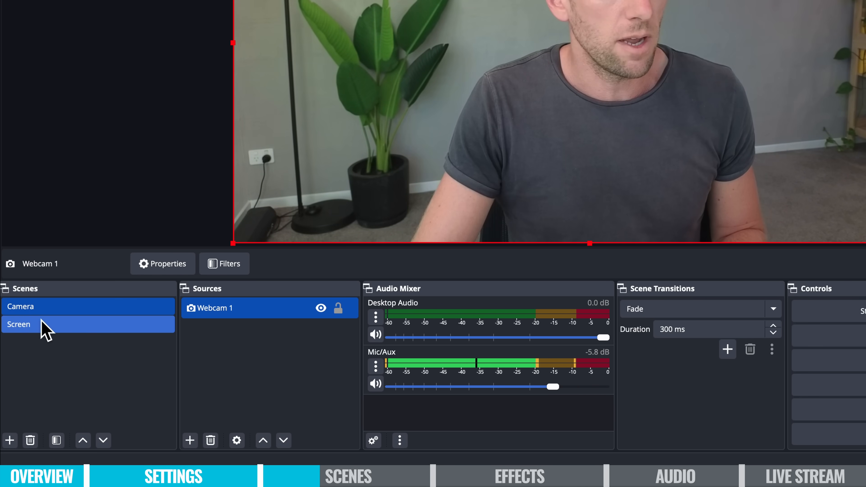
click(19, 325)
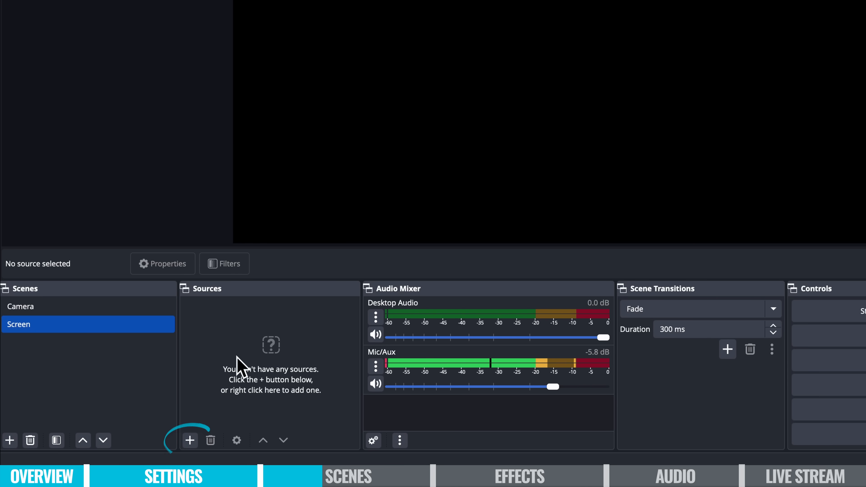
Add a macOS Screen Capture source using Window Capture on the [Safari] YouTube window, allowing screen recording
click(190, 440)
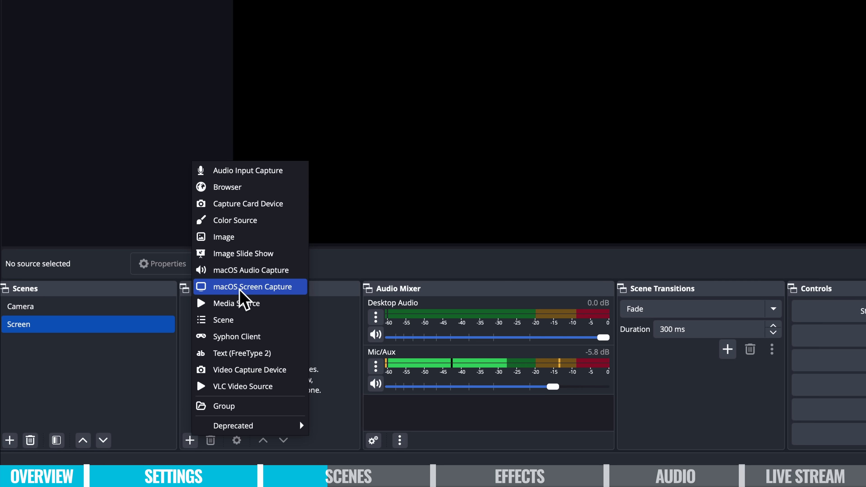
click(252, 287)
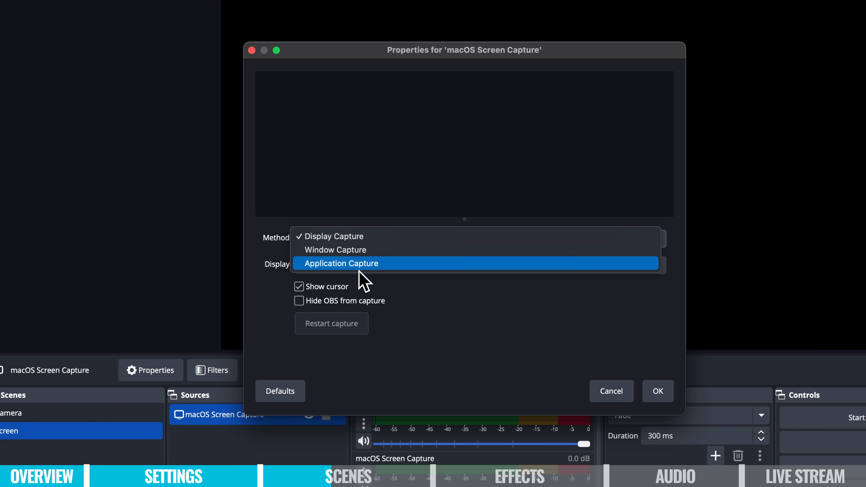
mouse_move(343, 262)
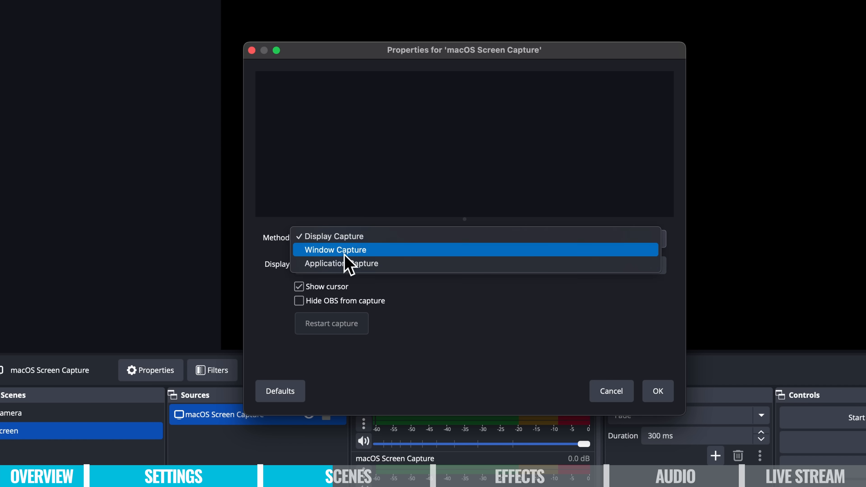
click(336, 250)
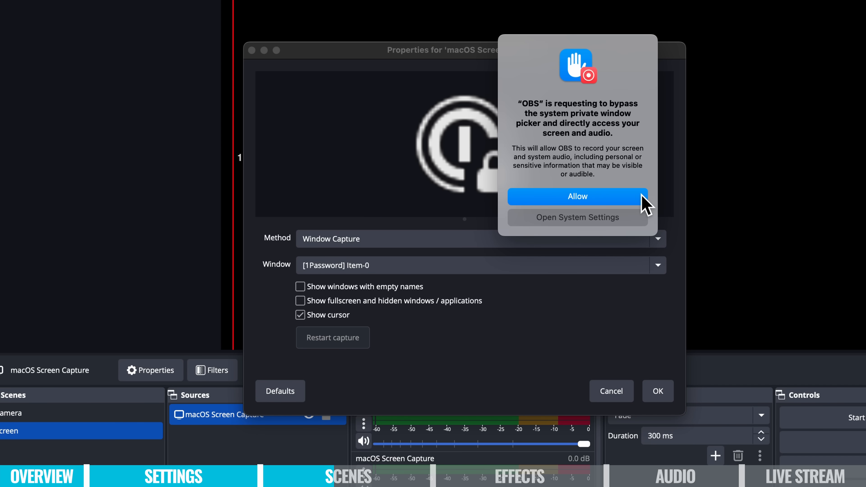
click(577, 197)
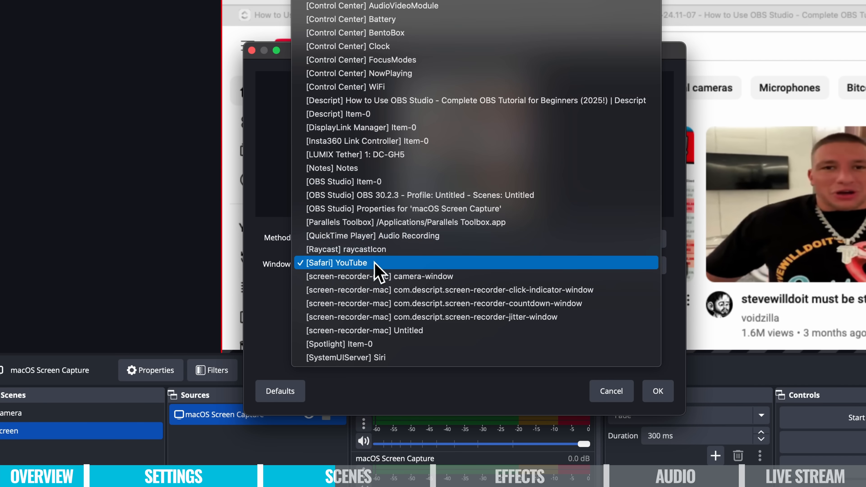
mouse_move(325, 274)
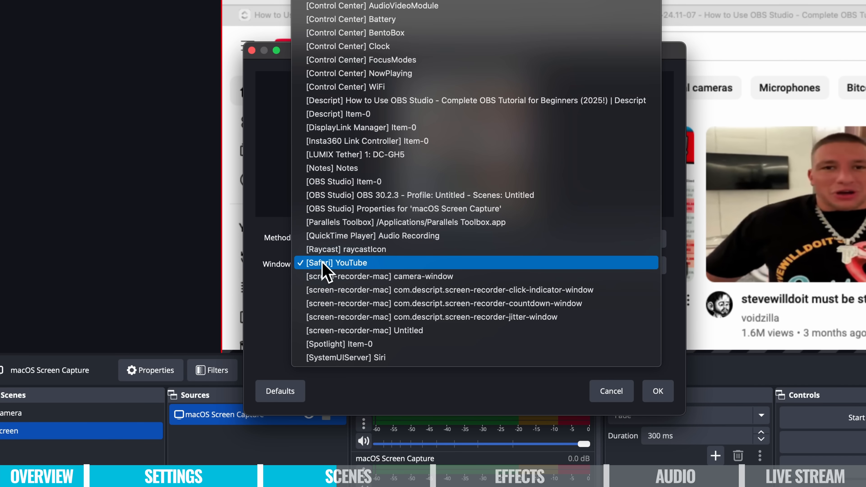
click(658, 391)
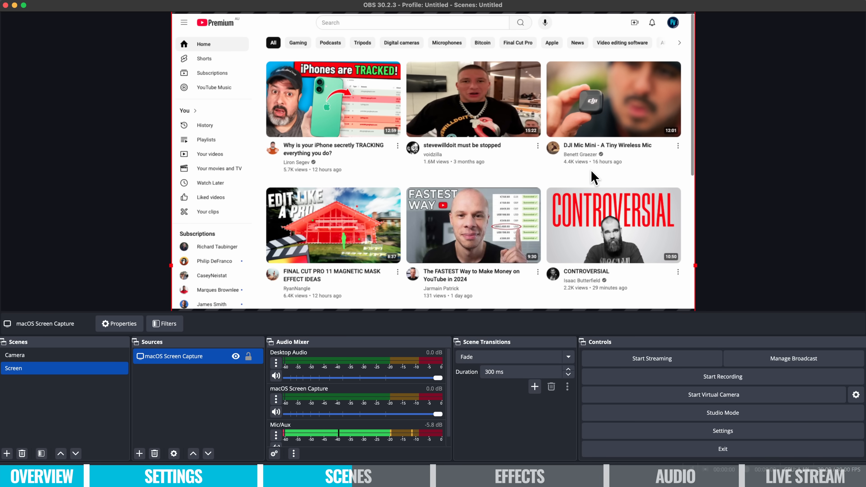
click(15, 356)
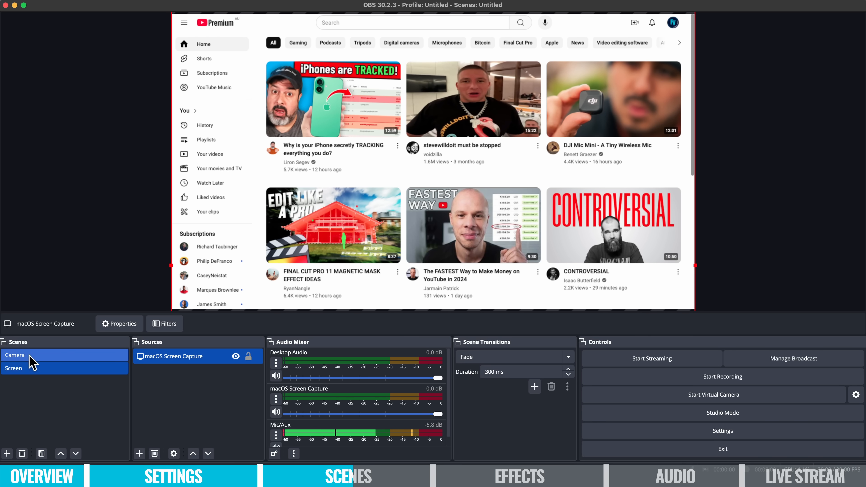
click(17, 355)
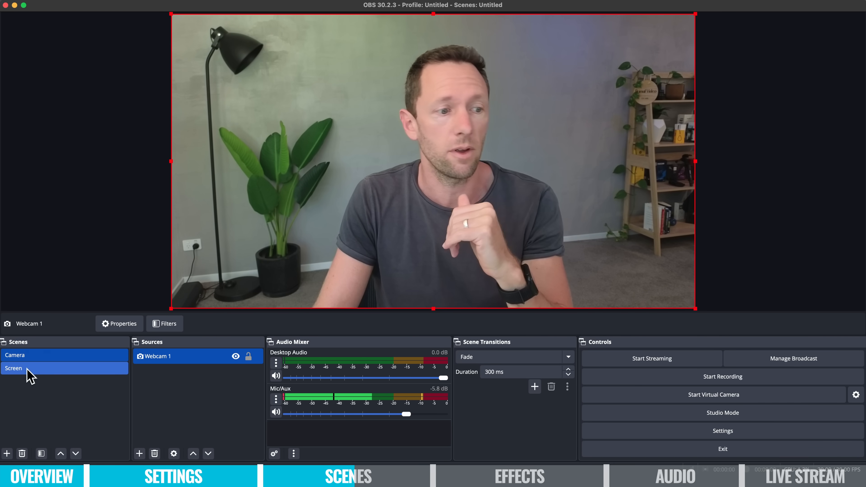
click(14, 368)
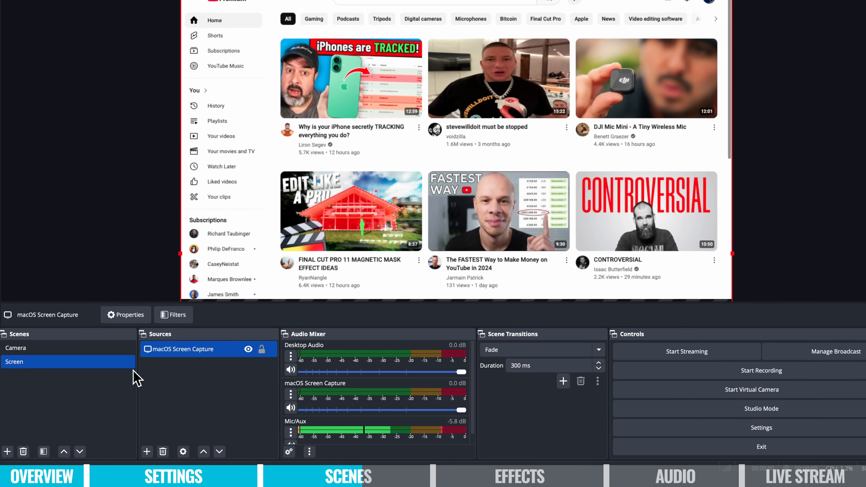
Duplicate Screen as a new scene named Screen with Camera and select it
right_click(15, 361)
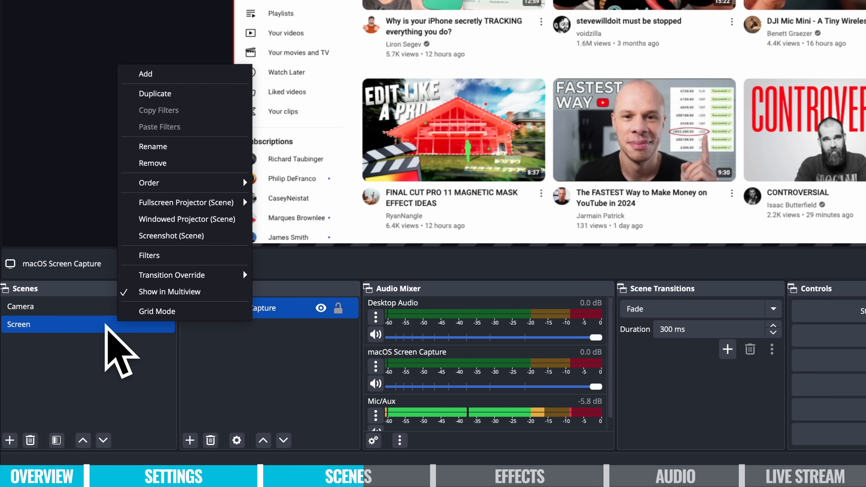
click(155, 94)
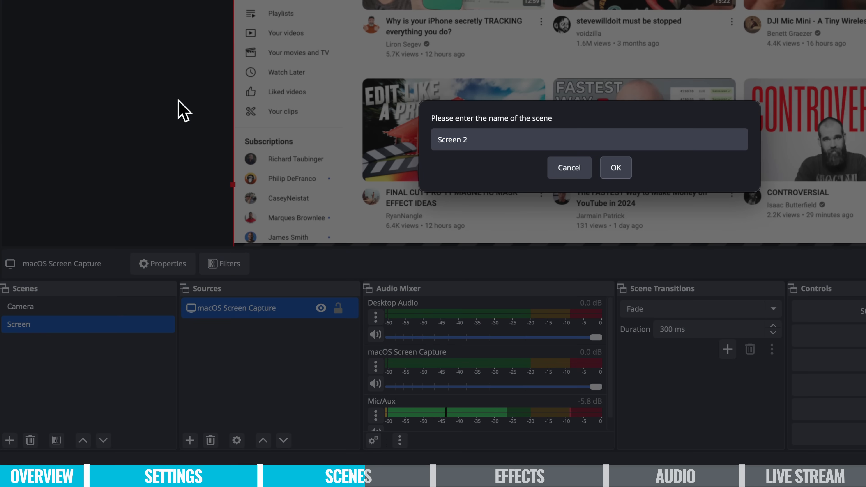
click(589, 141)
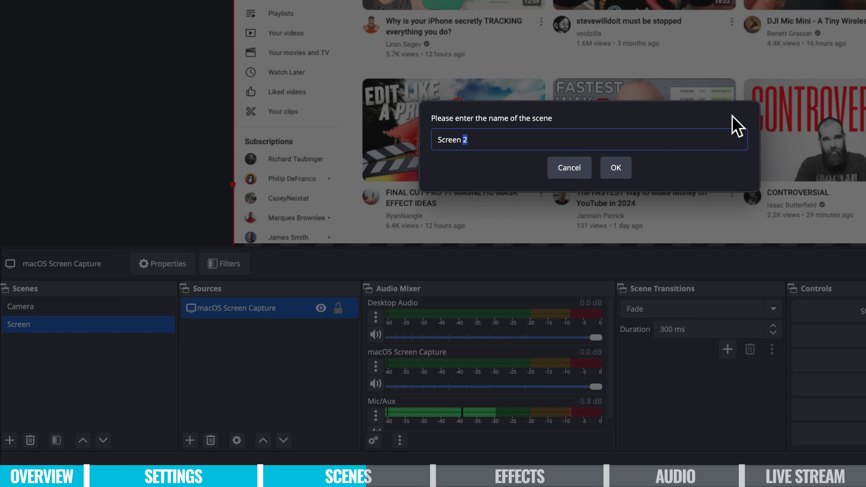
click(616, 167)
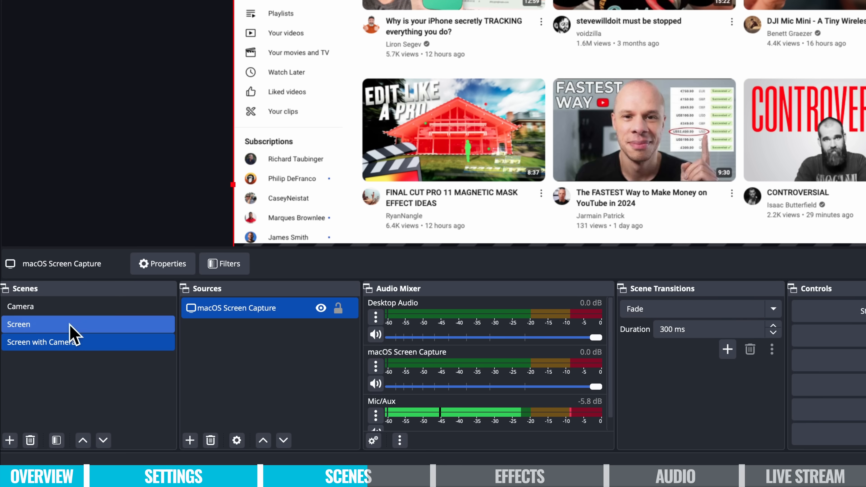
click(41, 342)
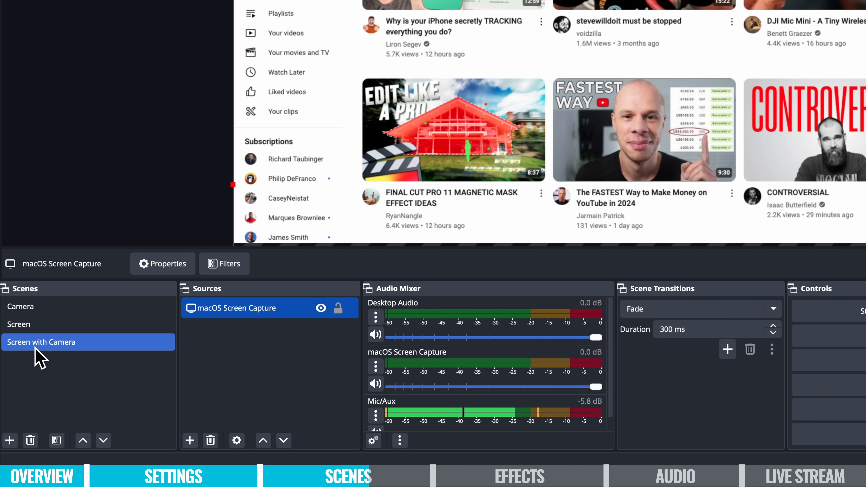
click(190, 440)
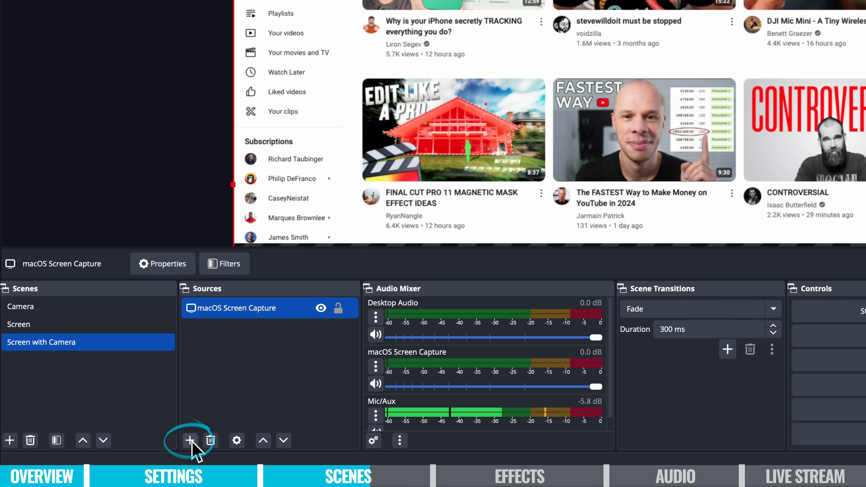
Create a Video Capture Device source named Webcam 1 v2
click(190, 441)
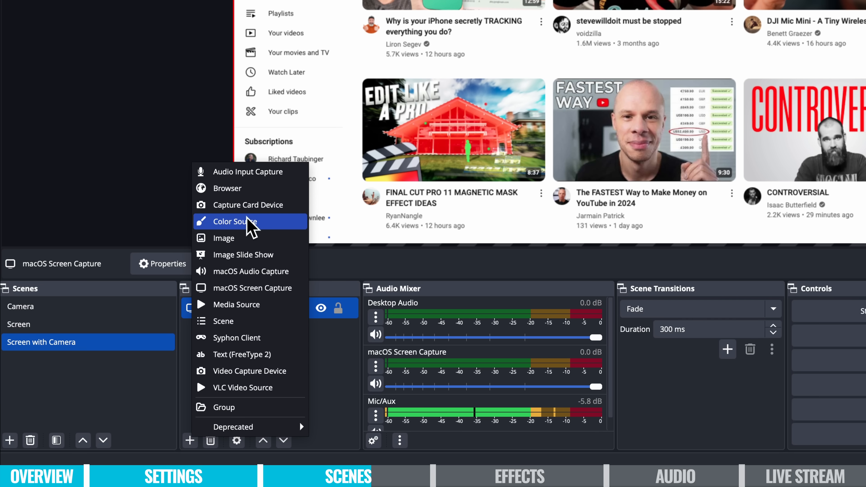
click(249, 371)
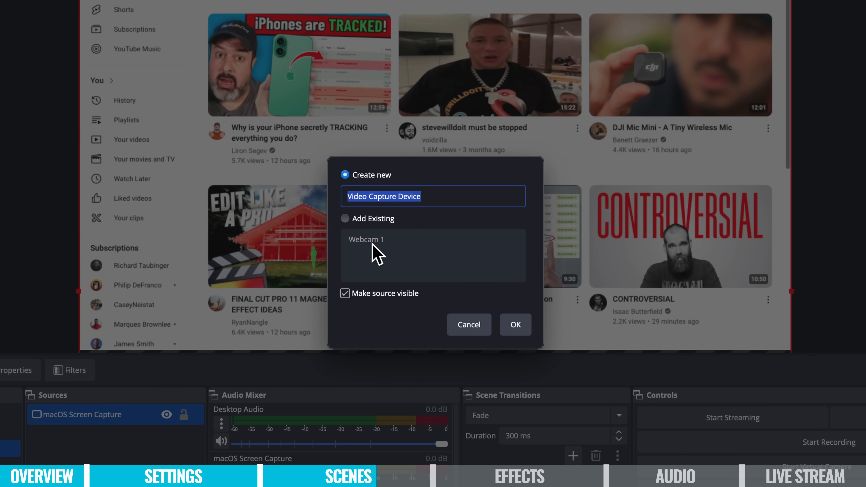
mouse_move(351, 251)
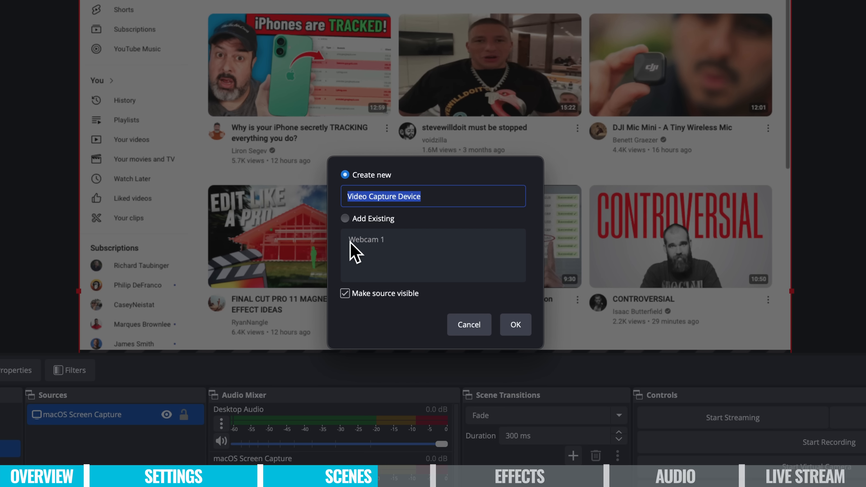
mouse_move(373, 259)
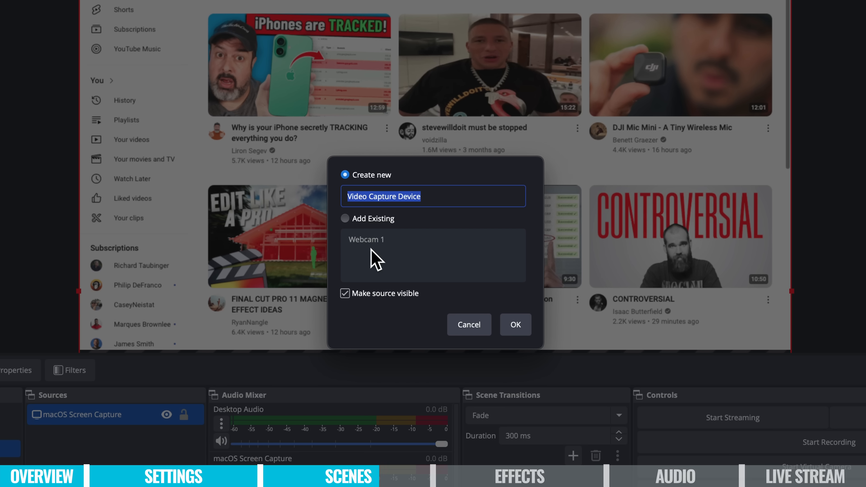
mouse_move(371, 266)
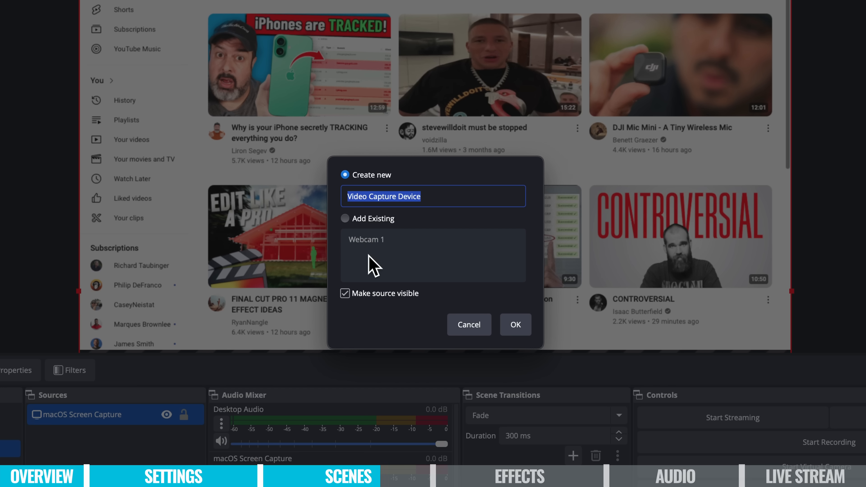
mouse_move(382, 249)
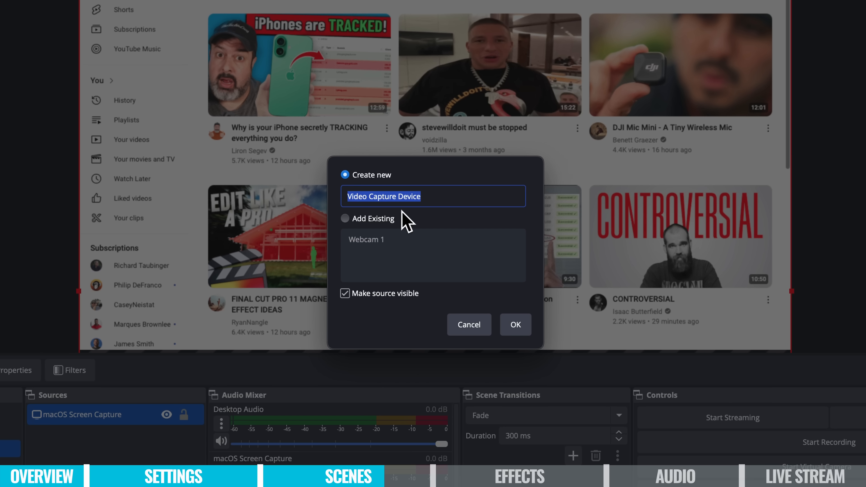
mouse_move(458, 214)
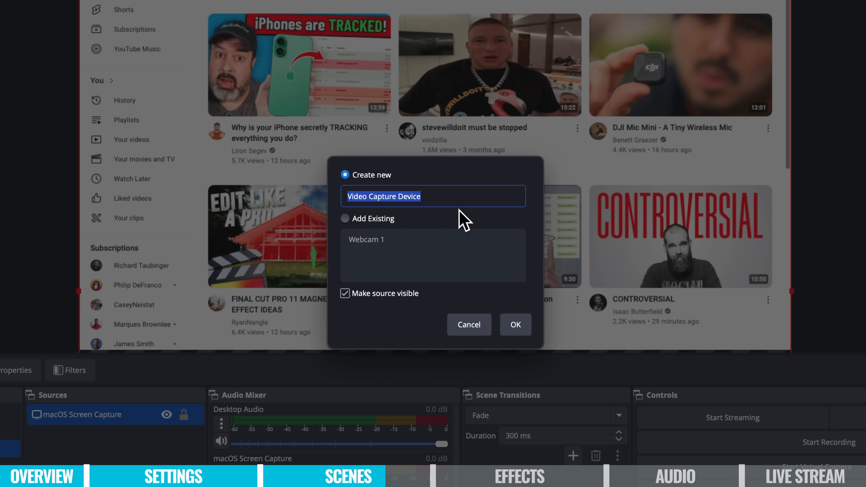
text(Webcam 1)
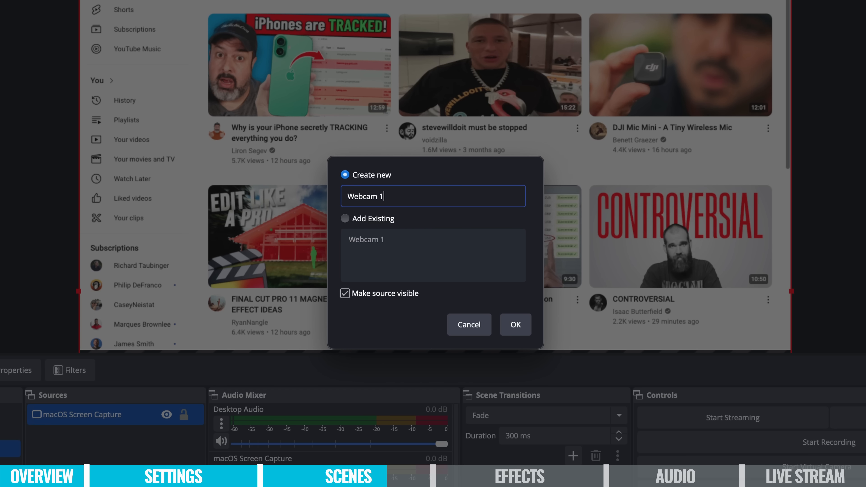
text(v2)
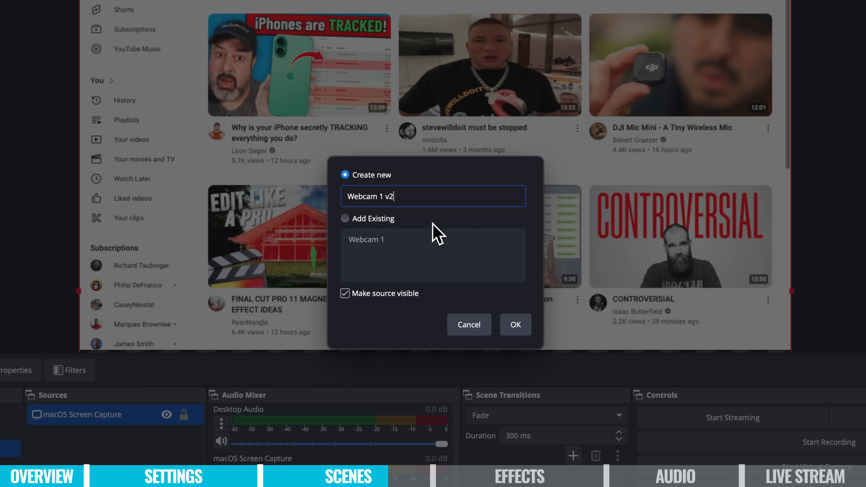
click(516, 325)
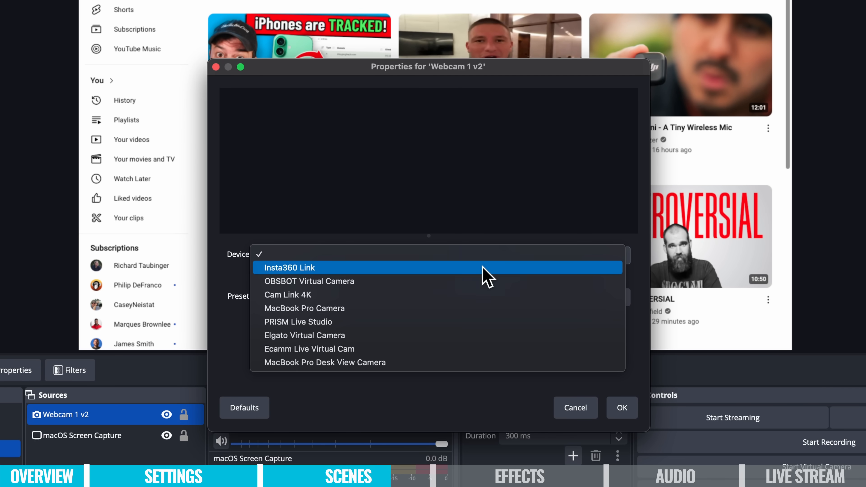
Set Webcam 1 v2 to the Insta360 Link camera at the 1920x1080 preset
click(290, 268)
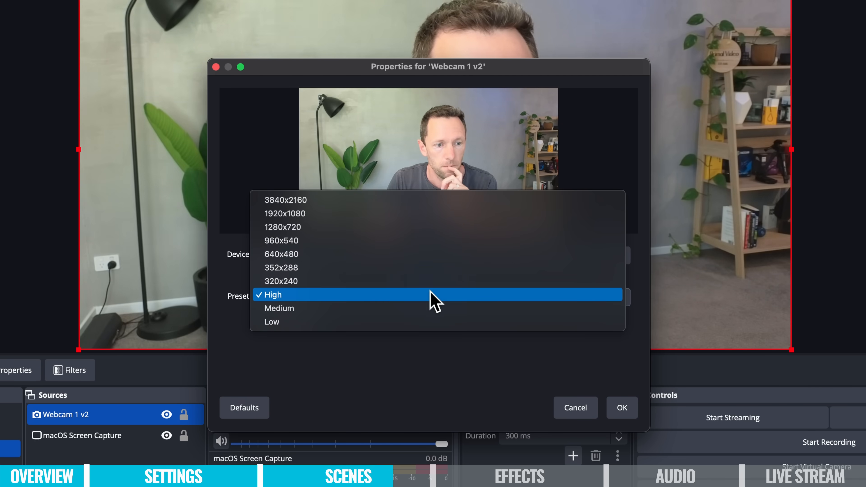
click(285, 214)
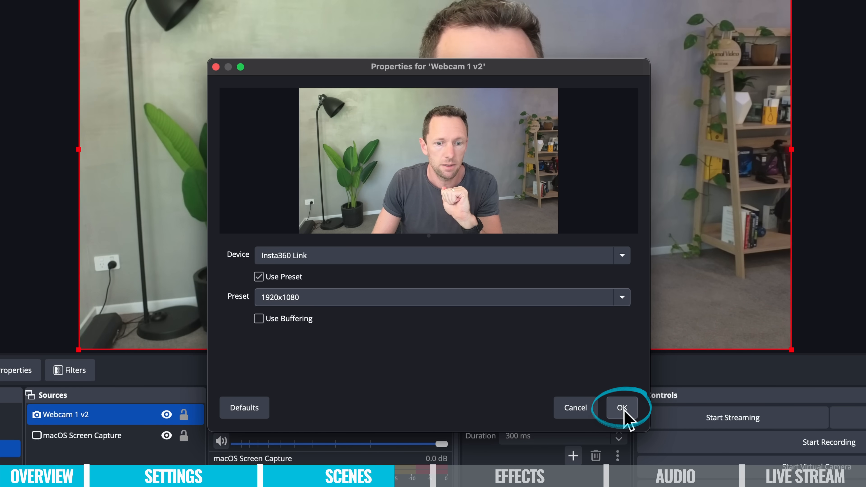
click(621, 407)
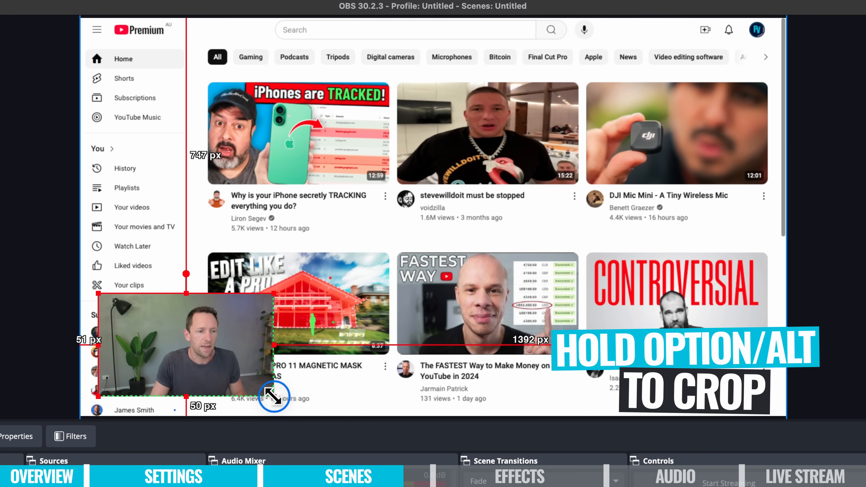
Crop the webcam overlay, place it in the top-left corner, then show the Camera scene
drag(275, 395, 260, 408)
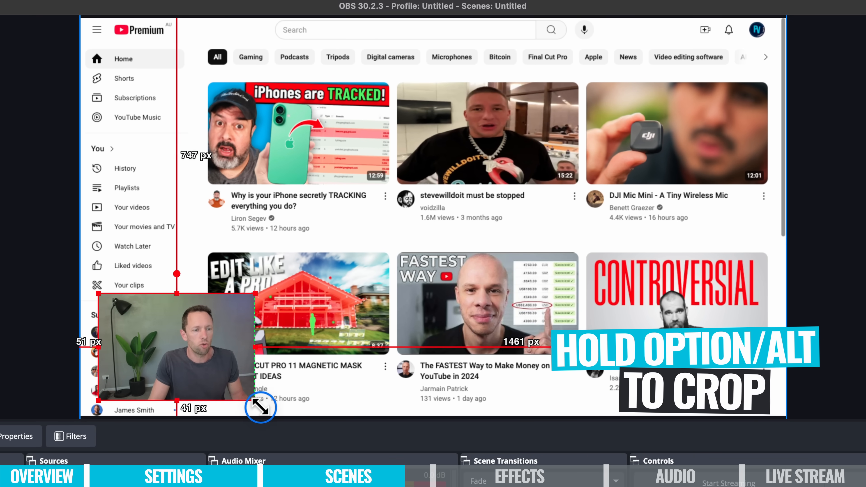
drag(260, 407, 237, 386)
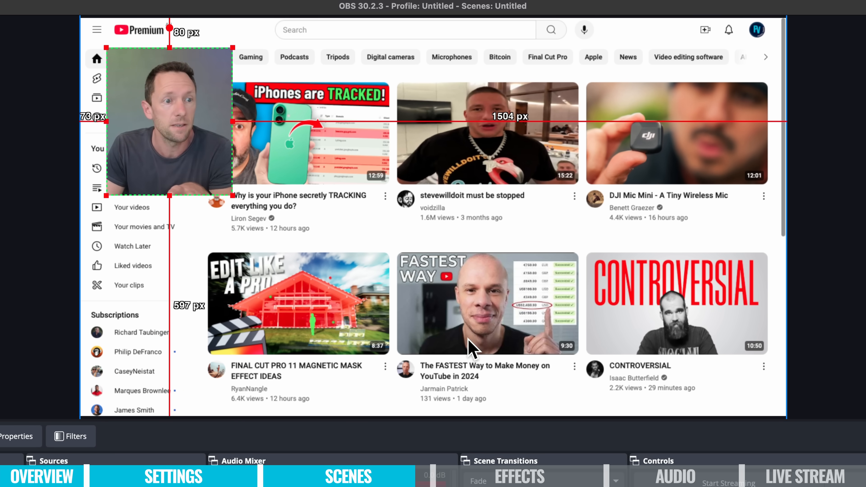
click(14, 356)
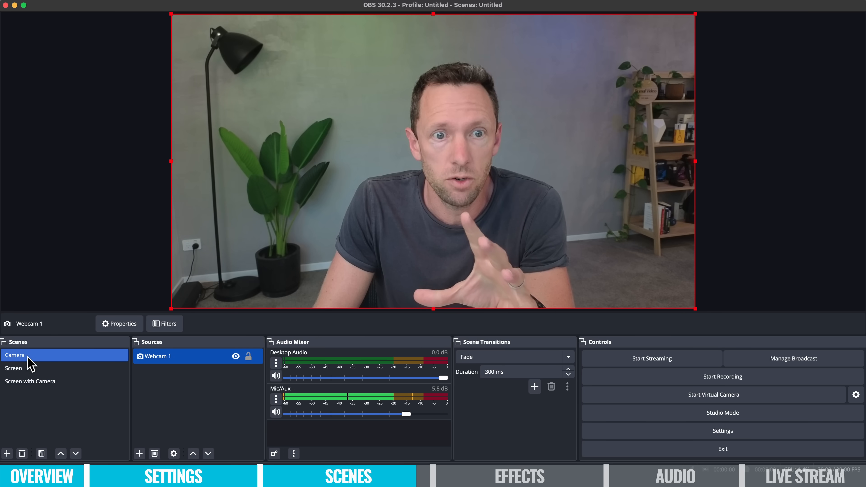
Preview Camera, Screen and Screen with Camera in turn, finishing on the Screen scene
click(14, 368)
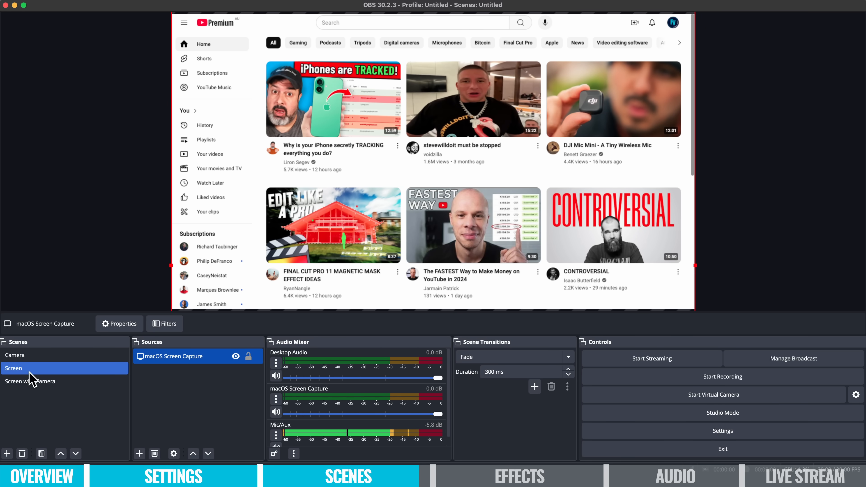
click(30, 381)
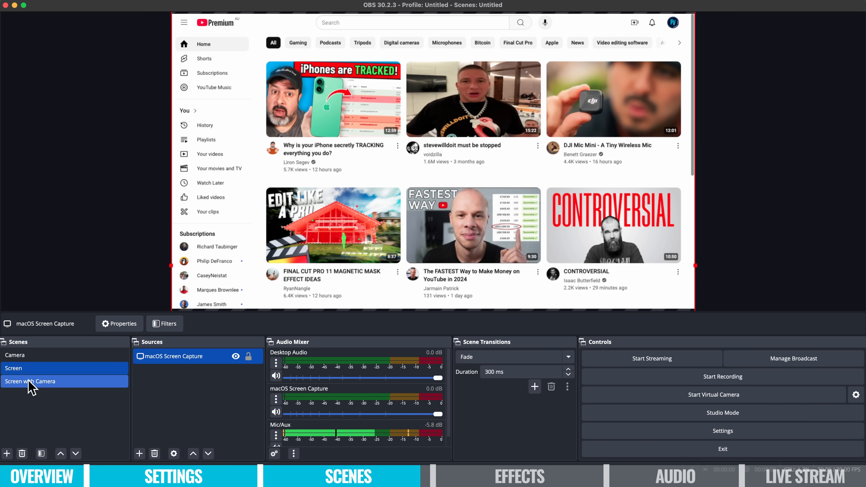
click(29, 382)
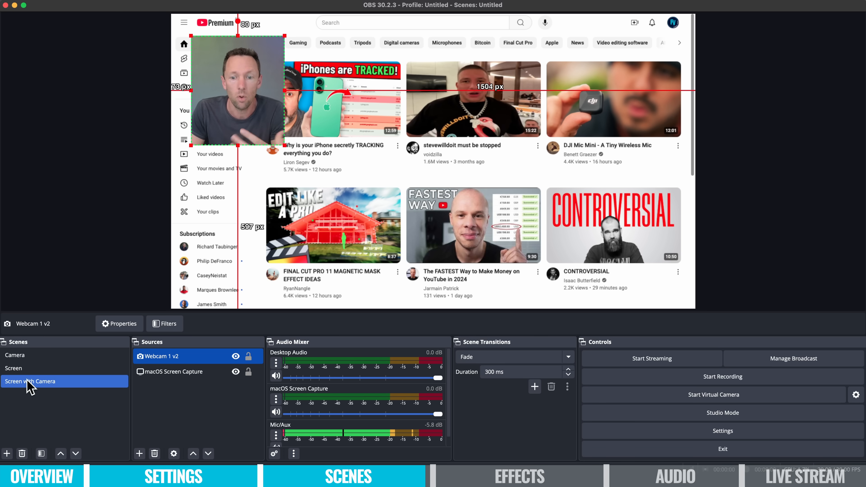
click(15, 355)
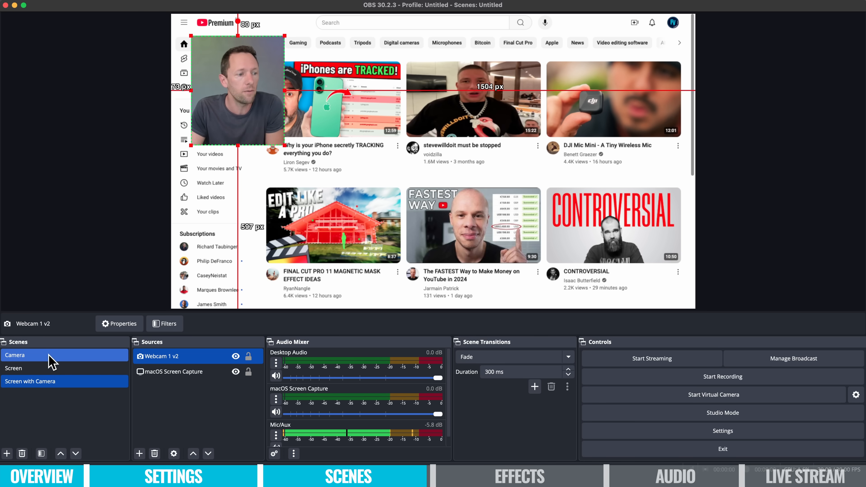
click(13, 368)
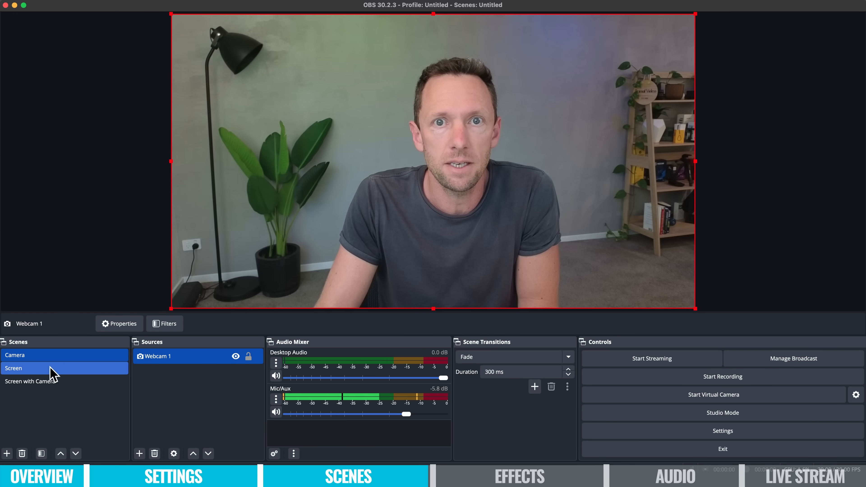
click(29, 382)
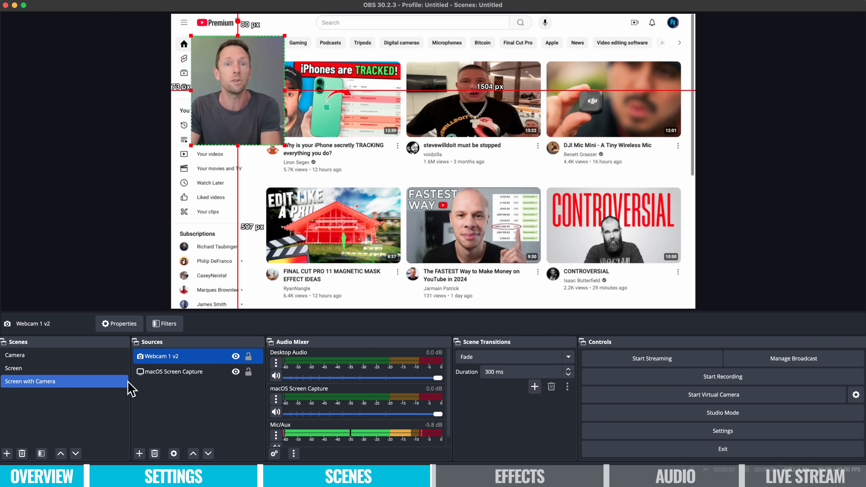
click(15, 355)
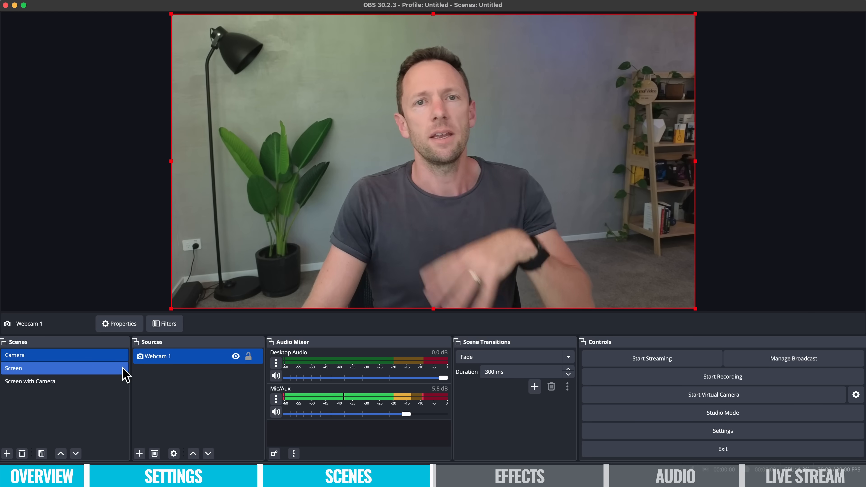
click(14, 368)
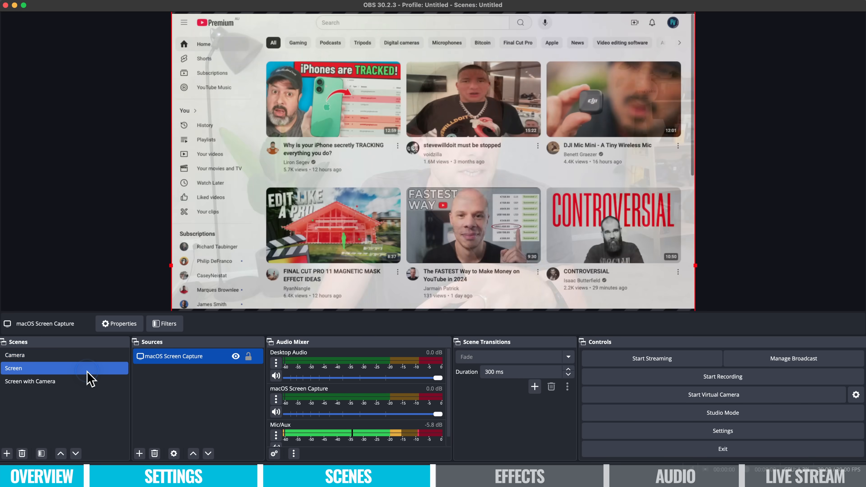
Set the scene transition to Cut and switch through the scenes back to Camera
click(36, 382)
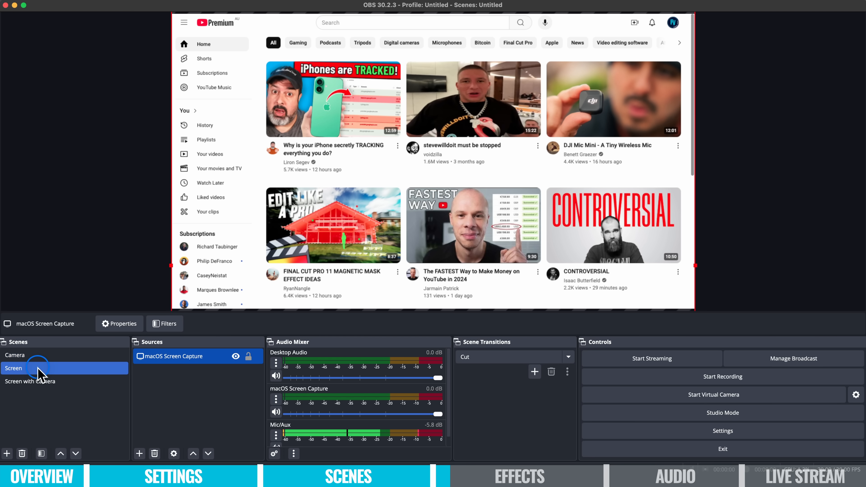
click(30, 382)
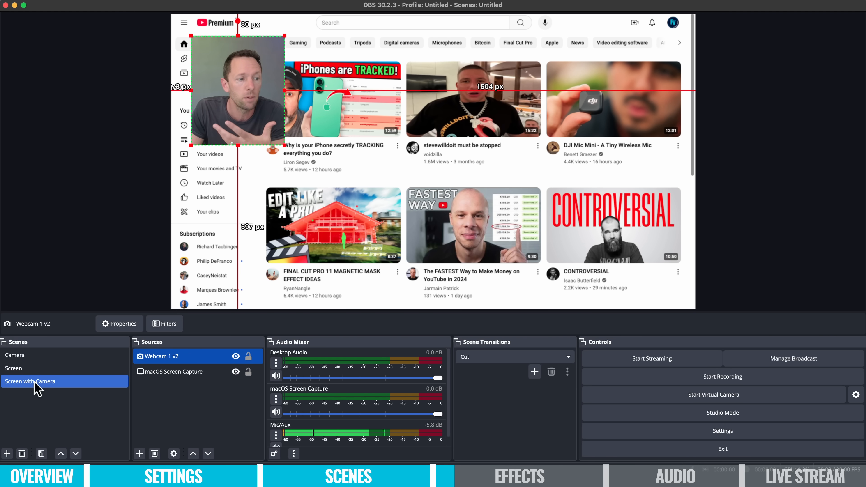
click(186, 372)
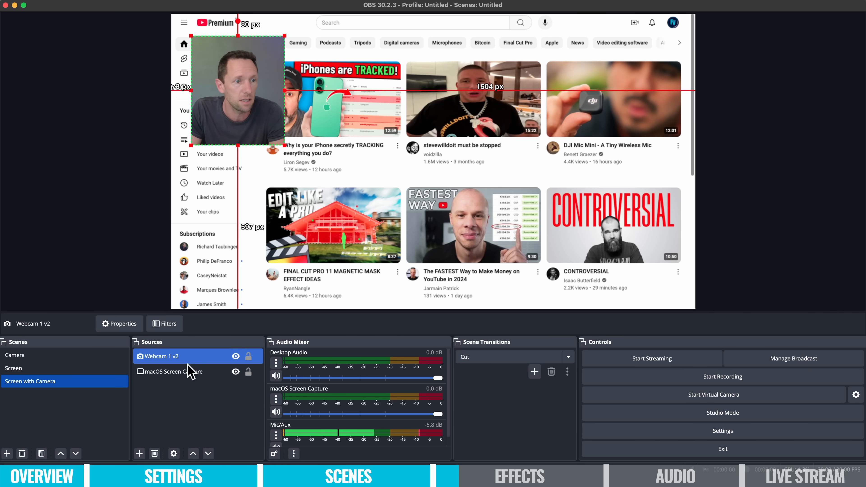
click(15, 355)
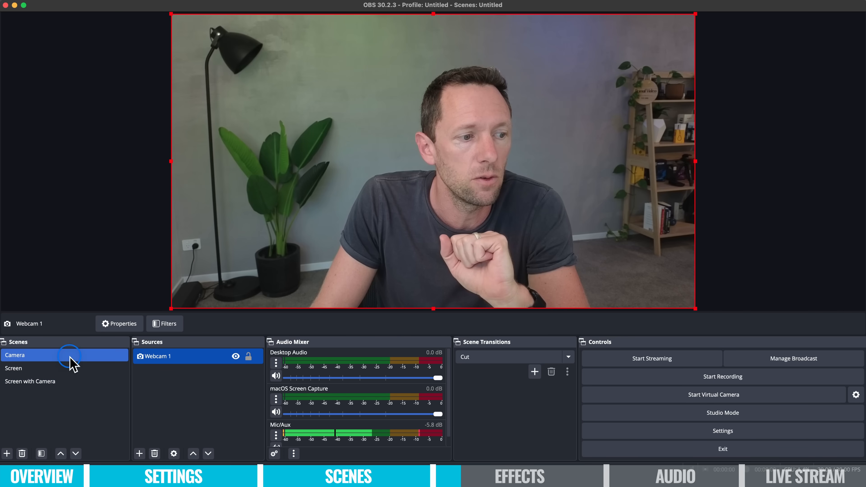
Bring up the Filters window for the Webcam 1 source
right_click(179, 366)
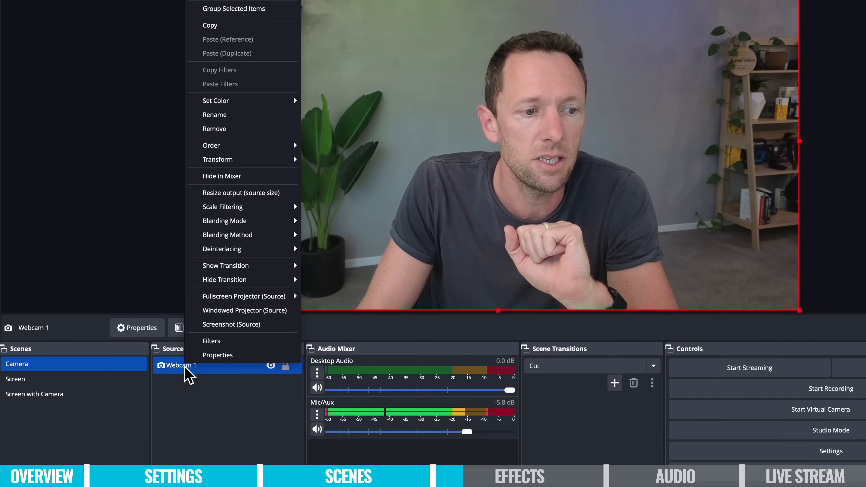
mouse_move(226, 350)
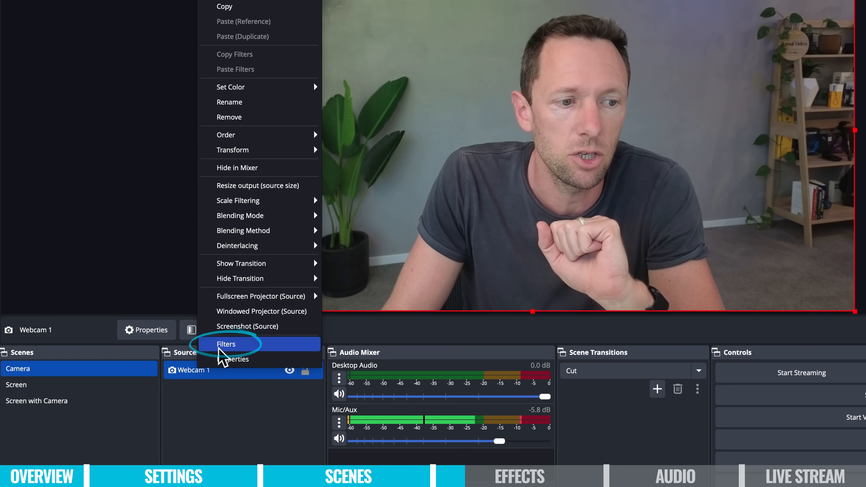
click(226, 344)
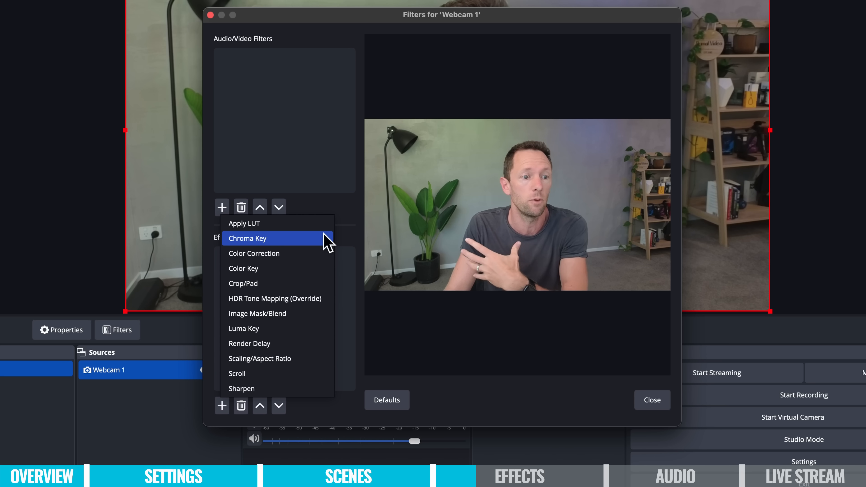
mouse_move(320, 262)
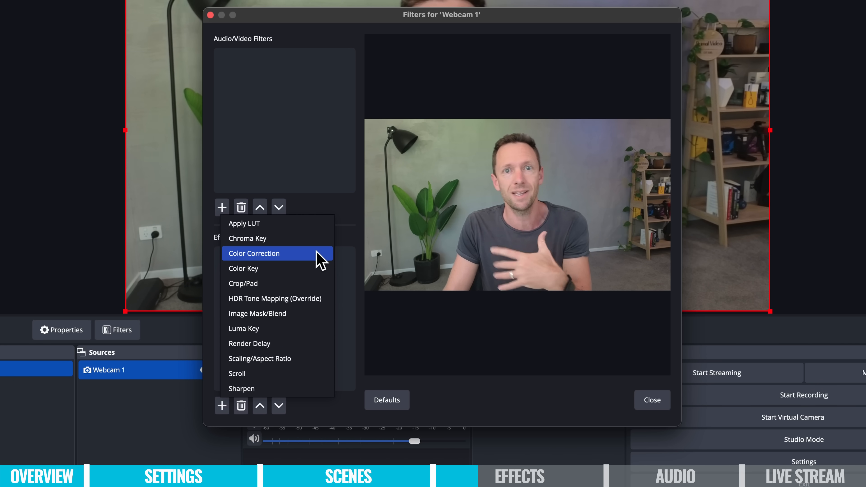
mouse_move(313, 282)
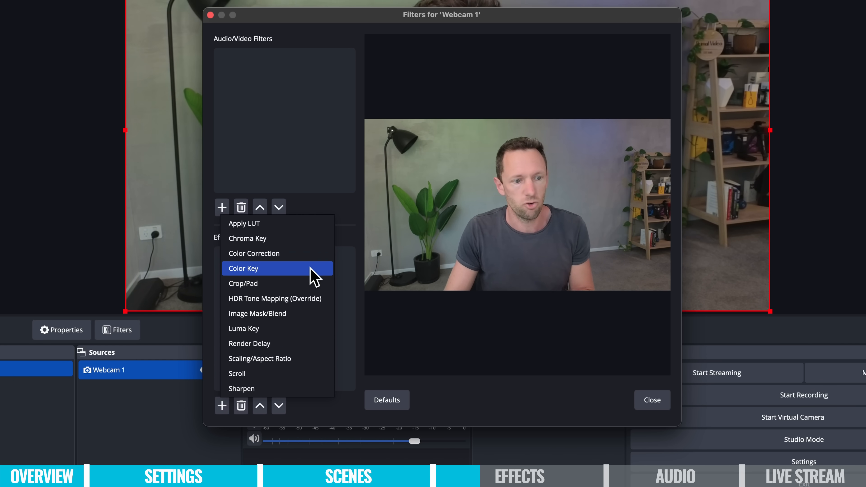
mouse_move(293, 392)
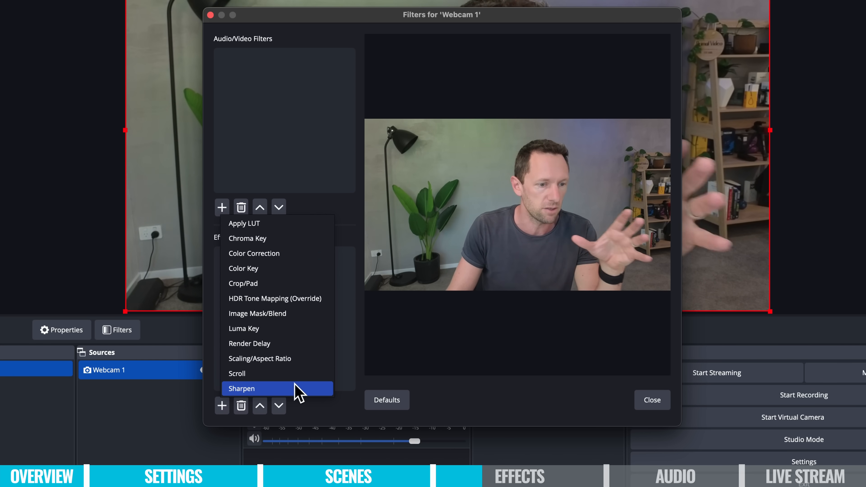
mouse_move(294, 386)
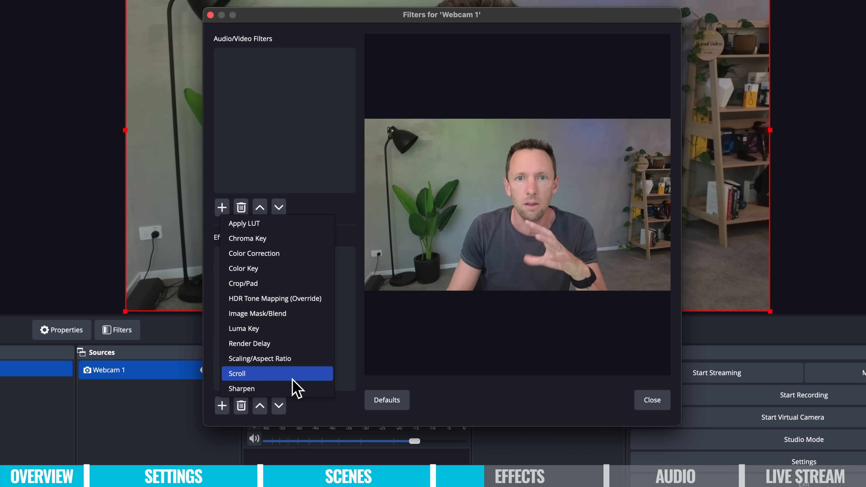
Add a Color Correction filter with gamma -0.15 and saturation 0.23, then close the filters window
click(254, 254)
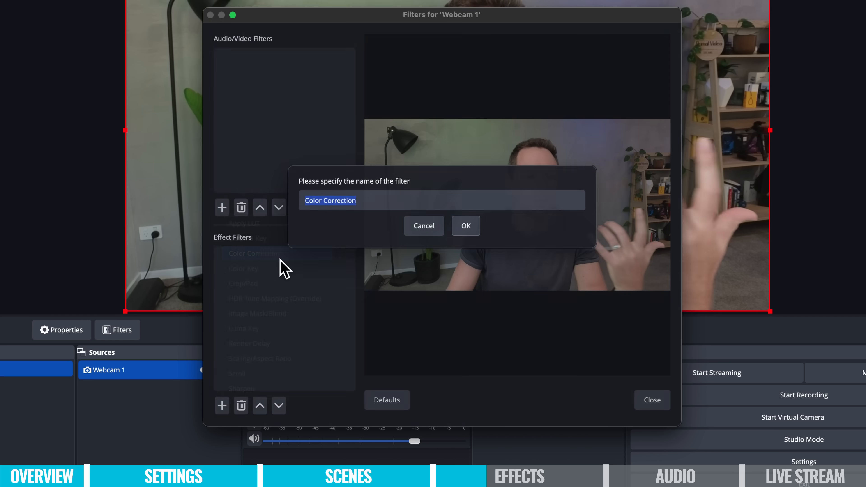
click(466, 225)
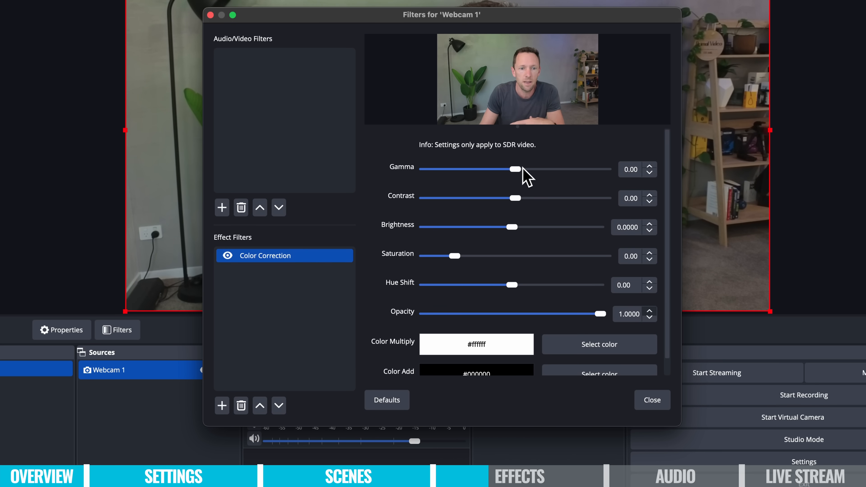
drag(516, 170, 509, 170)
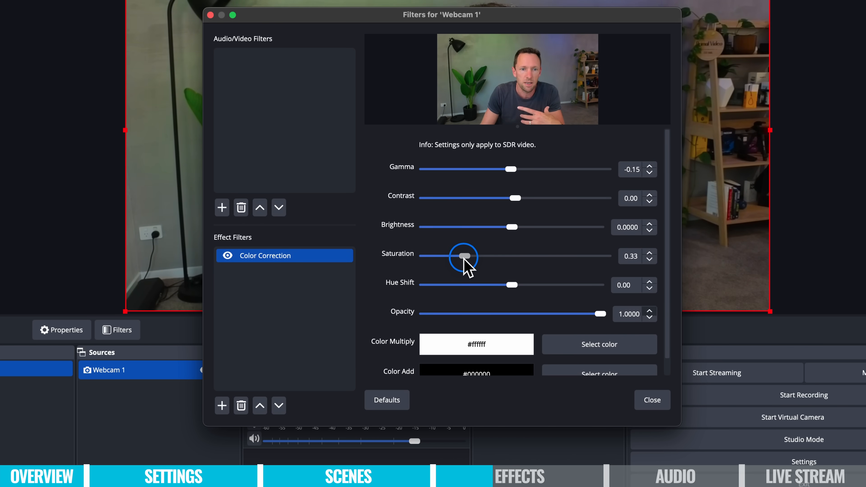
drag(467, 256, 460, 256)
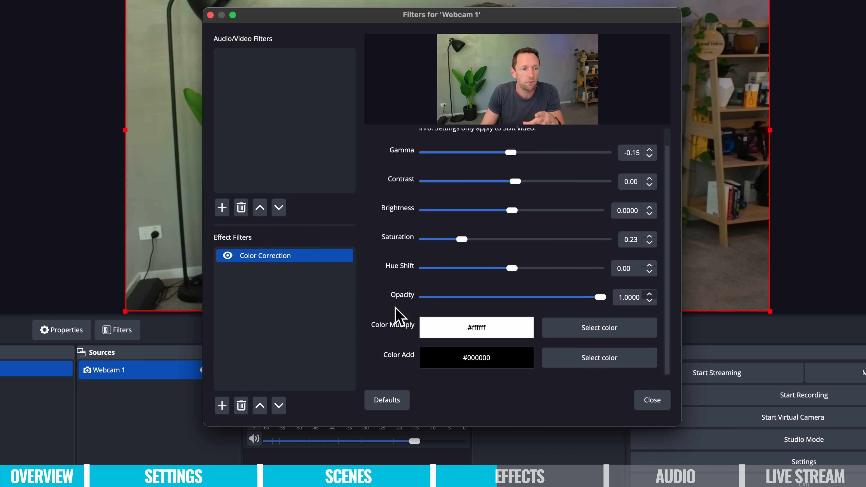
click(222, 208)
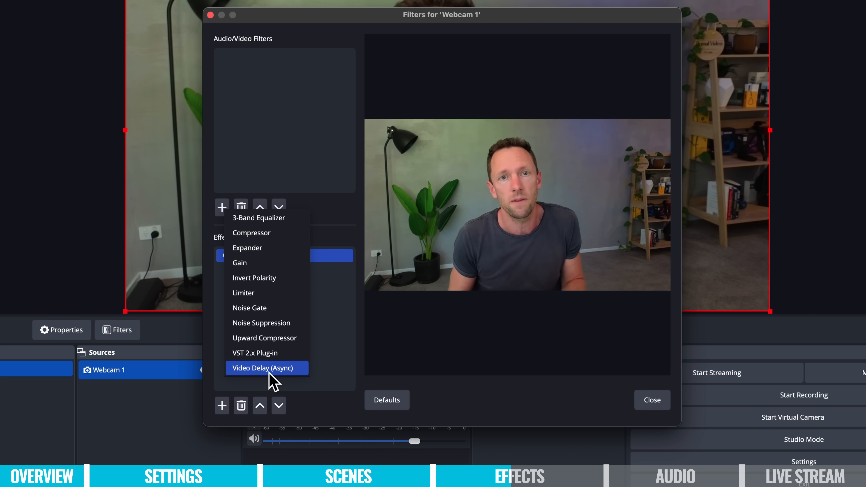
click(652, 400)
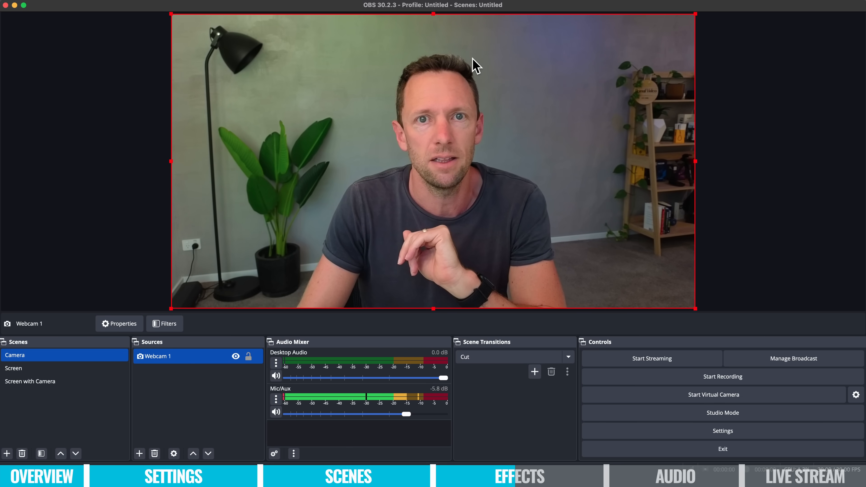
mouse_move(28, 403)
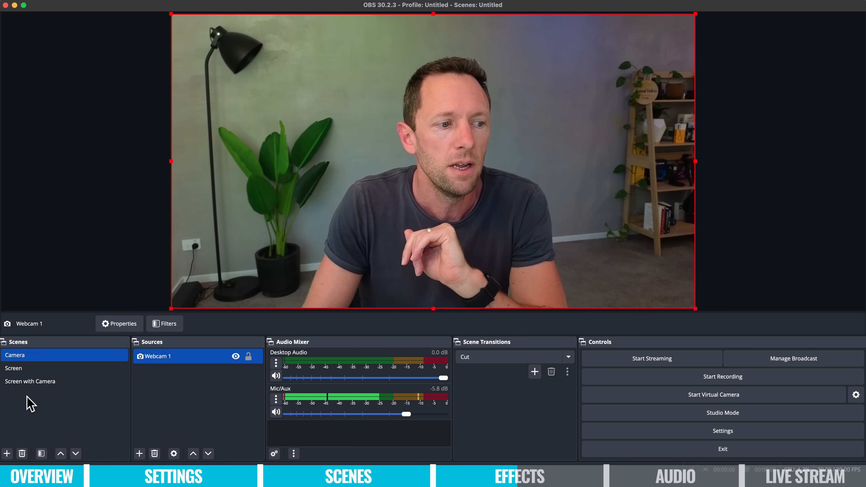
Select the Screen with Camera scene and place the Webcam 1 v2 overlay at the bottom-left
click(30, 382)
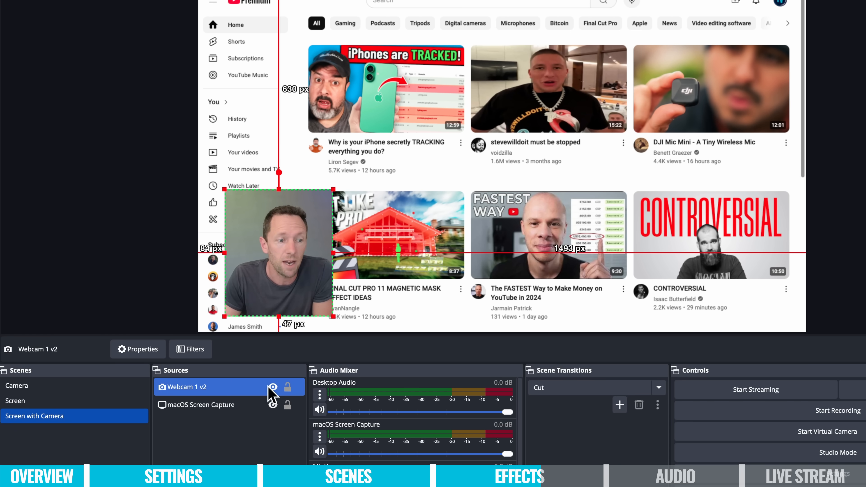
click(201, 405)
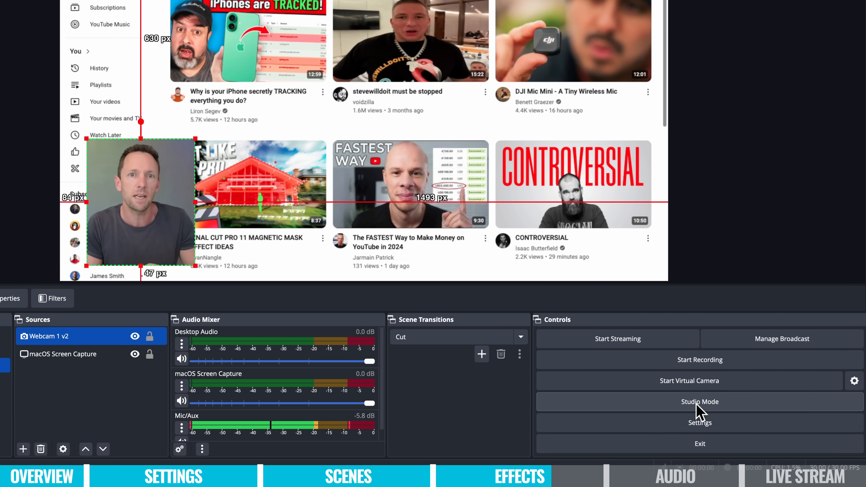
Enable Studio Mode and move the camera overlay to the top-right in the Preview view
click(701, 402)
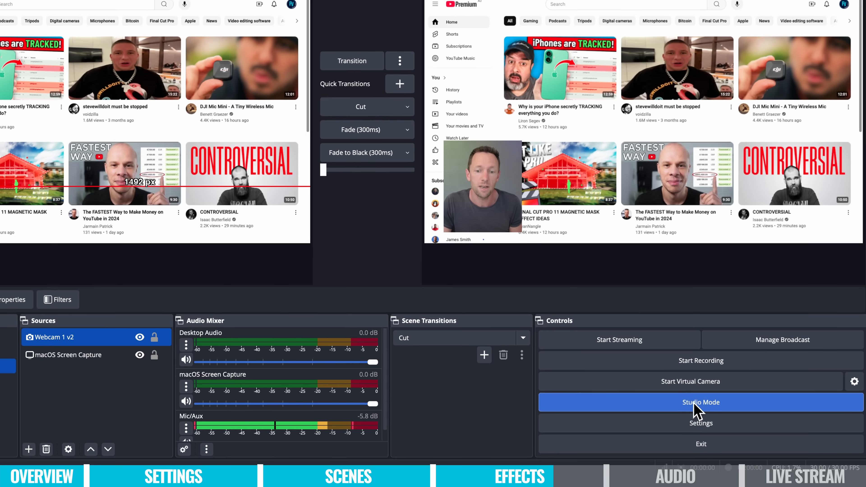
click(700, 403)
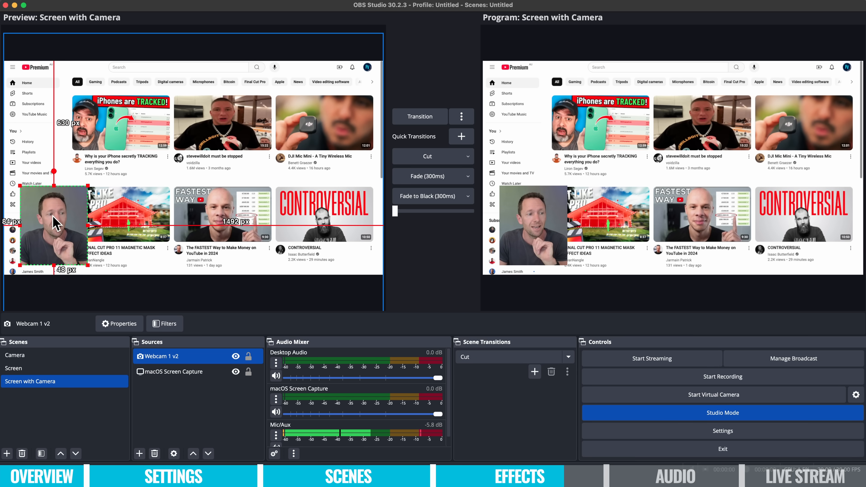
drag(52, 221, 288, 106)
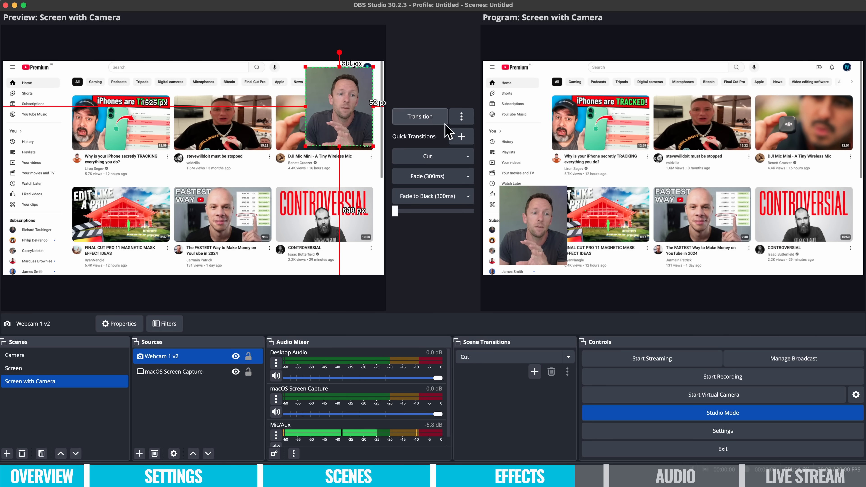
Transition the previewed layout to the live output, then exit Studio Mode
click(420, 116)
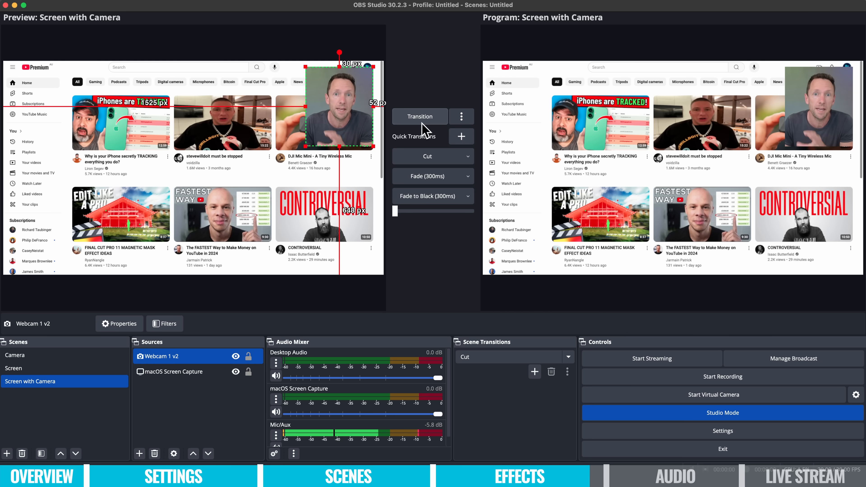
mouse_move(425, 131)
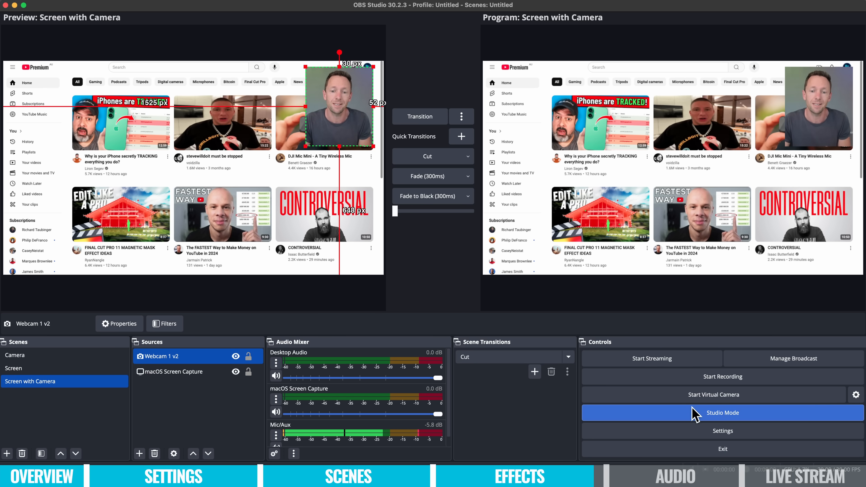
click(723, 413)
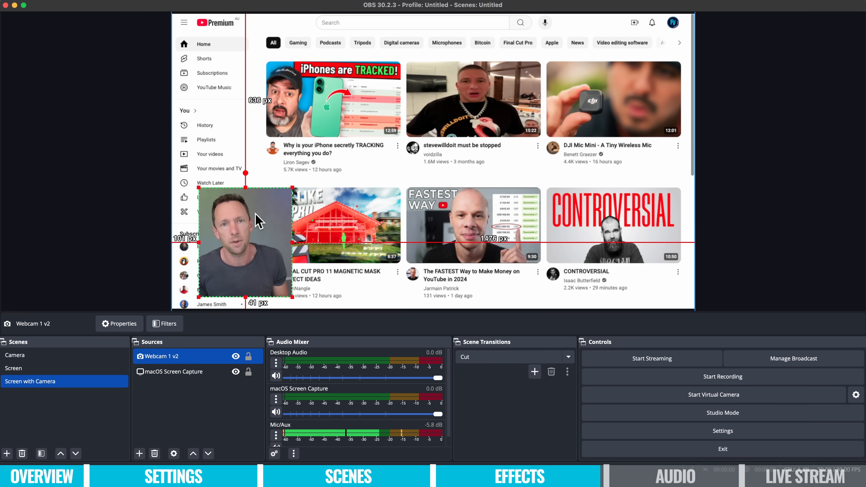
mouse_move(586, 96)
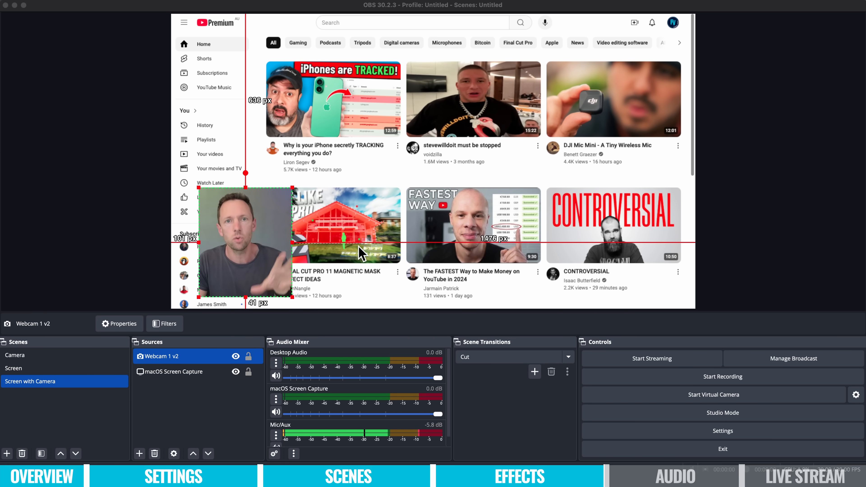
mouse_move(322, 354)
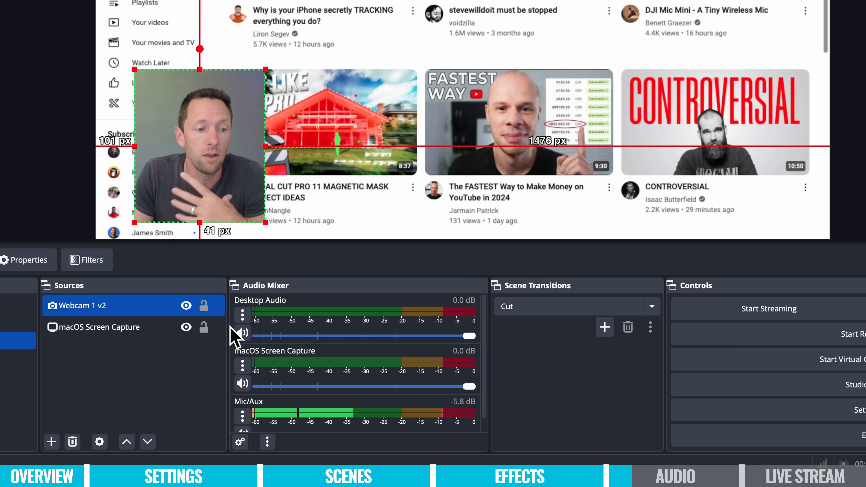
Mute Desktop Audio and set the Mic/Aux fader to about -11.5 dB
click(242, 333)
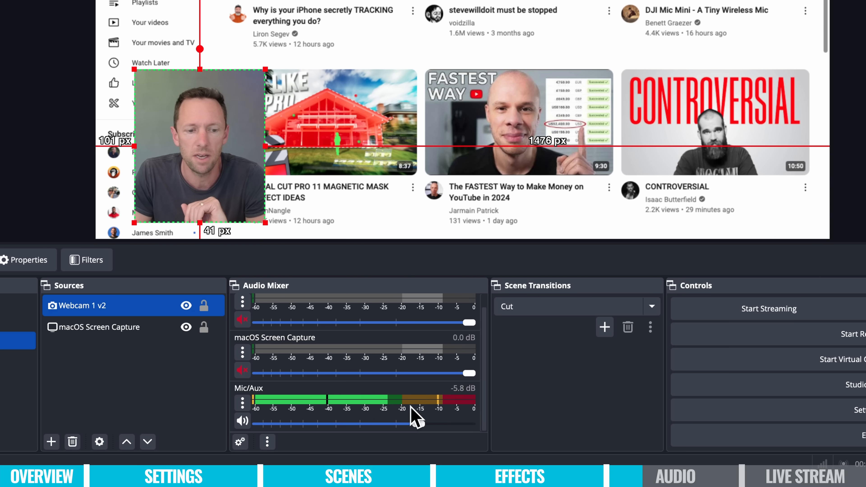
drag(420, 423, 343, 423)
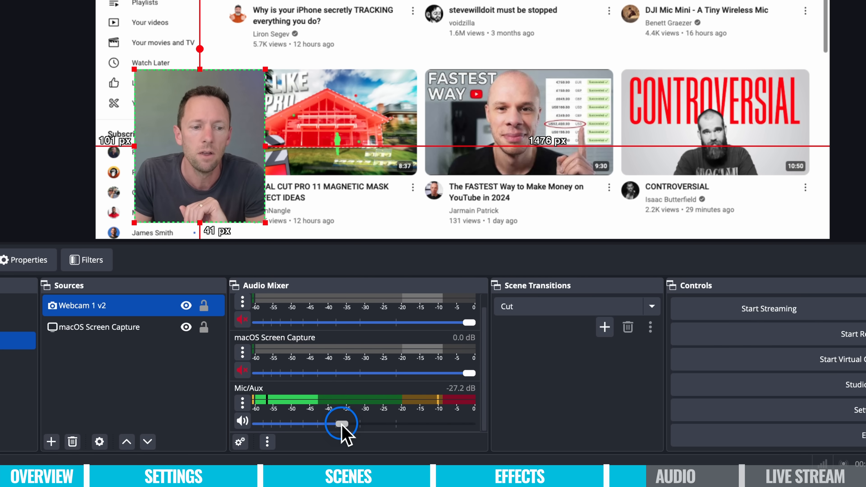
drag(341, 424, 363, 424)
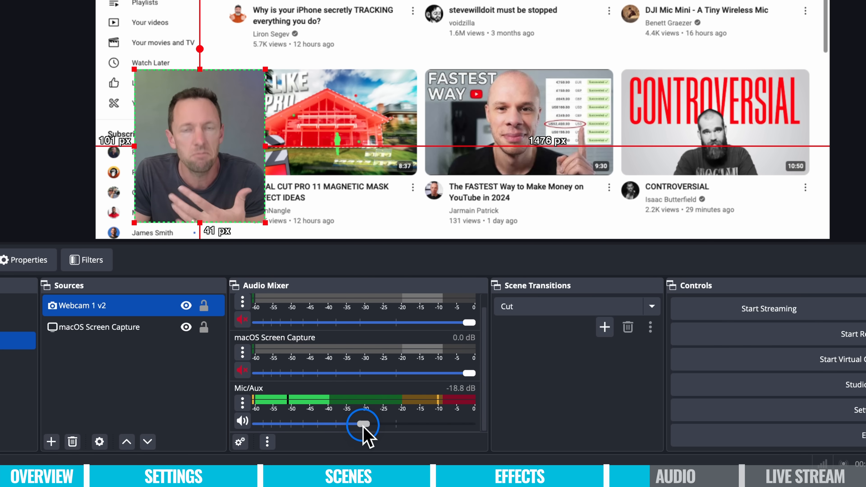
drag(363, 423, 389, 423)
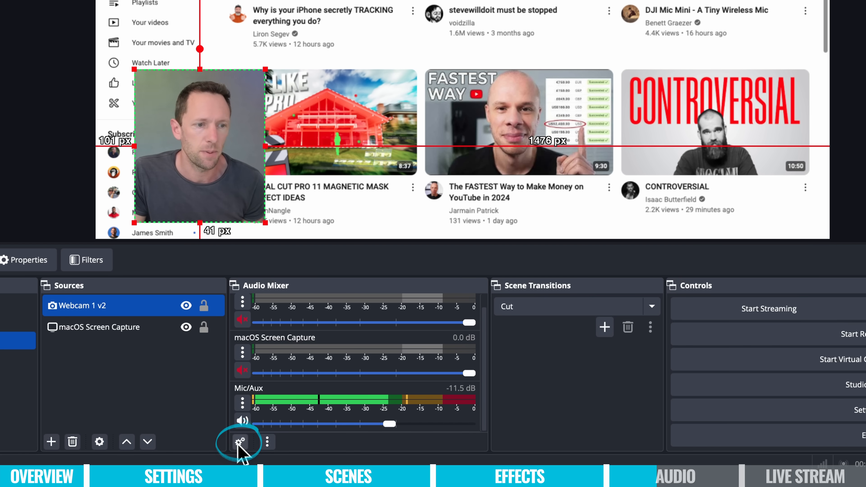
Review the Advanced Audio Properties for all sources and close them unchanged
click(241, 442)
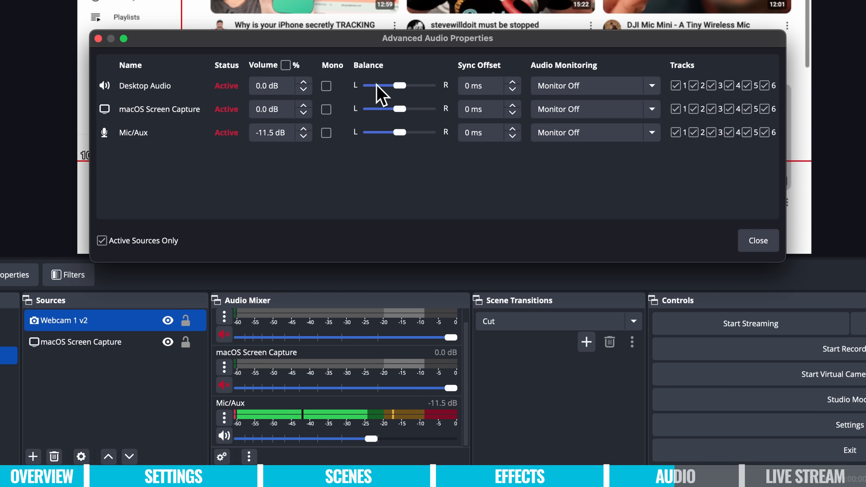
click(759, 240)
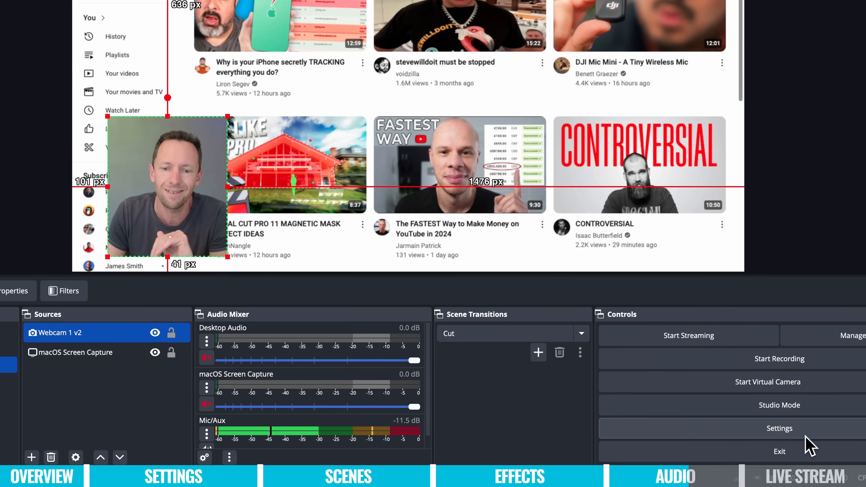
Set the global Mic/Auxiliary Audio device to RØDE VideoMic NTG in Settings > Audio
click(779, 428)
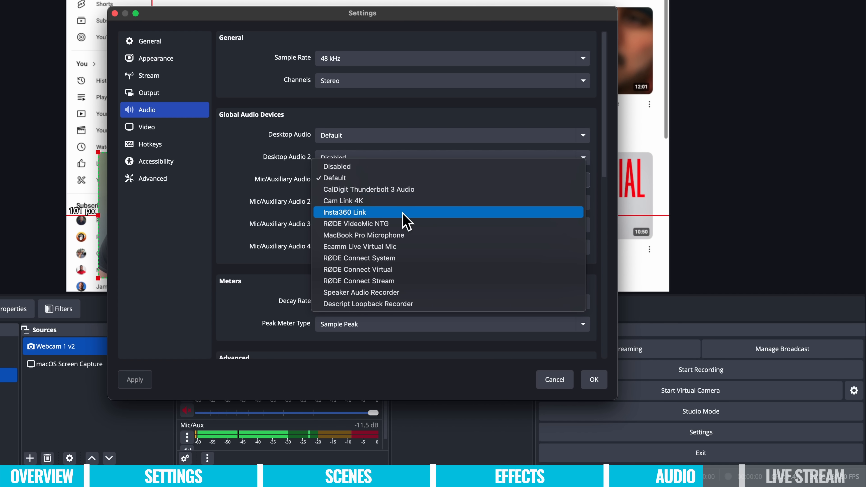
mouse_move(405, 235)
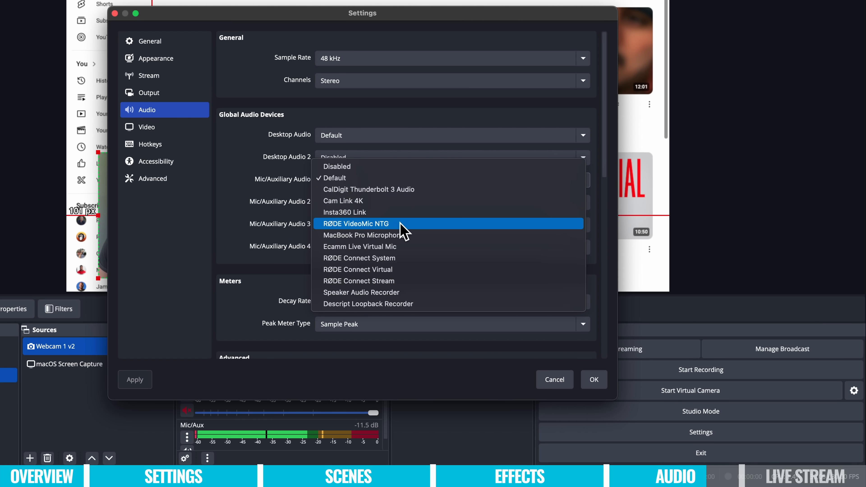
click(359, 224)
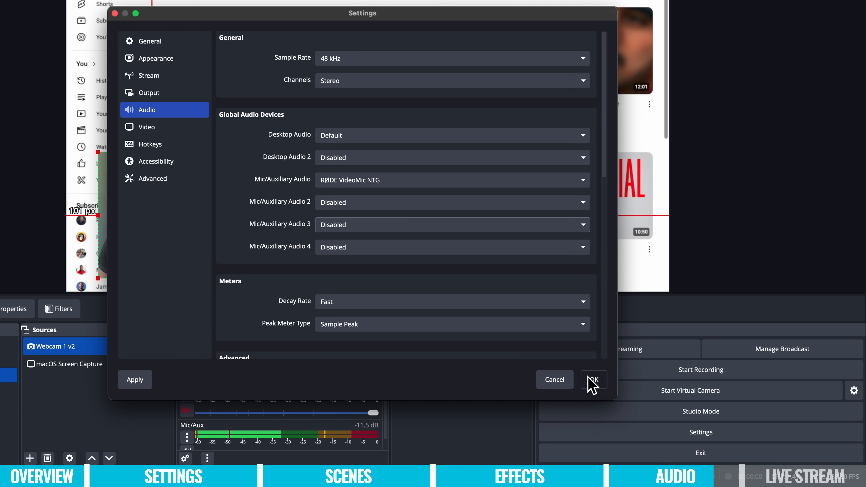
click(595, 380)
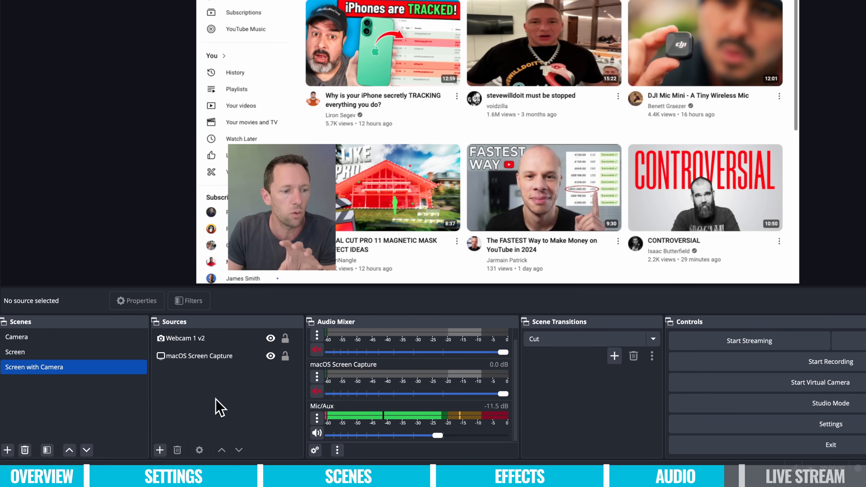
Visit the Screen scene and its Sources add button, then show the webcam-only Camera scene
click(15, 351)
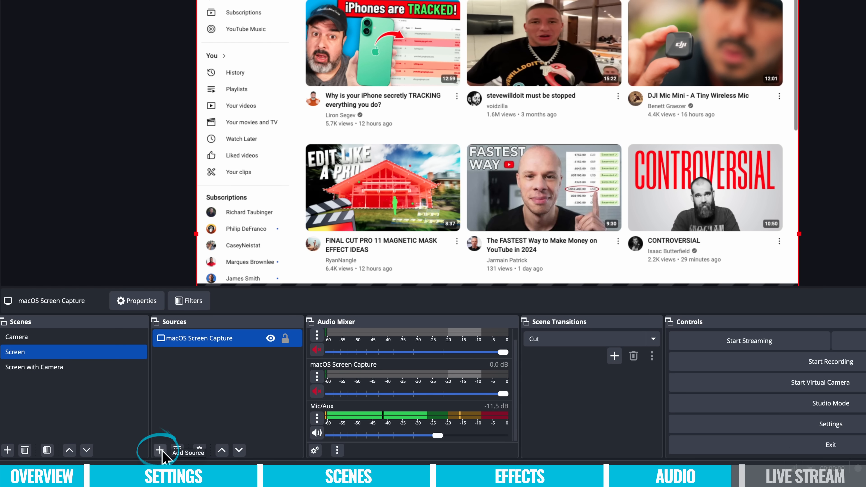
click(160, 450)
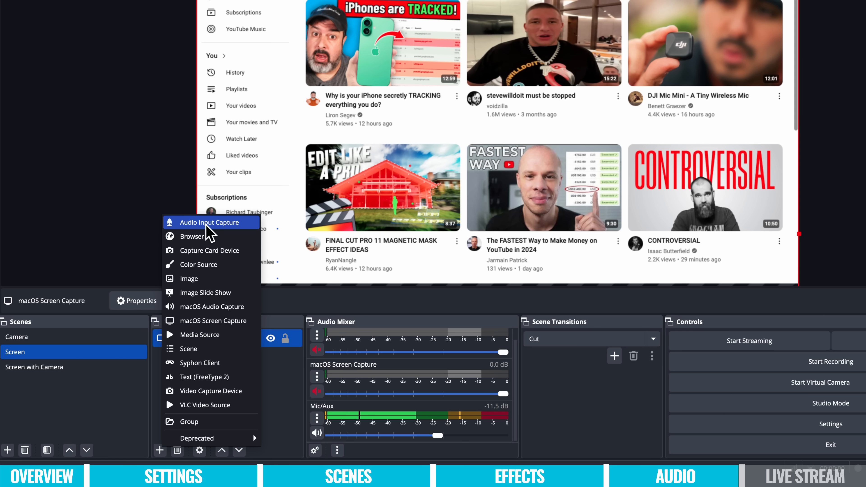
click(16, 337)
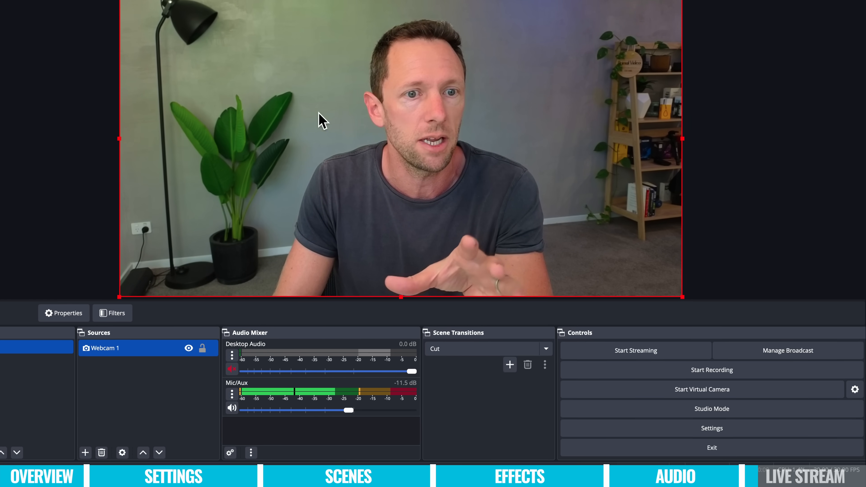
Check the Docks menu and step through the scenes to Screen with Camera
click(115, 6)
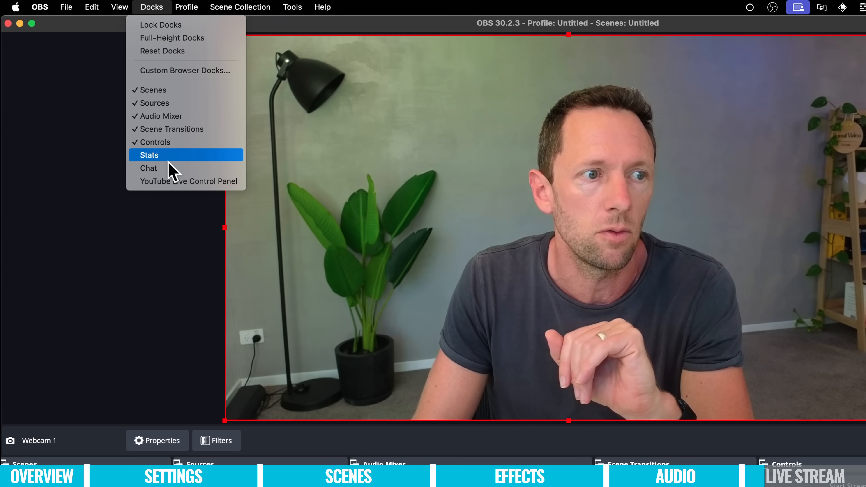
mouse_move(171, 195)
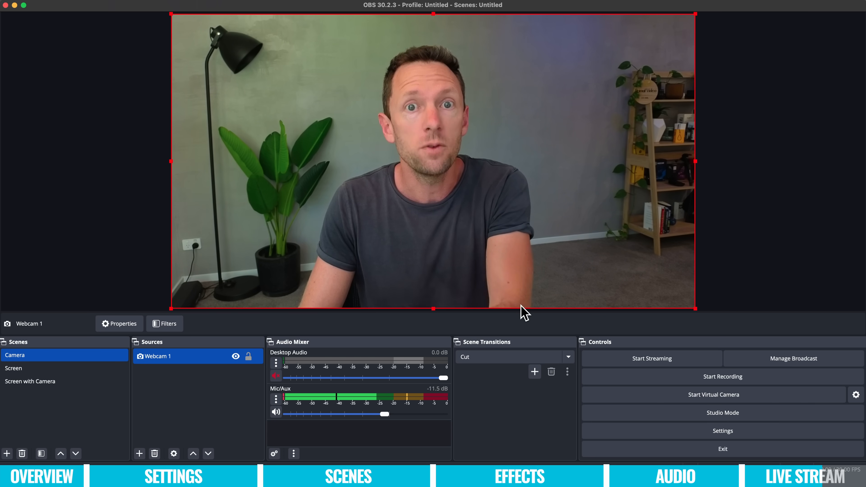
click(13, 368)
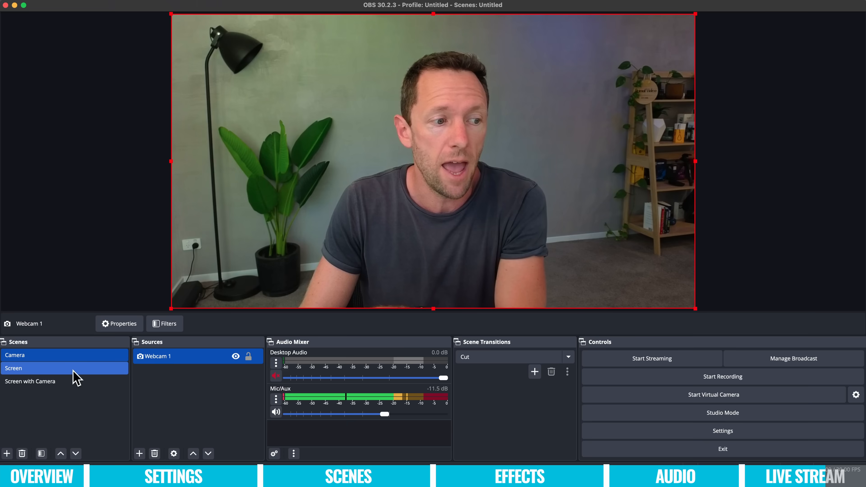
click(30, 381)
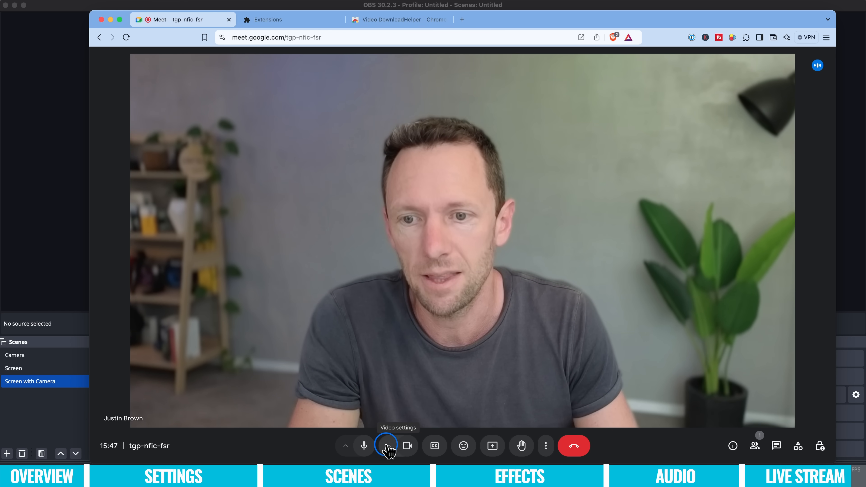
Show the Google Meet call's camera device choice, listing Insta360 Link
click(388, 446)
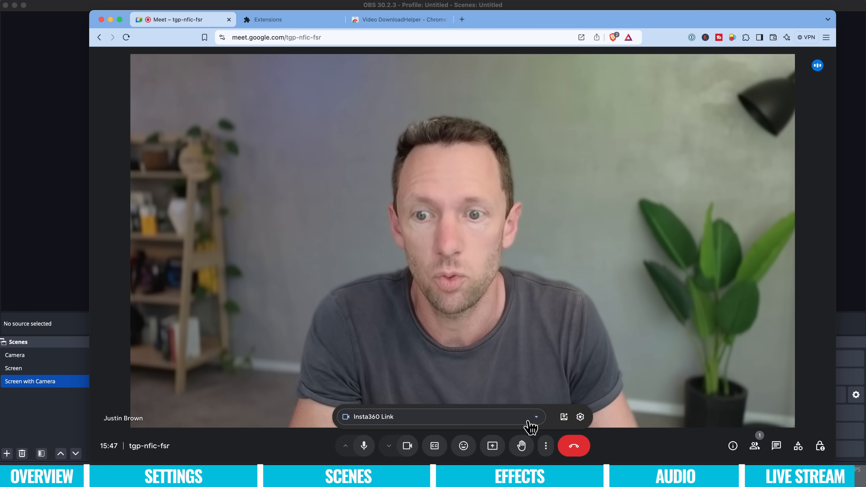